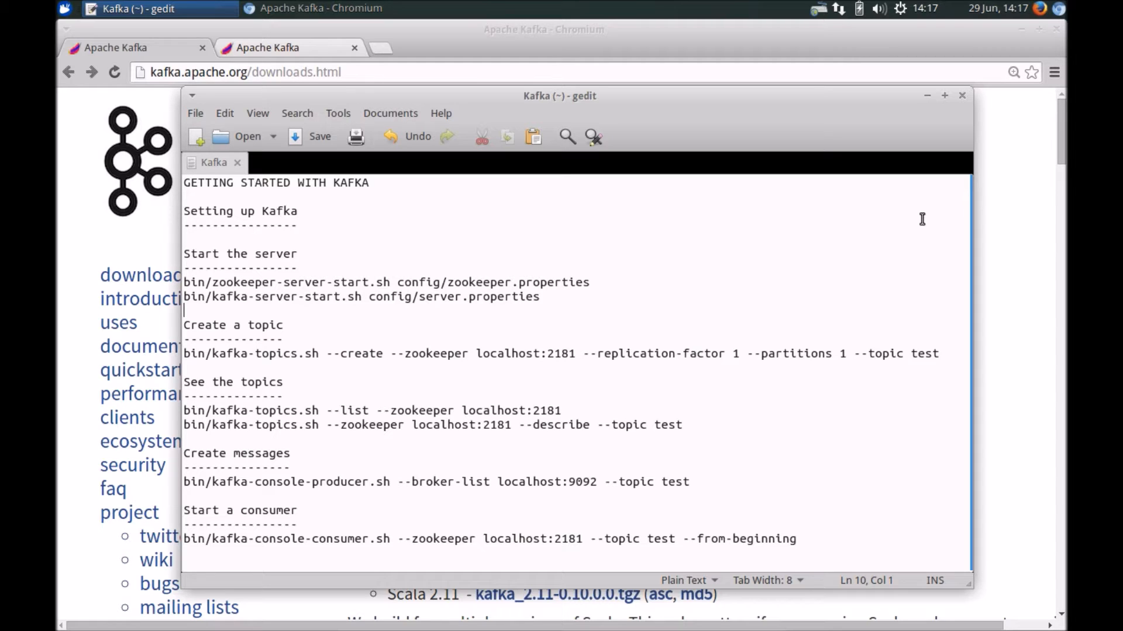
{"action": "mouse_move", "coordinate": [414, 492]}
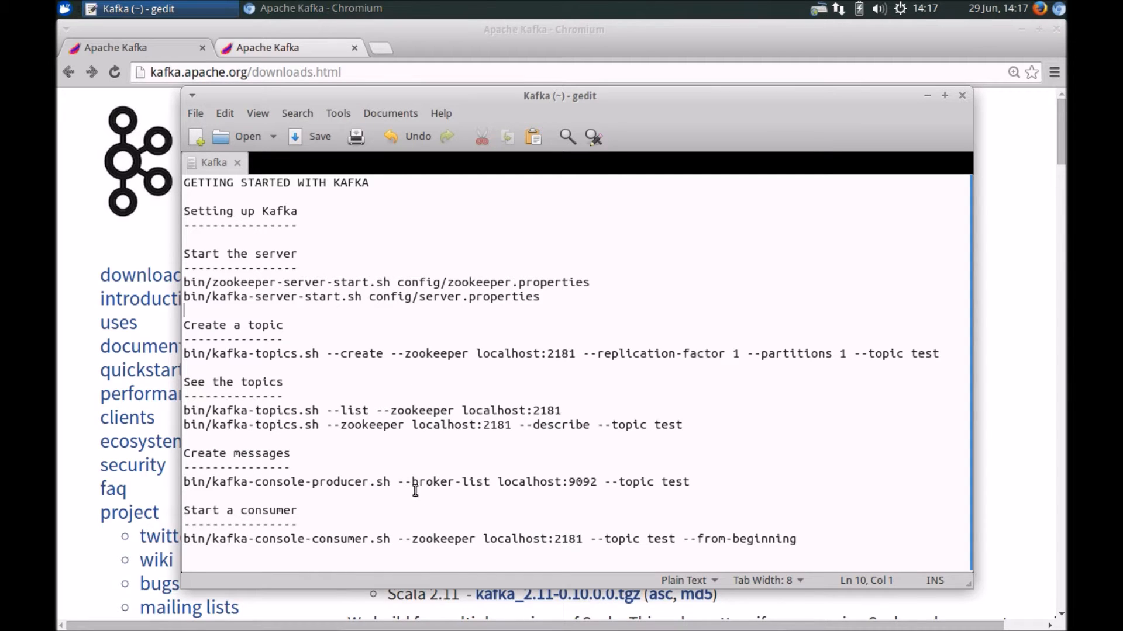
{"action": "mouse_move", "coordinate": [270, 324]}
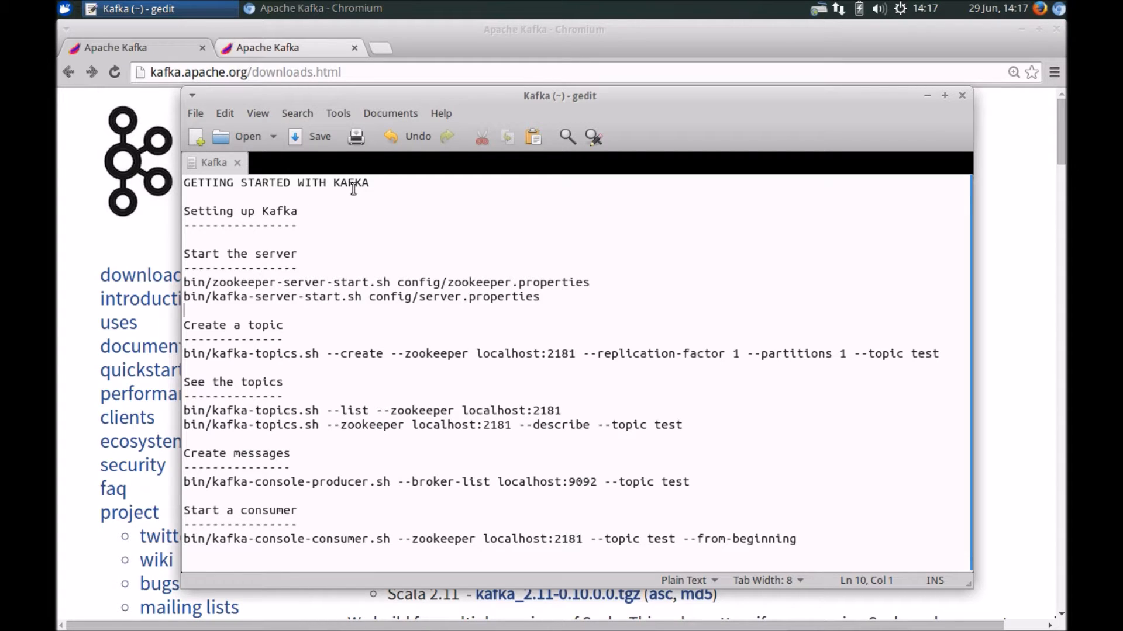
{"action": "mouse_move", "coordinate": [413, 376]}
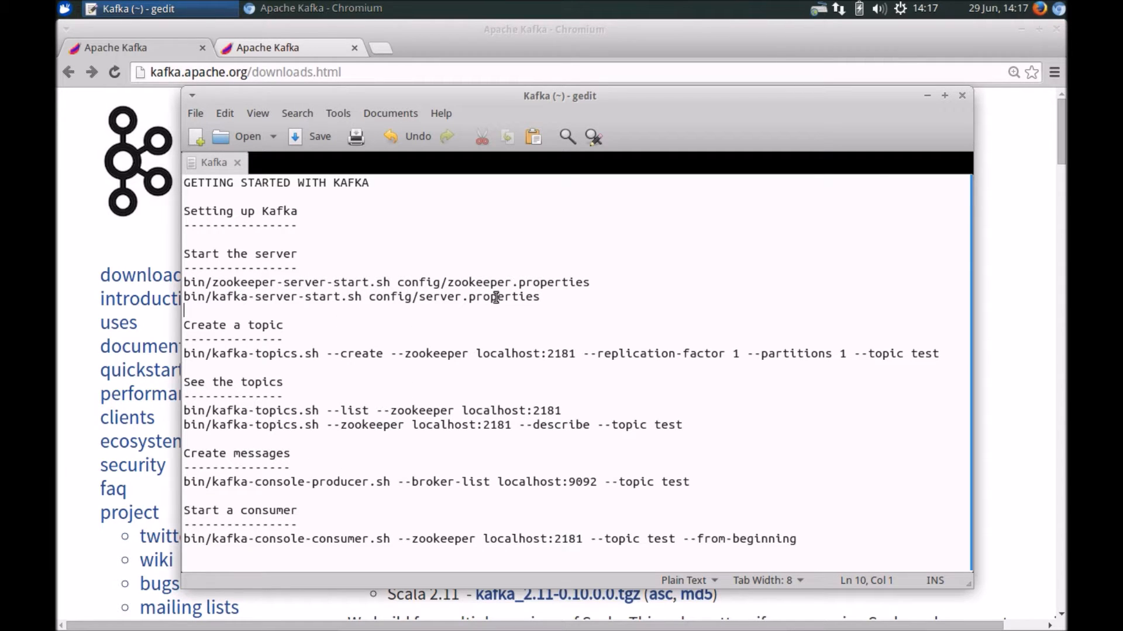
{"action": "mouse_move", "coordinate": [279, 268]}
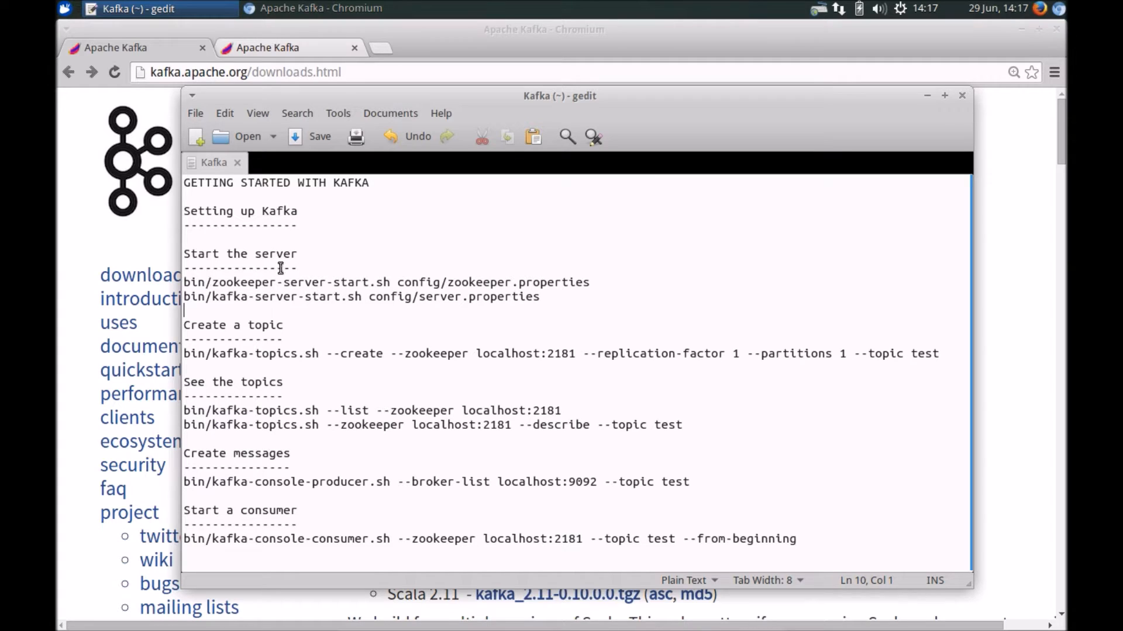
{"action": "mouse_move", "coordinate": [261, 346]}
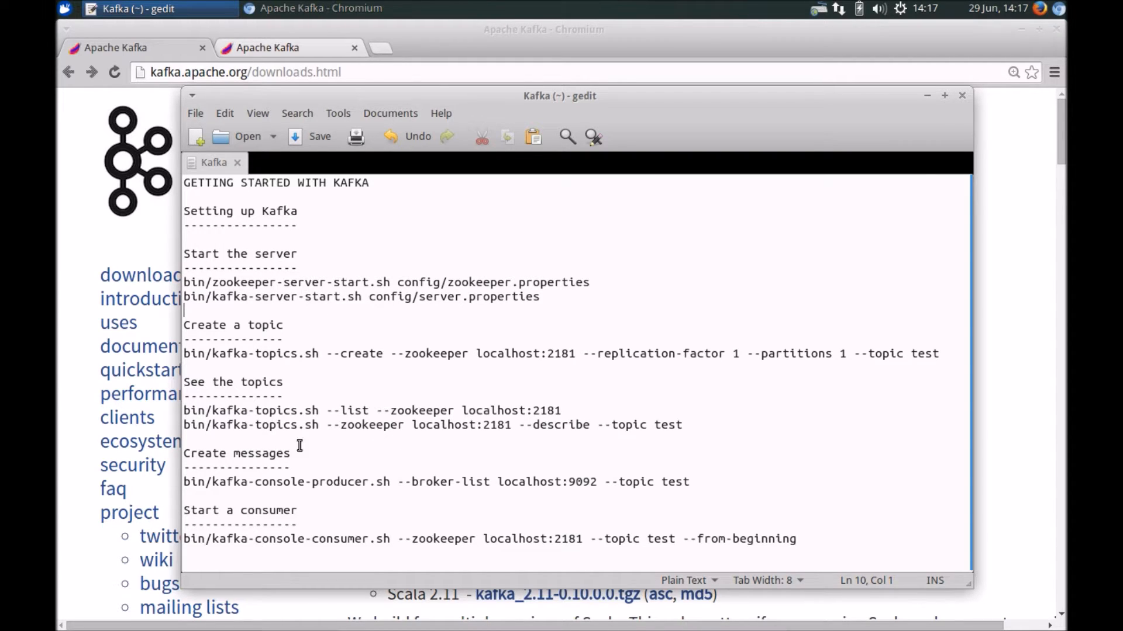
{"action": "mouse_move", "coordinate": [326, 482]}
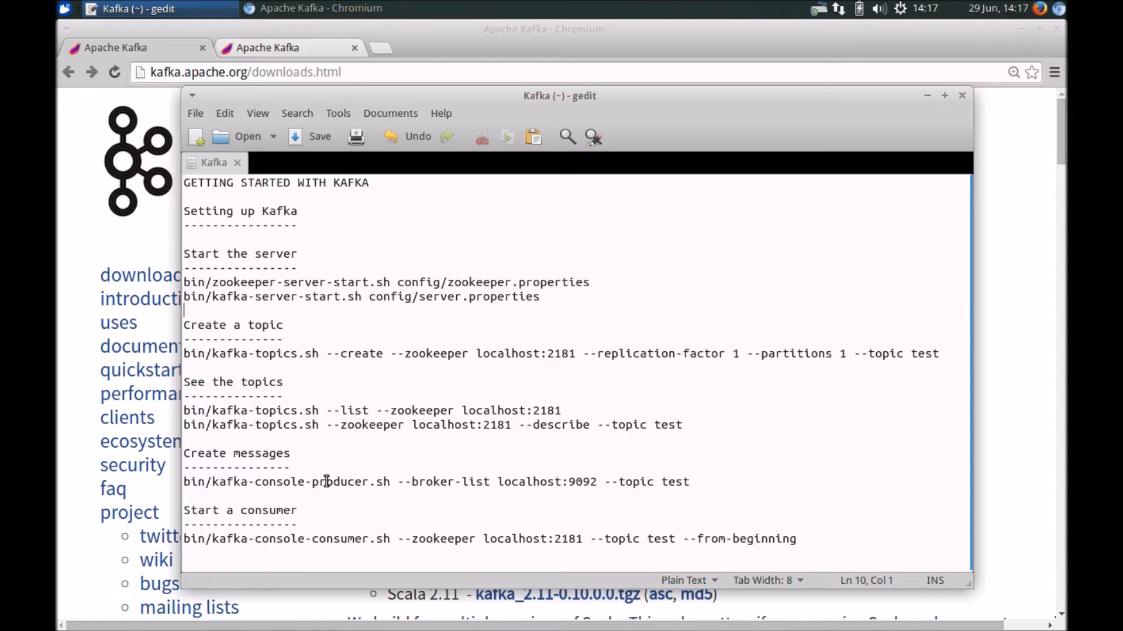
{"action": "mouse_move", "coordinate": [547, 279]}
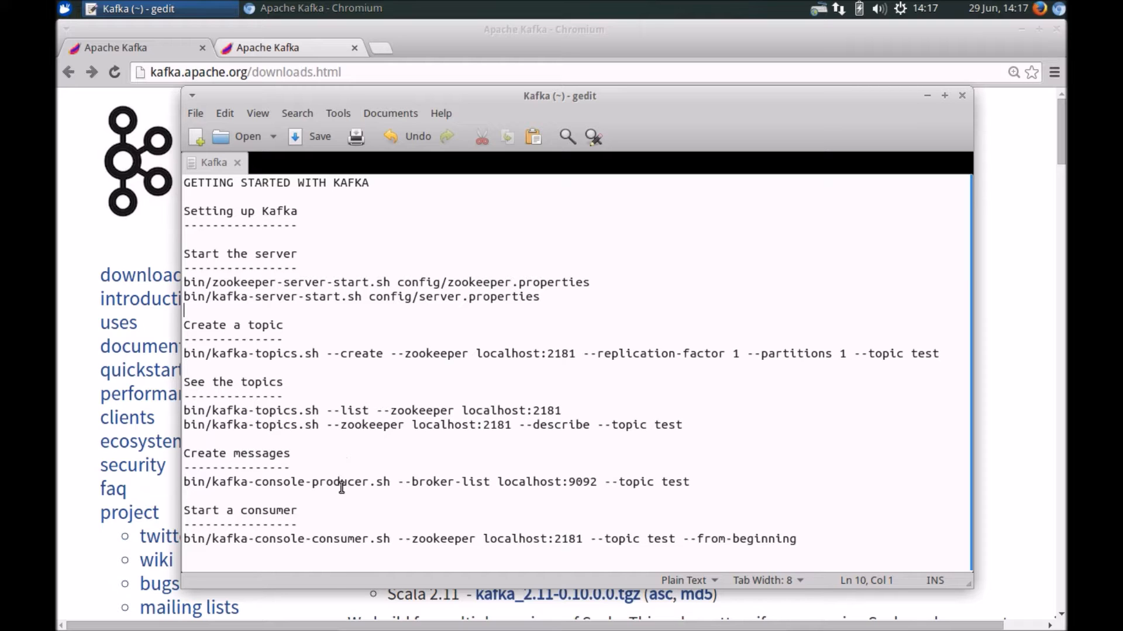
{"action": "mouse_move", "coordinate": [495, 369]}
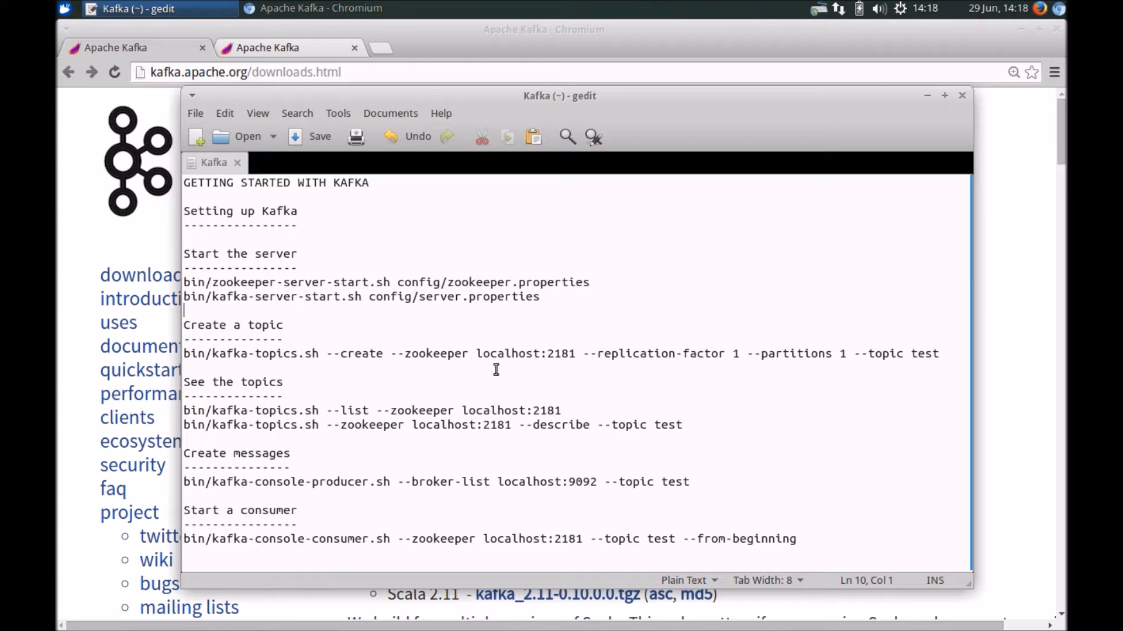
{"action": "mouse_move", "coordinate": [317, 444]}
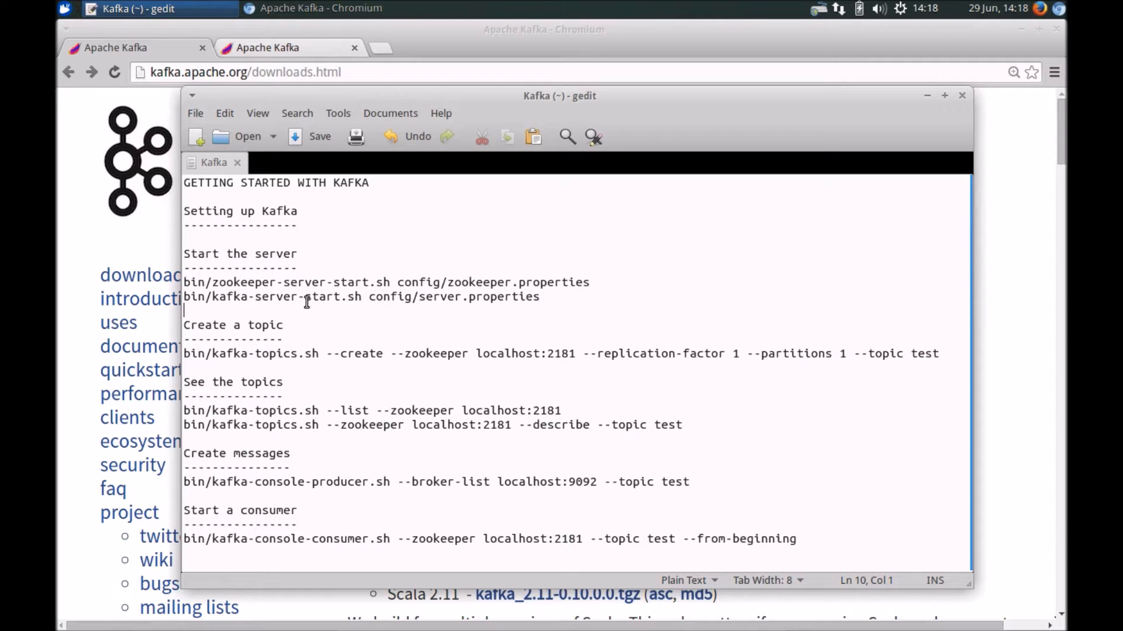
{"action": "mouse_move", "coordinate": [272, 212]}
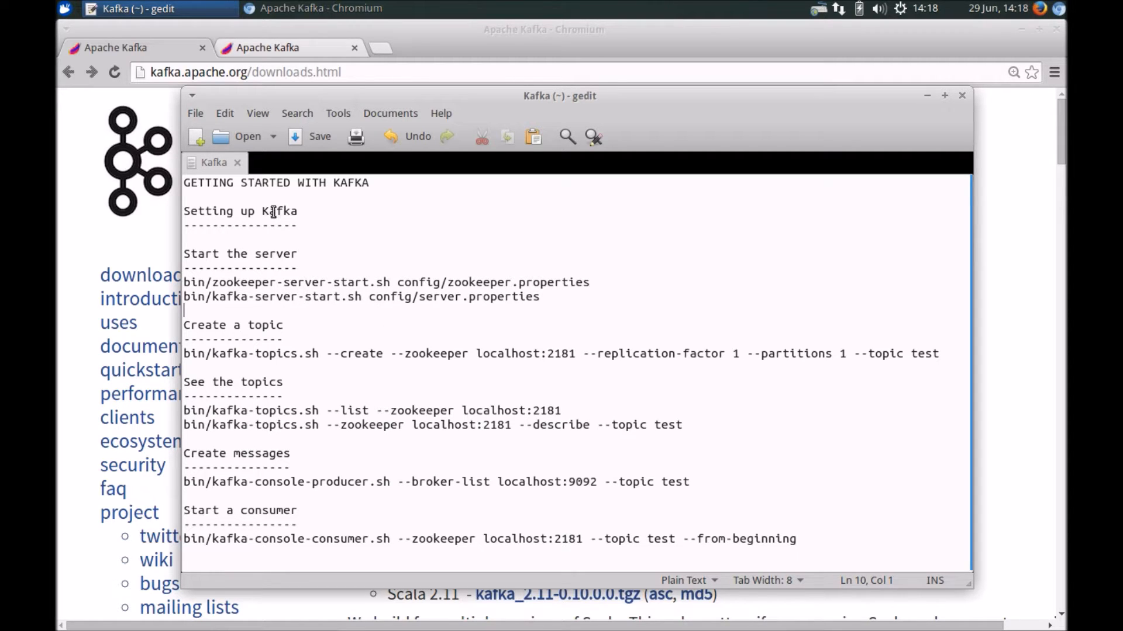
{"action": "mouse_move", "coordinate": [324, 215]}
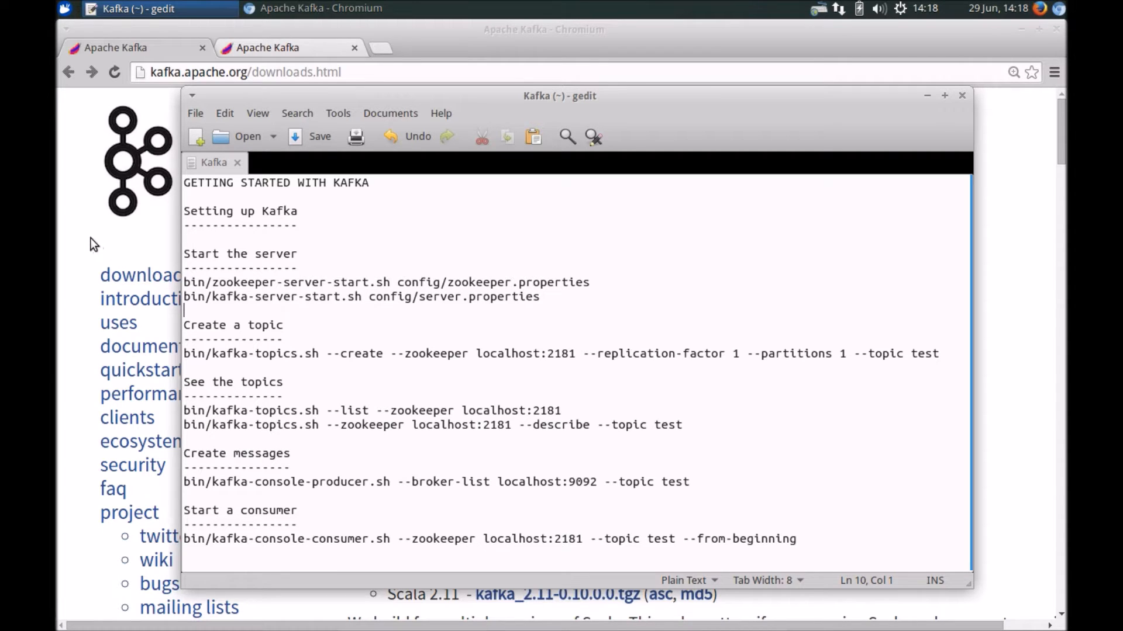
Step: Show the Kafka 0.10.0.0 release downloads in Chromium, in front of the notes
{"action": "left_click", "coordinate": [317, 8]}
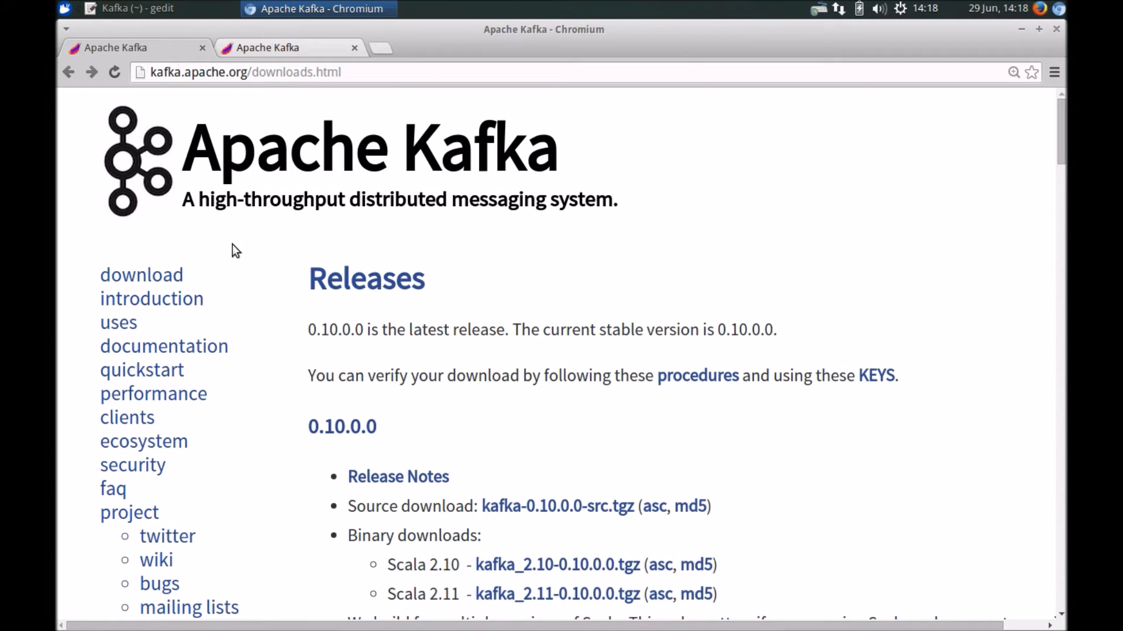
{"action": "mouse_move", "coordinate": [145, 290]}
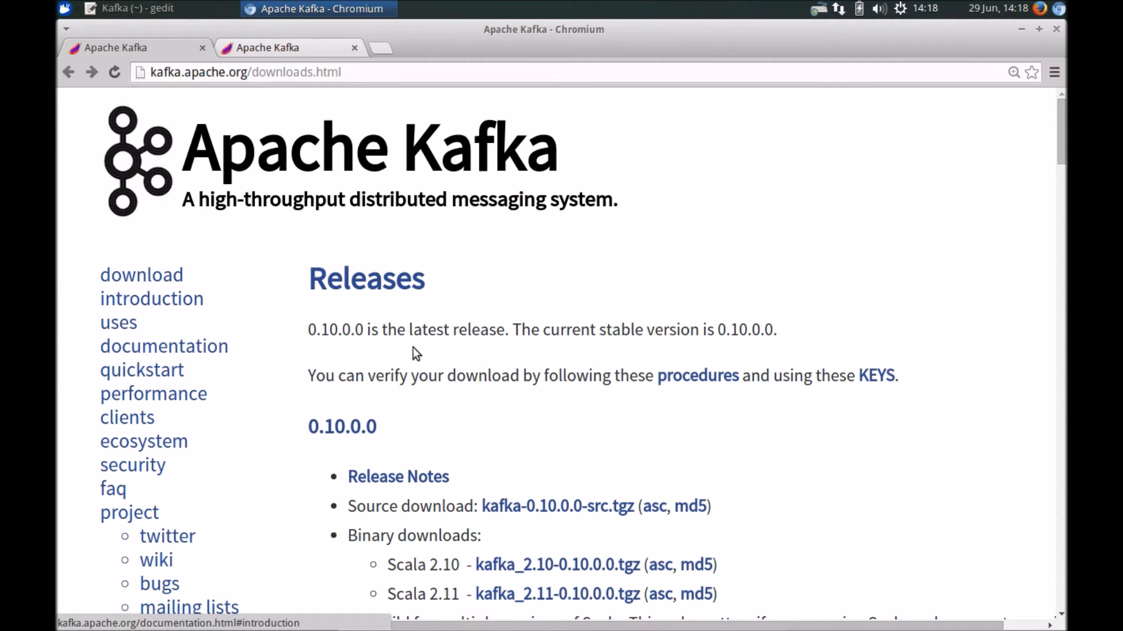
{"action": "scroll", "scroll_direction": "down", "scroll_amount": 3}
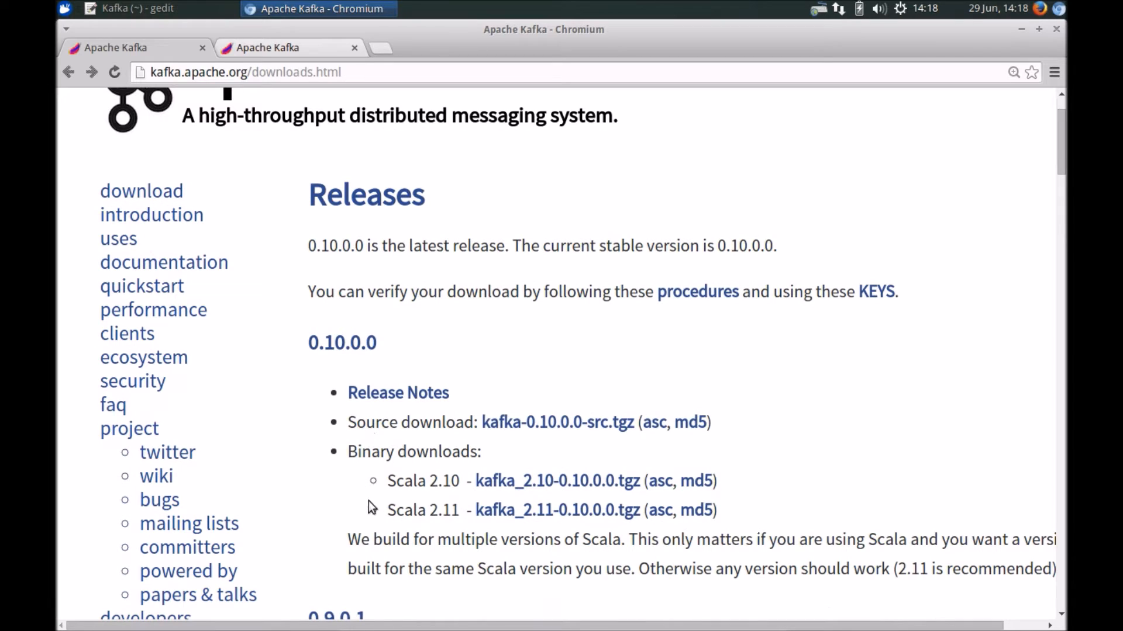
{"action": "mouse_move", "coordinate": [324, 561]}
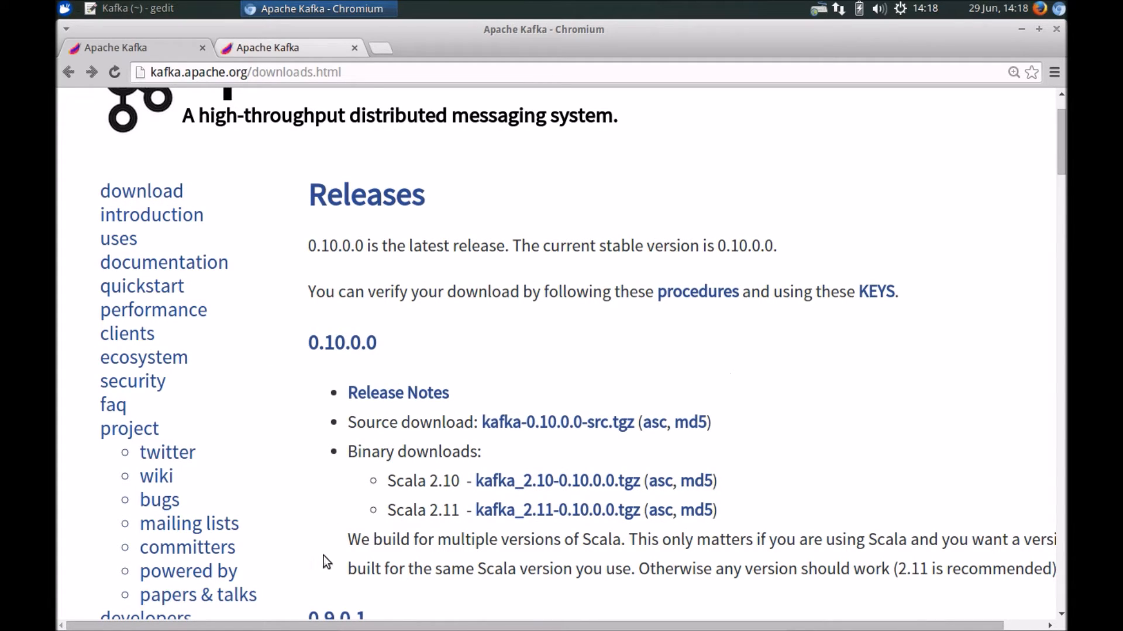
{"action": "mouse_move", "coordinate": [553, 494]}
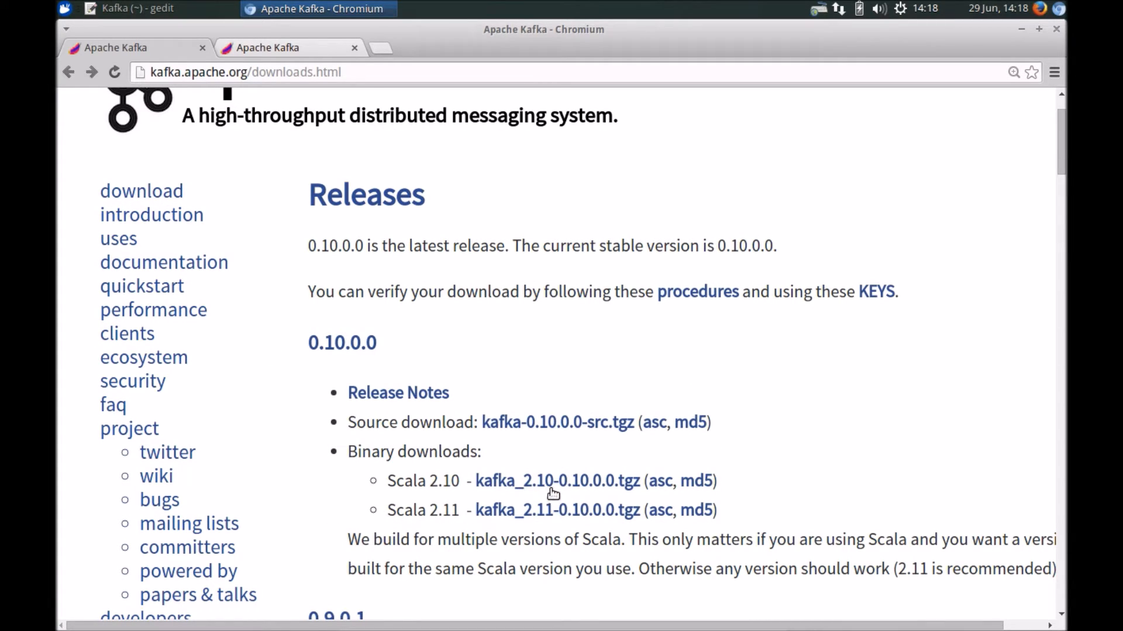
{"action": "mouse_move", "coordinate": [381, 192]}
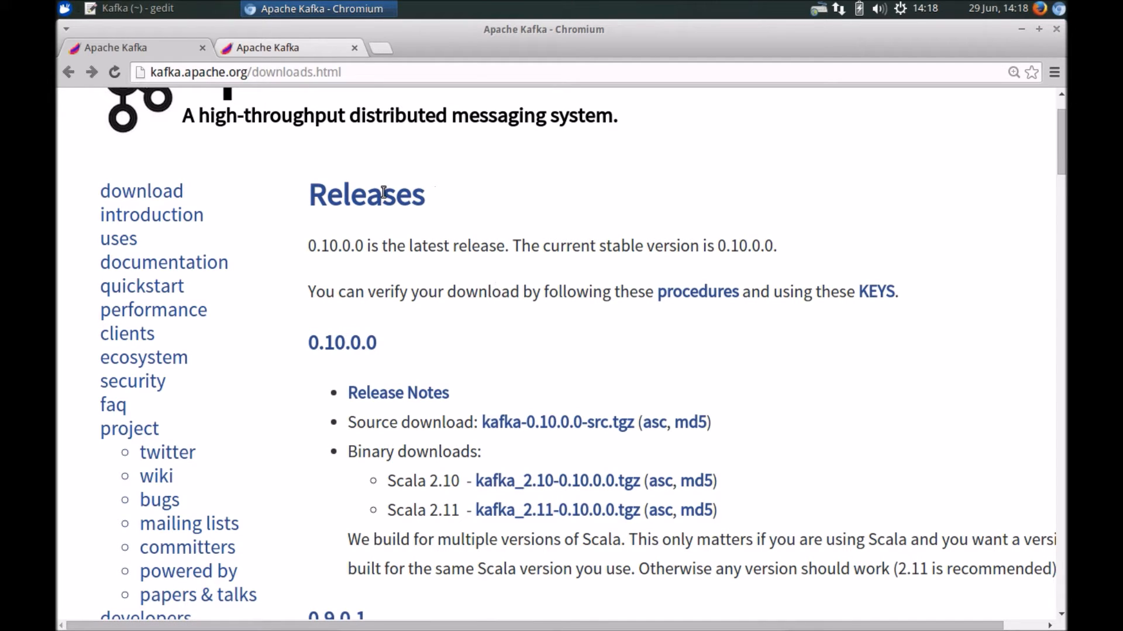
{"action": "mouse_move", "coordinate": [551, 340]}
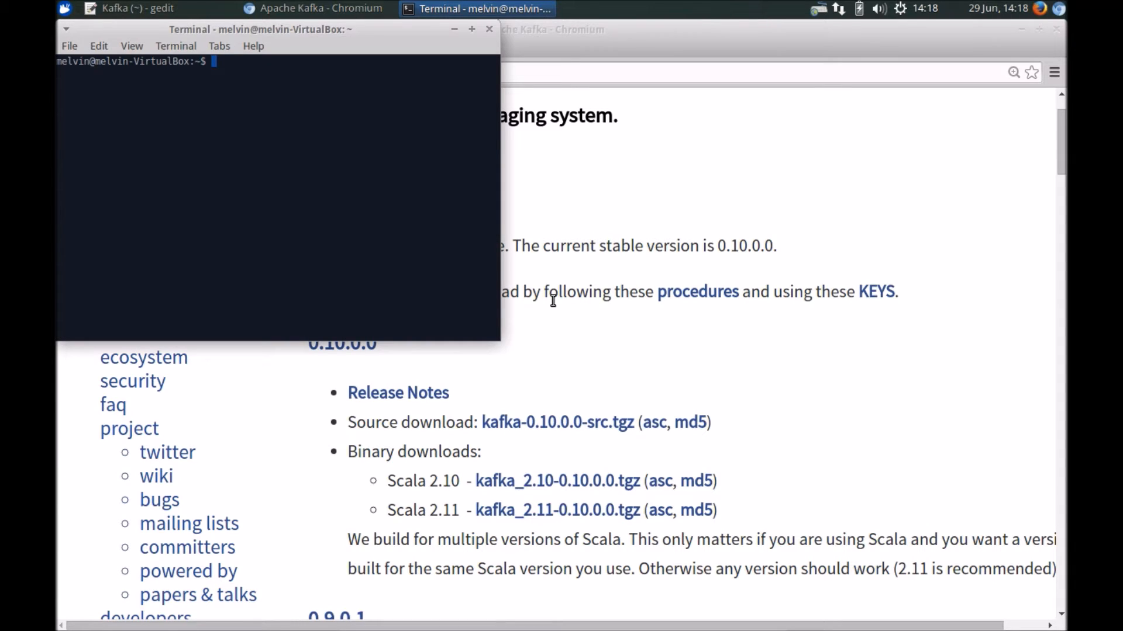
Step: List the kafka_2.11-0.10.0.0 folder (bin, config, libs, logs, site-docs), then return to the notes
{"action": "type", "text": "cd"}
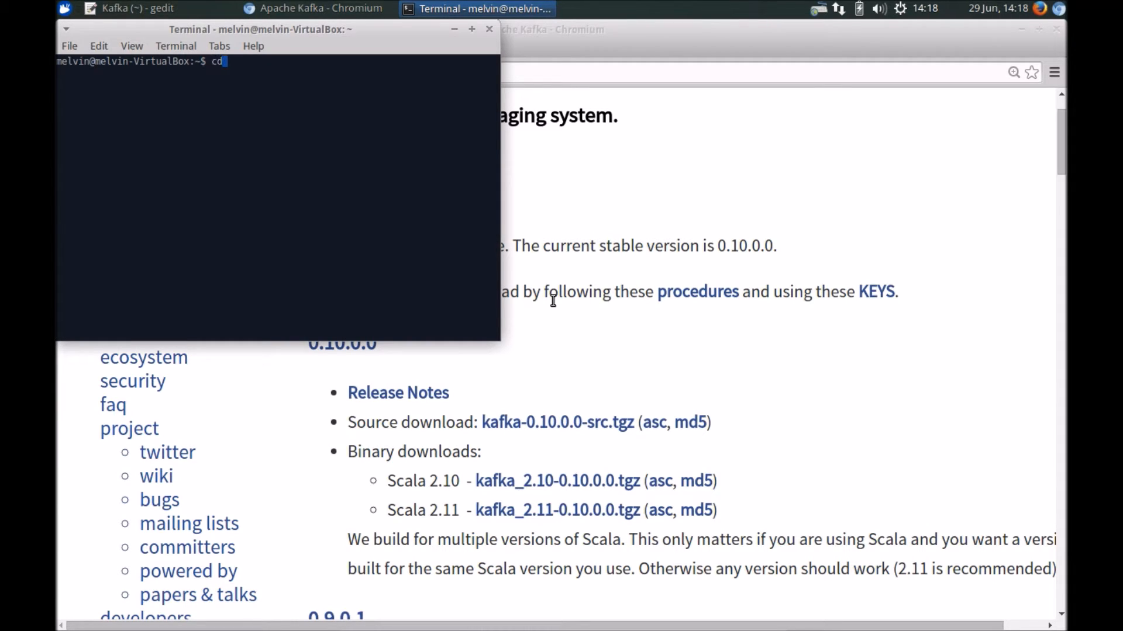
{"action": "type", "text": "kafka_2.11-0.10.0.0/"}
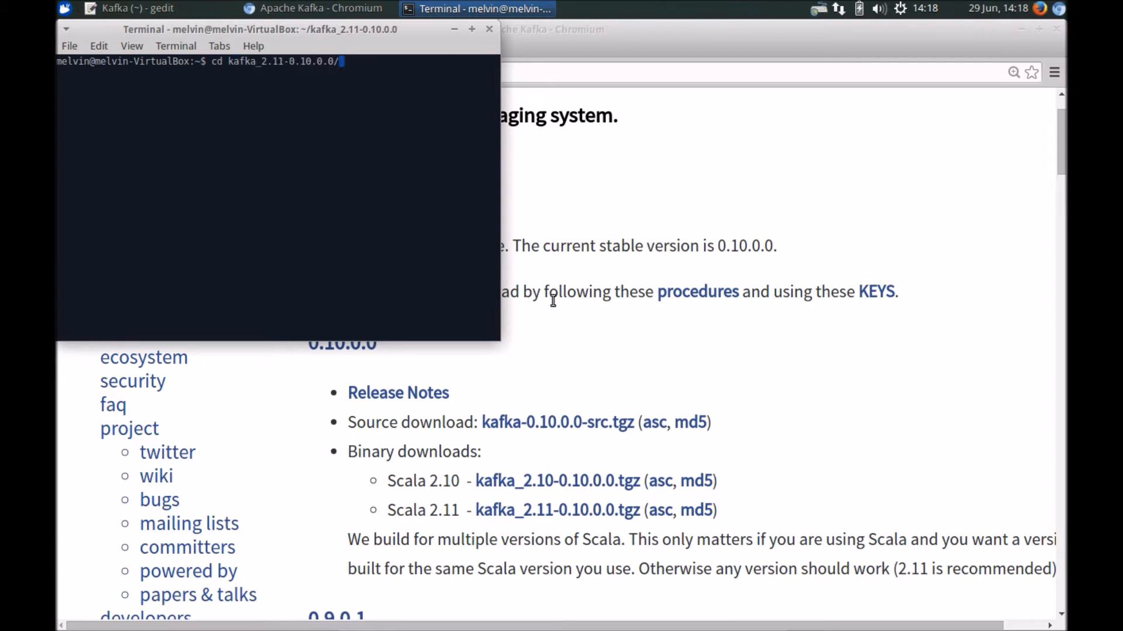
{"action": "type", "text": "ls"}
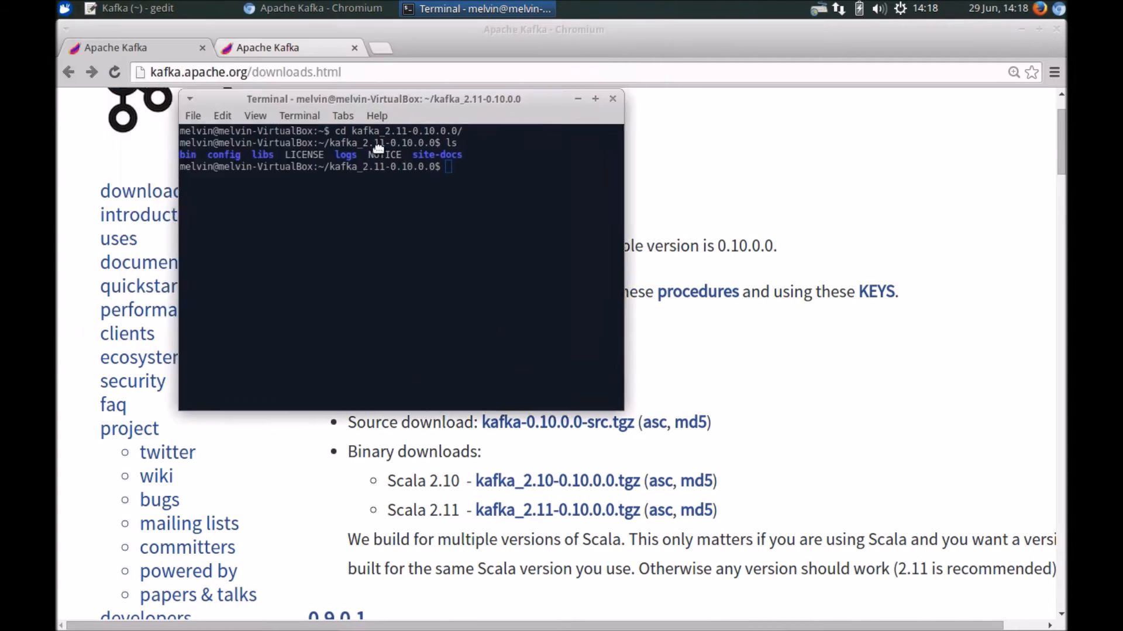
{"action": "left_click_drag", "start_coordinate": [384, 98], "coordinate": [655, 162]}
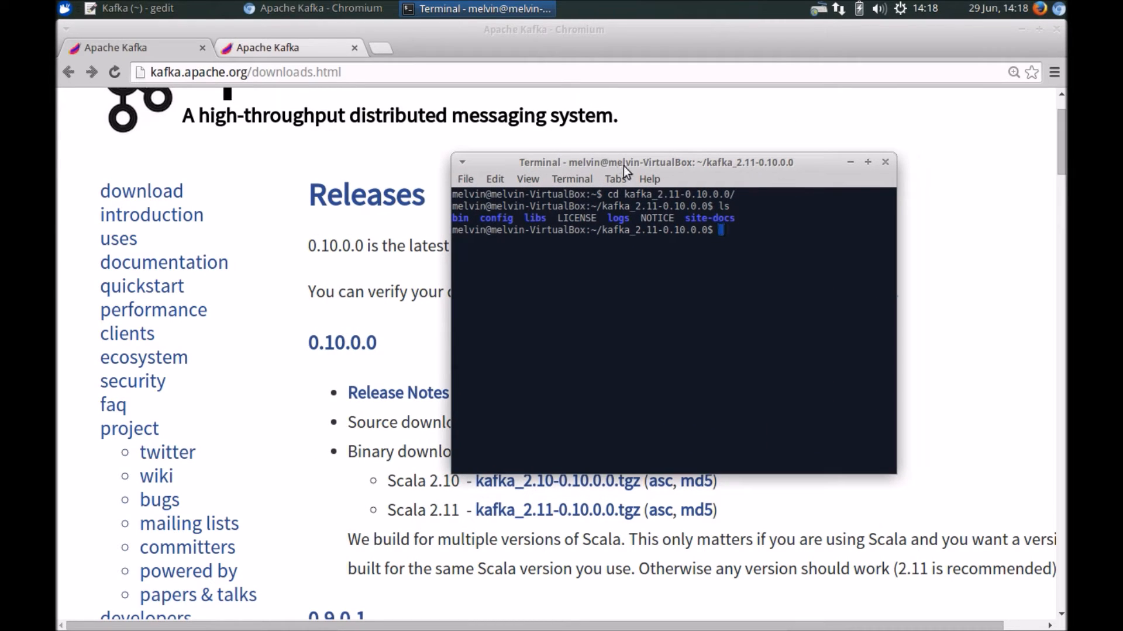
{"action": "mouse_move", "coordinate": [414, 441]}
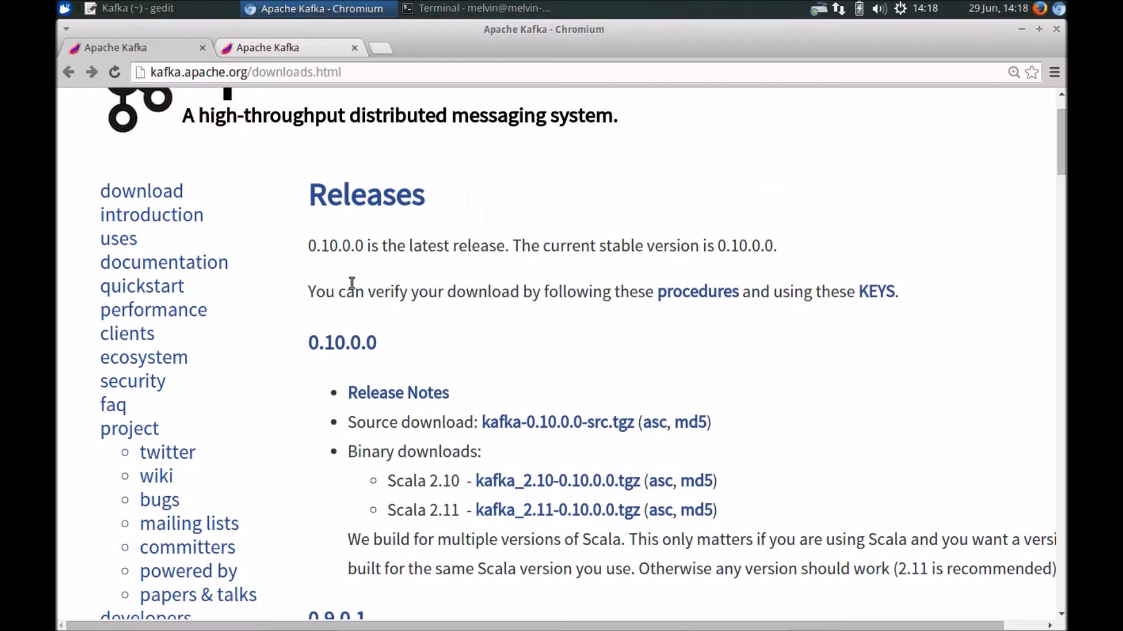
{"action": "left_click", "coordinate": [128, 8]}
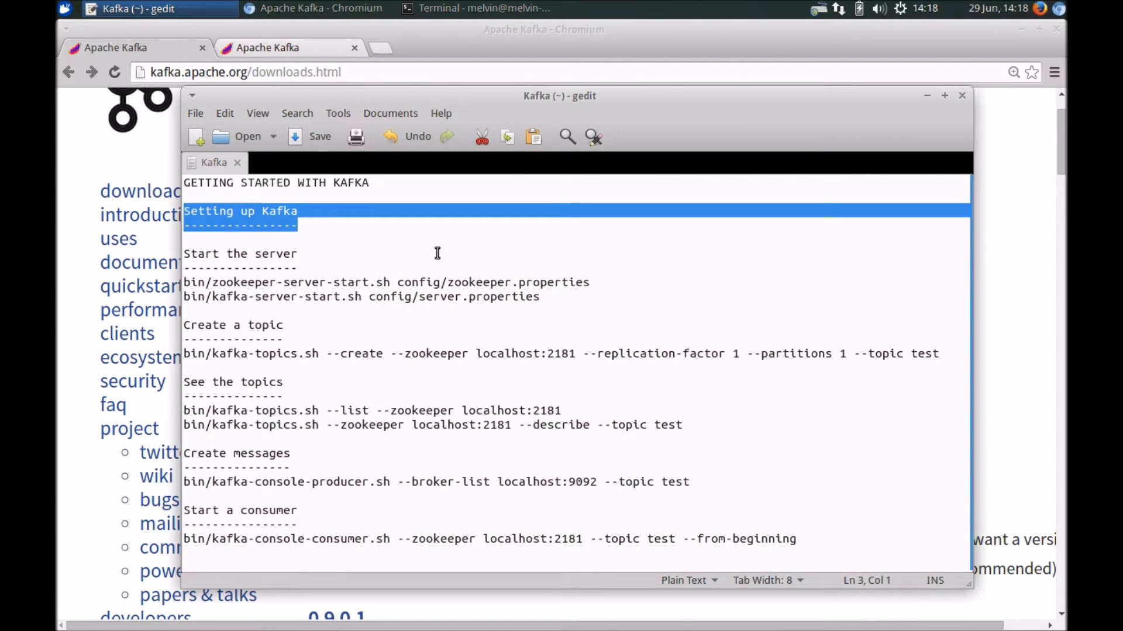
Step: Move the terminal into Kafka's config folder and position it beside the notes
{"action": "left_click_drag", "start_coordinate": [559, 95], "coordinate": [544, 68]}
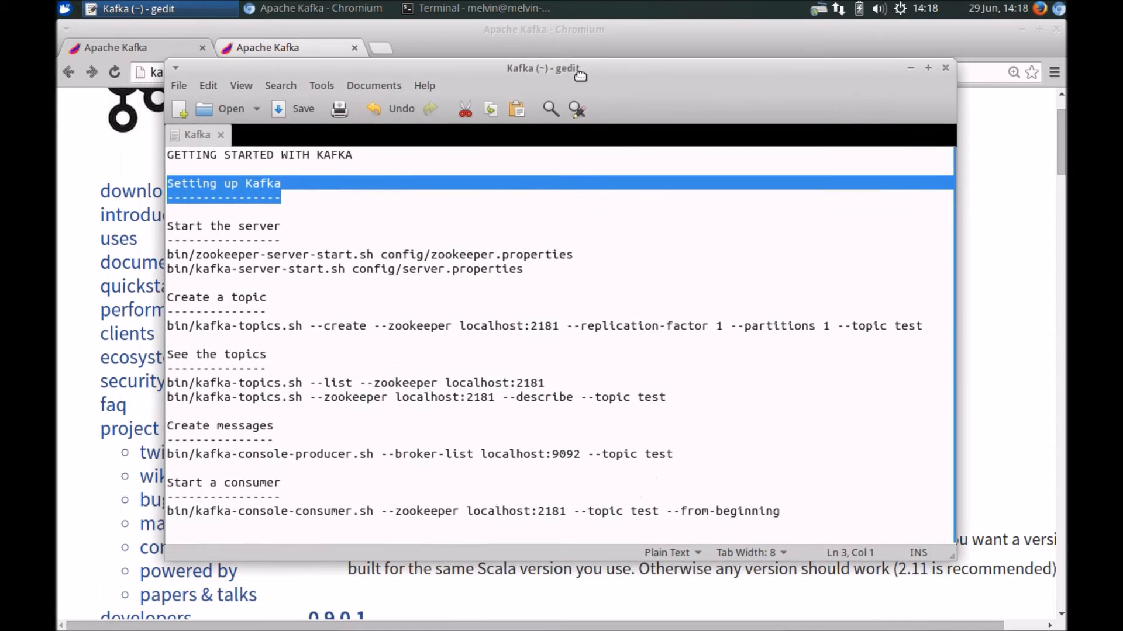
{"action": "key", "text": "alt+Tab"}
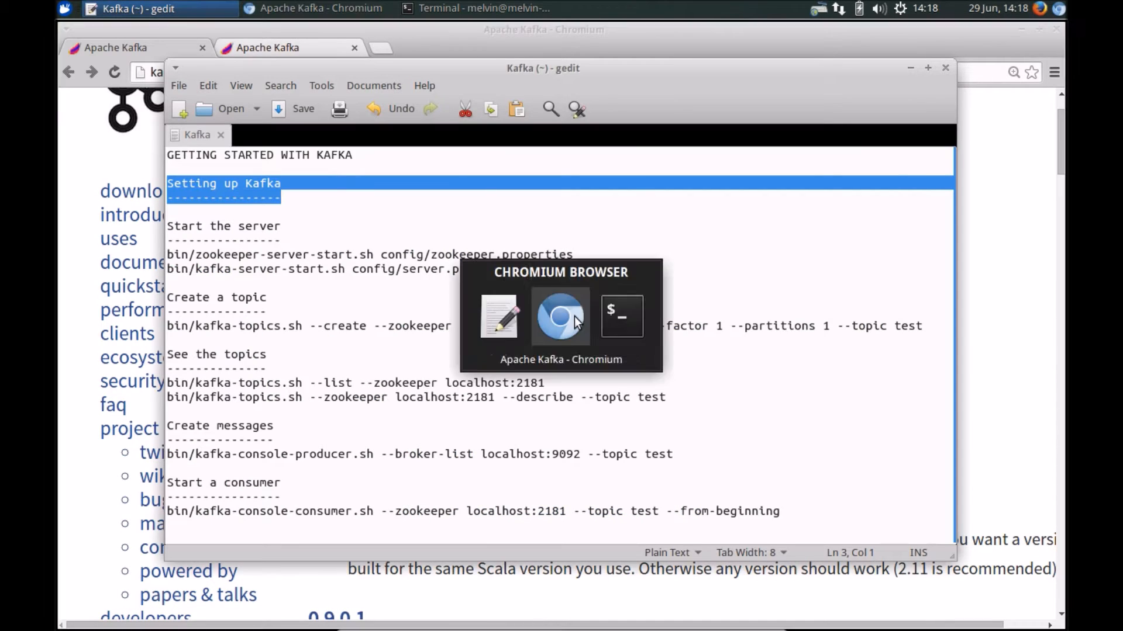
{"action": "left_click", "coordinate": [620, 317]}
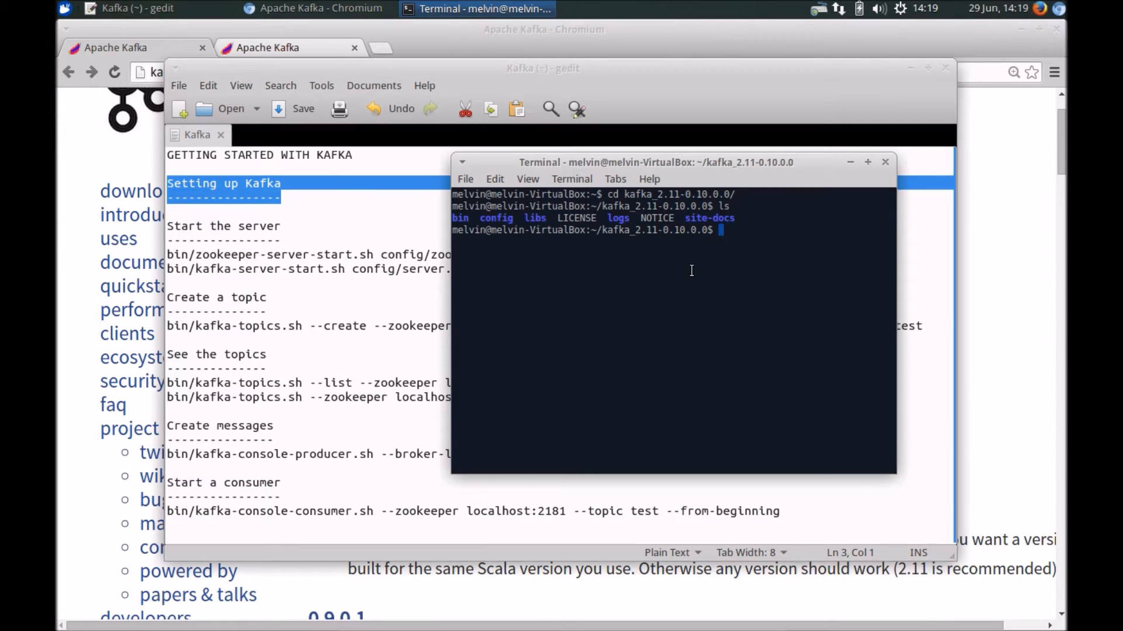
{"action": "type", "text": "cd"}
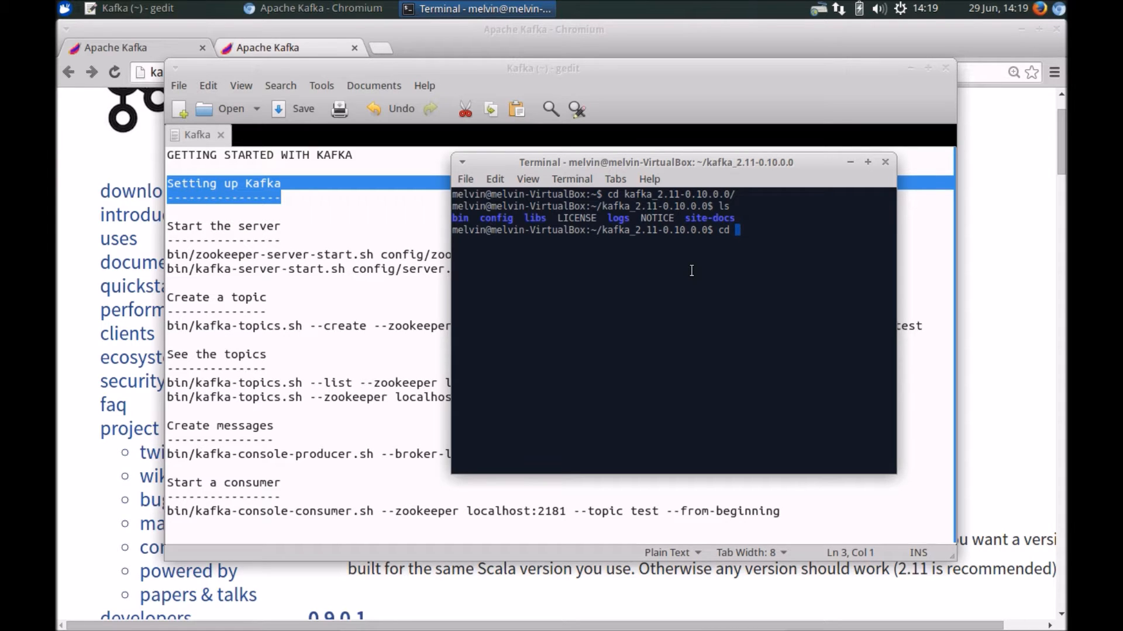
{"action": "type", "text": "config/"}
{"action": "type", "text": "ls"}
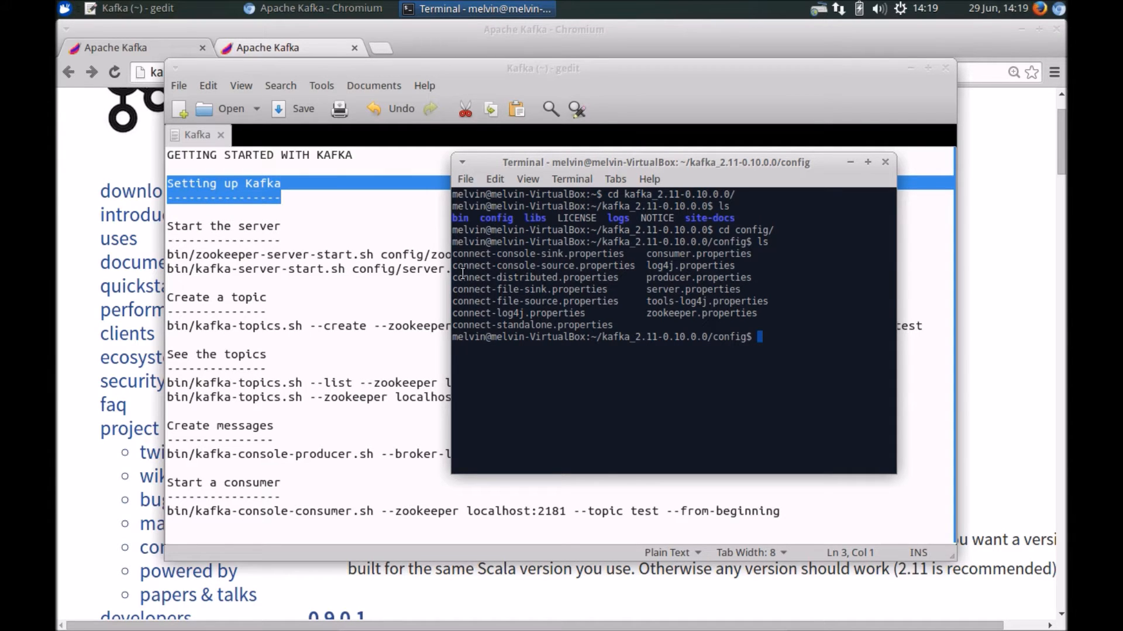
{"action": "left_click_drag", "start_coordinate": [655, 161], "coordinate": [624, 247]}
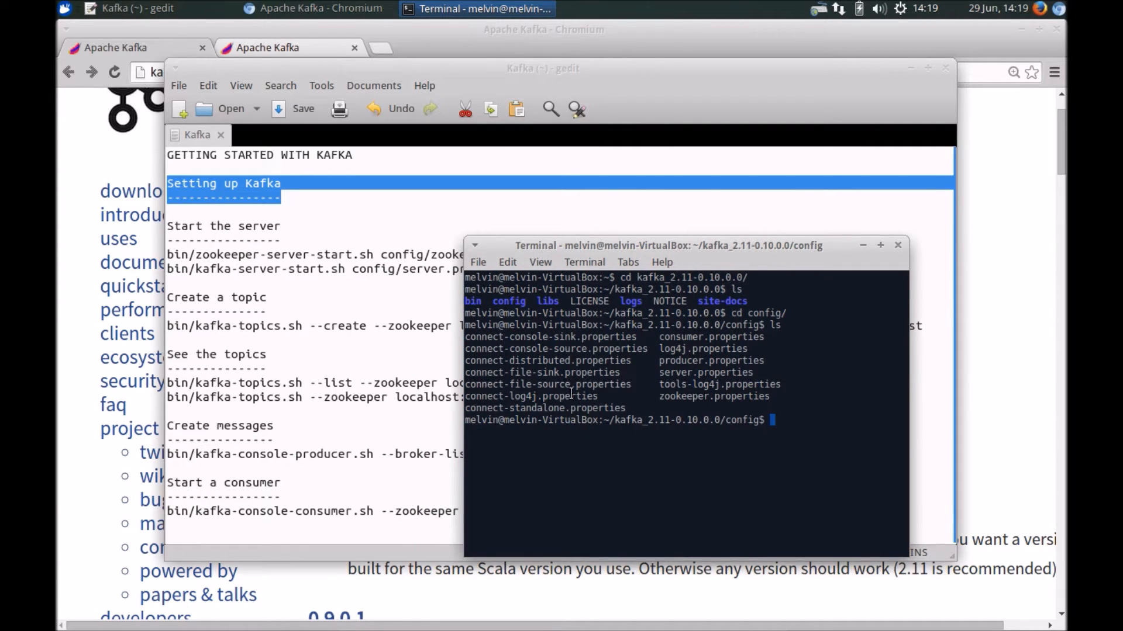
{"action": "mouse_move", "coordinate": [326, 336]}
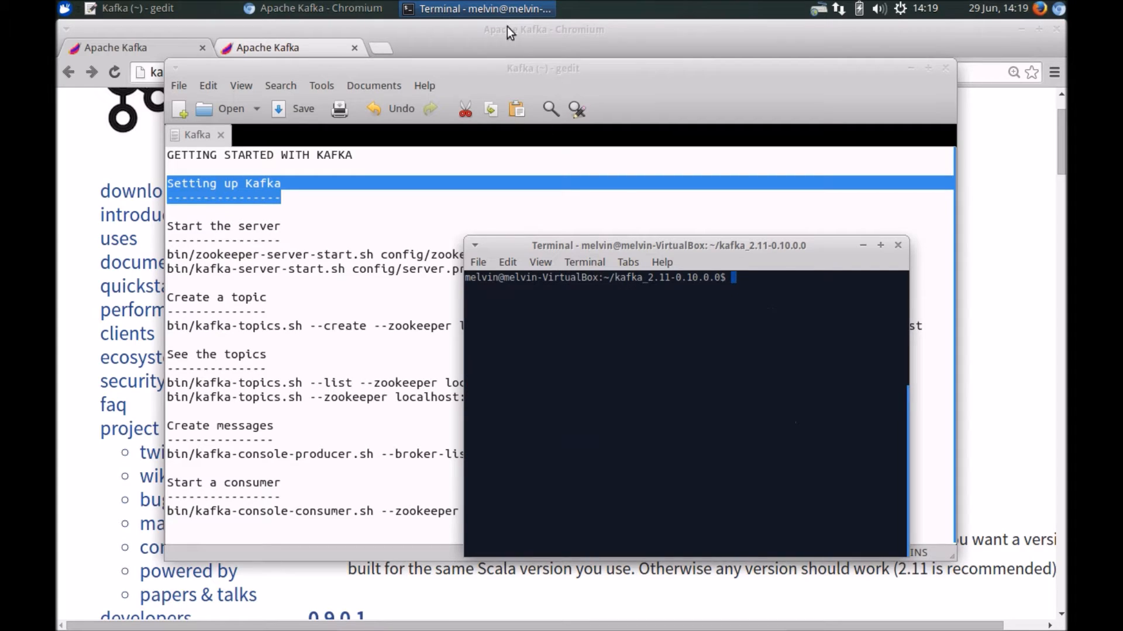
{"action": "mouse_move", "coordinate": [354, 311]}
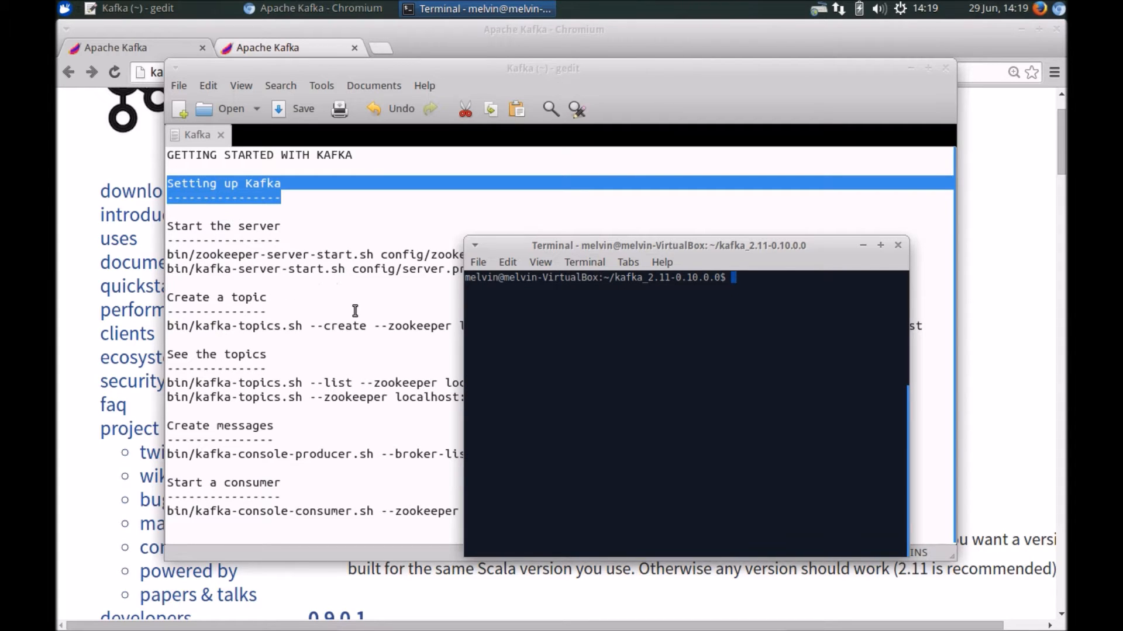
{"action": "mouse_move", "coordinate": [516, 190]}
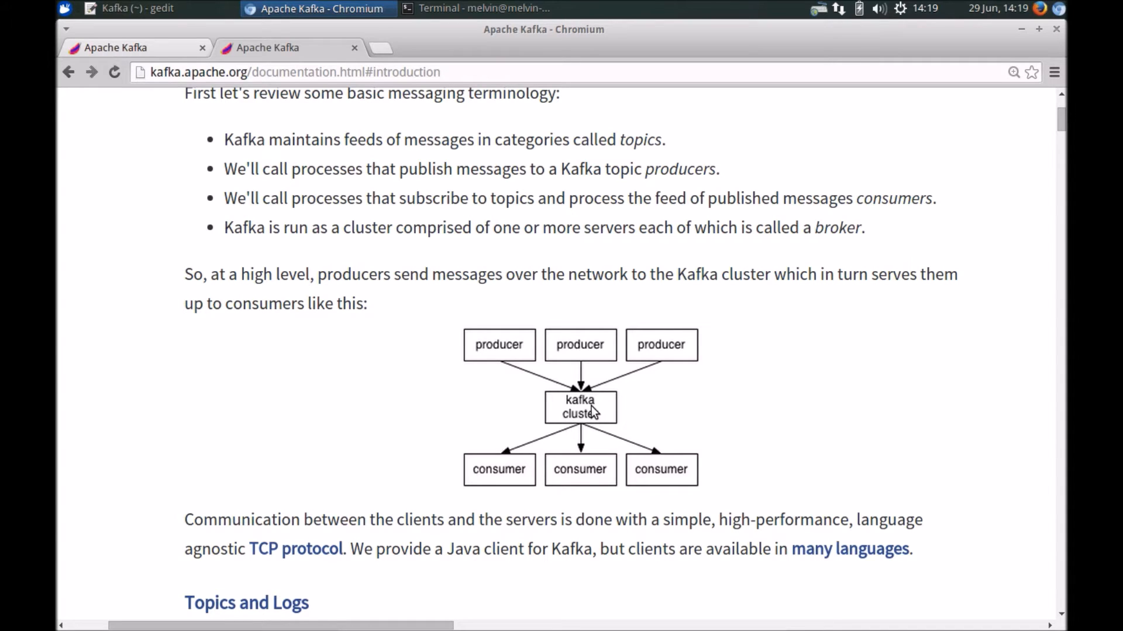
{"action": "mouse_move", "coordinate": [650, 416]}
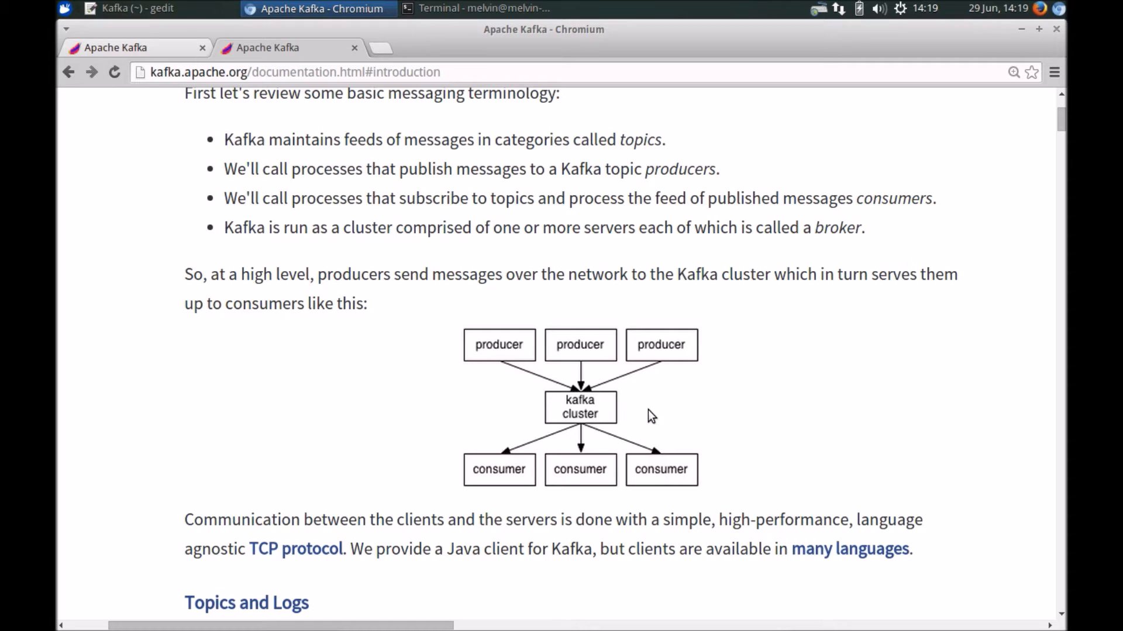
{"action": "mouse_move", "coordinate": [658, 425]}
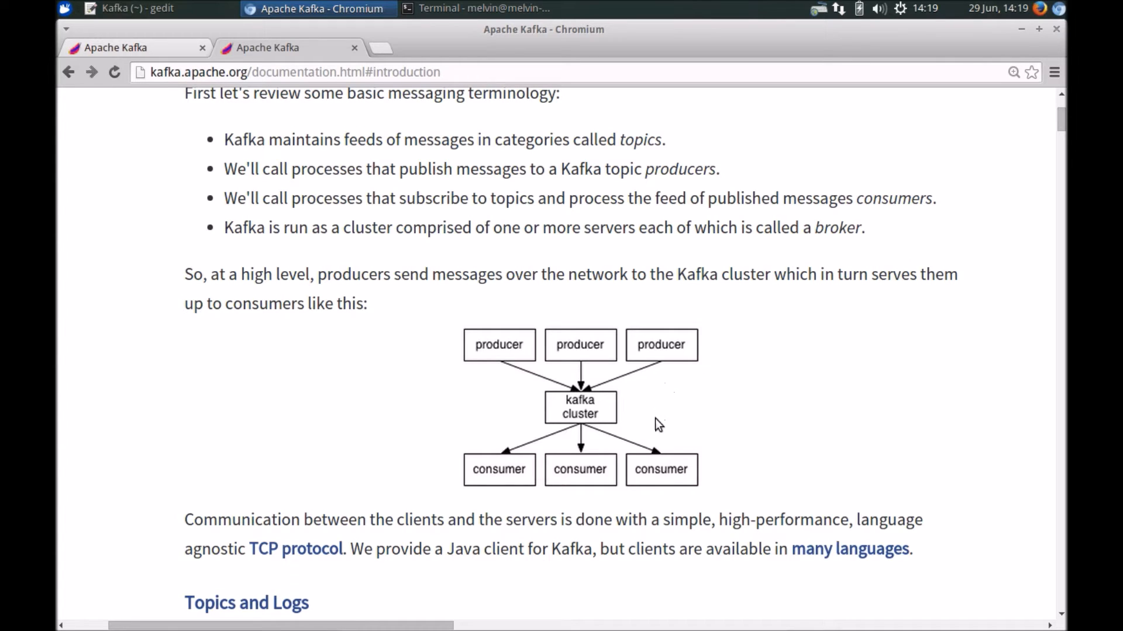
{"action": "mouse_move", "coordinate": [681, 439]}
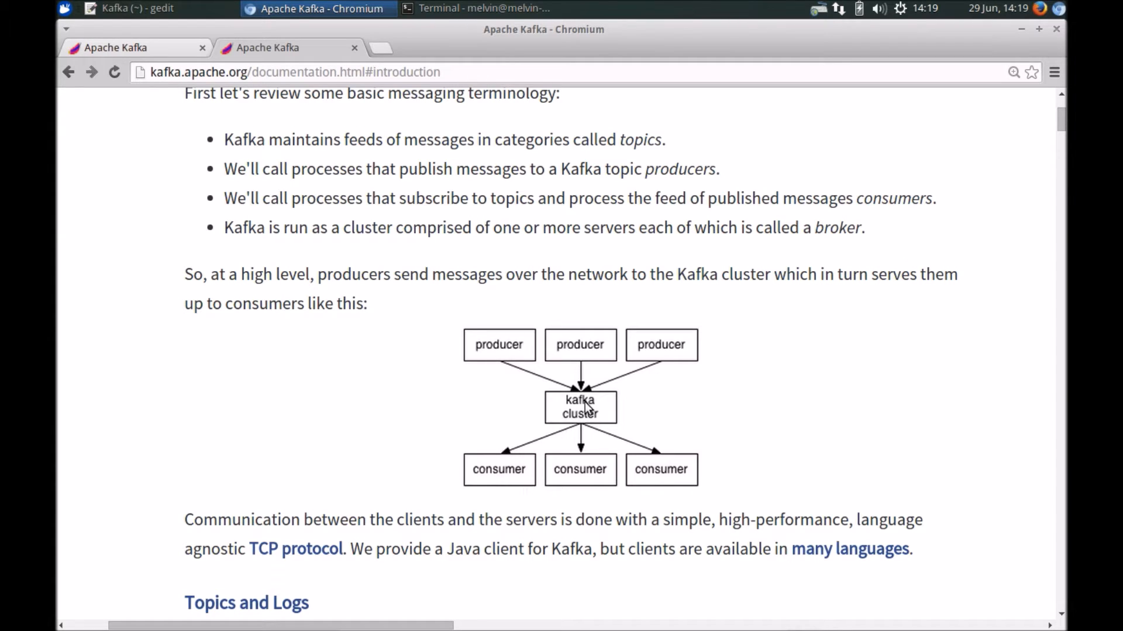
{"action": "mouse_move", "coordinate": [681, 404]}
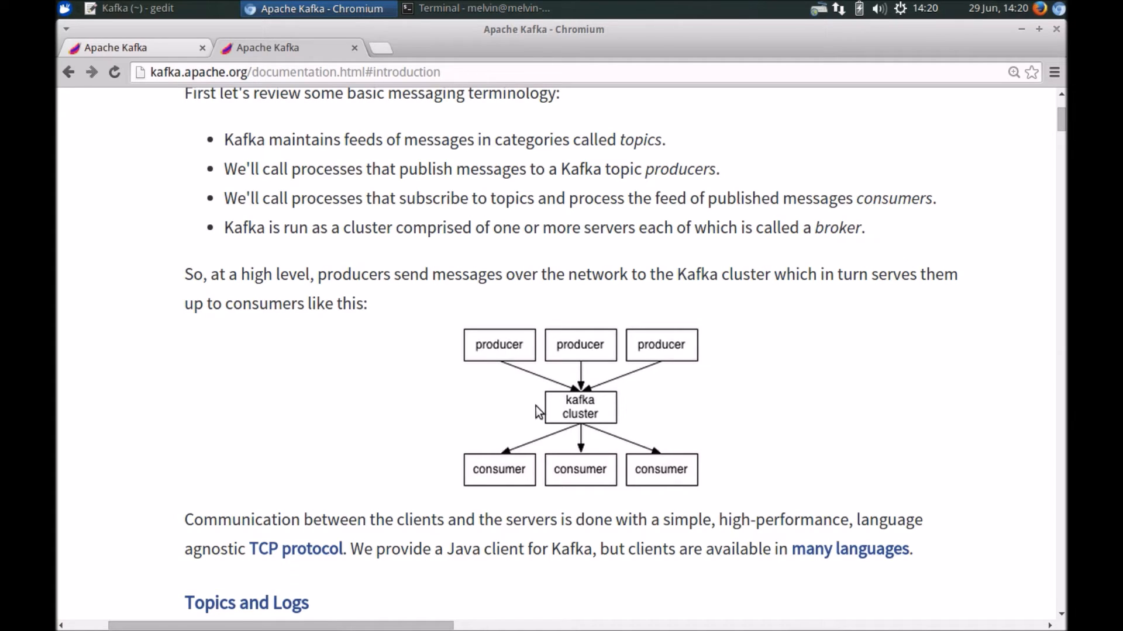
{"action": "mouse_move", "coordinate": [519, 414]}
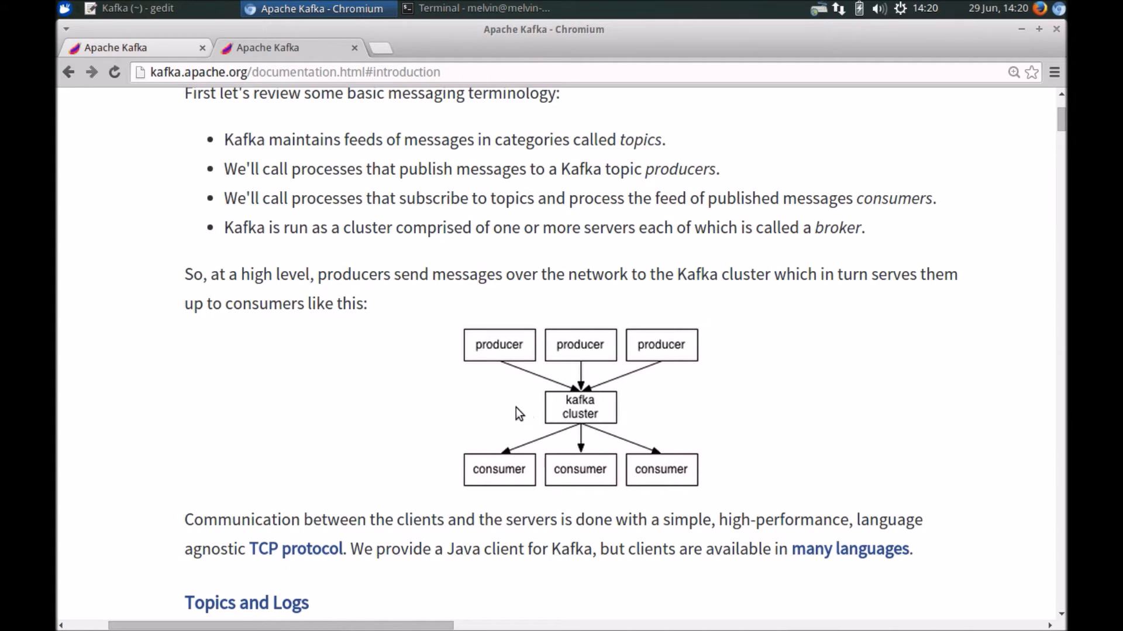
{"action": "mouse_move", "coordinate": [533, 374]}
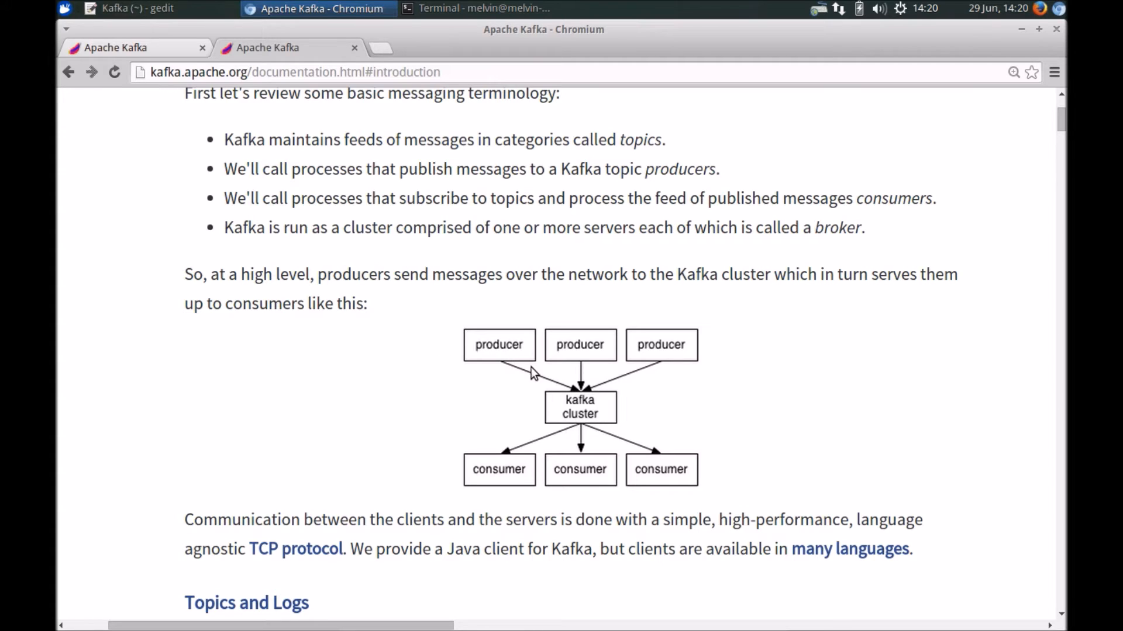
{"action": "mouse_move", "coordinate": [458, 362]}
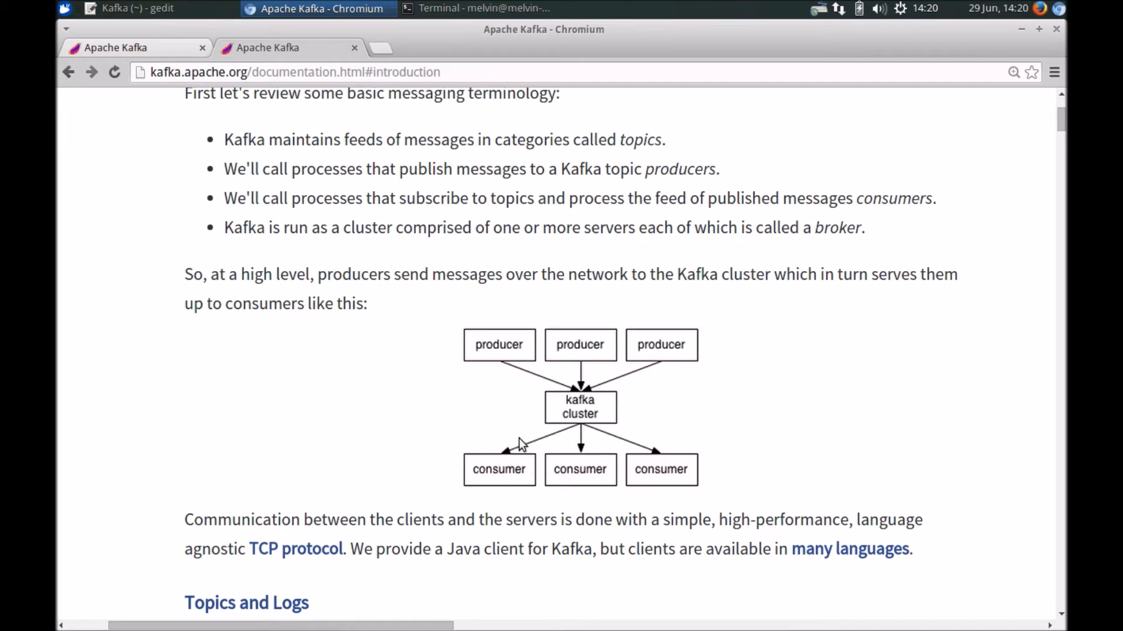
{"action": "mouse_move", "coordinate": [564, 423]}
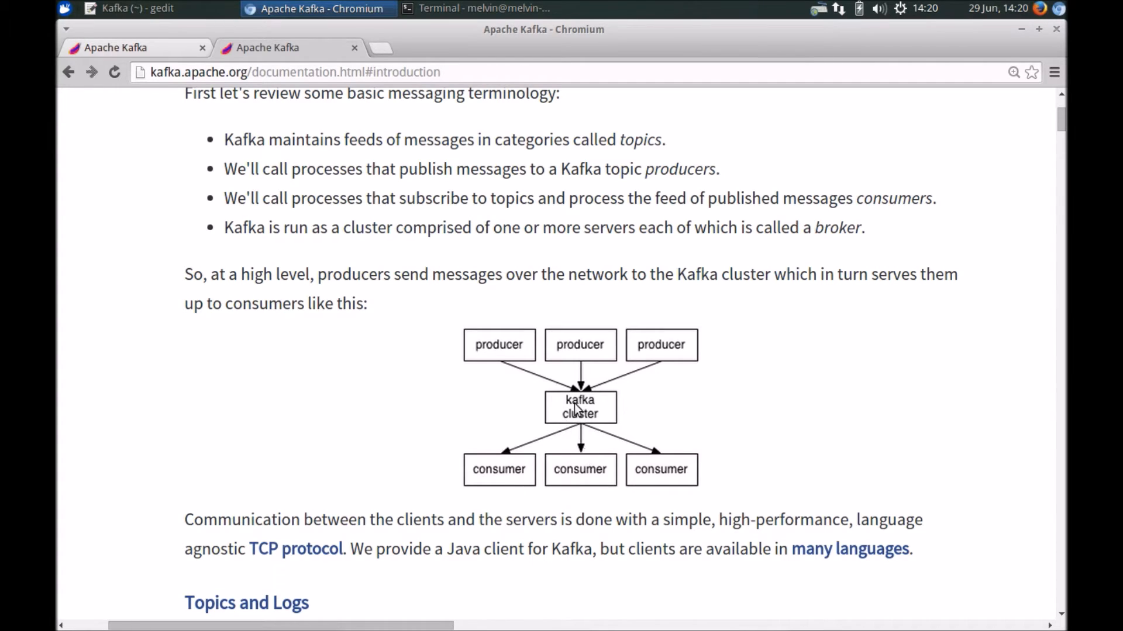
{"action": "mouse_move", "coordinate": [713, 438]}
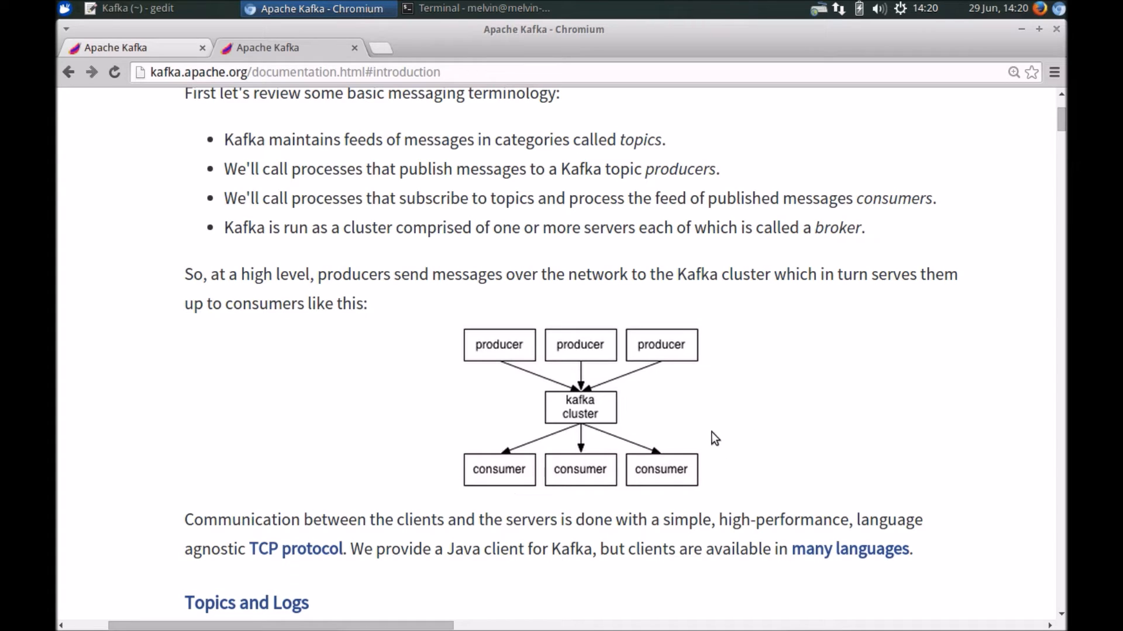
{"action": "mouse_move", "coordinate": [427, 327]}
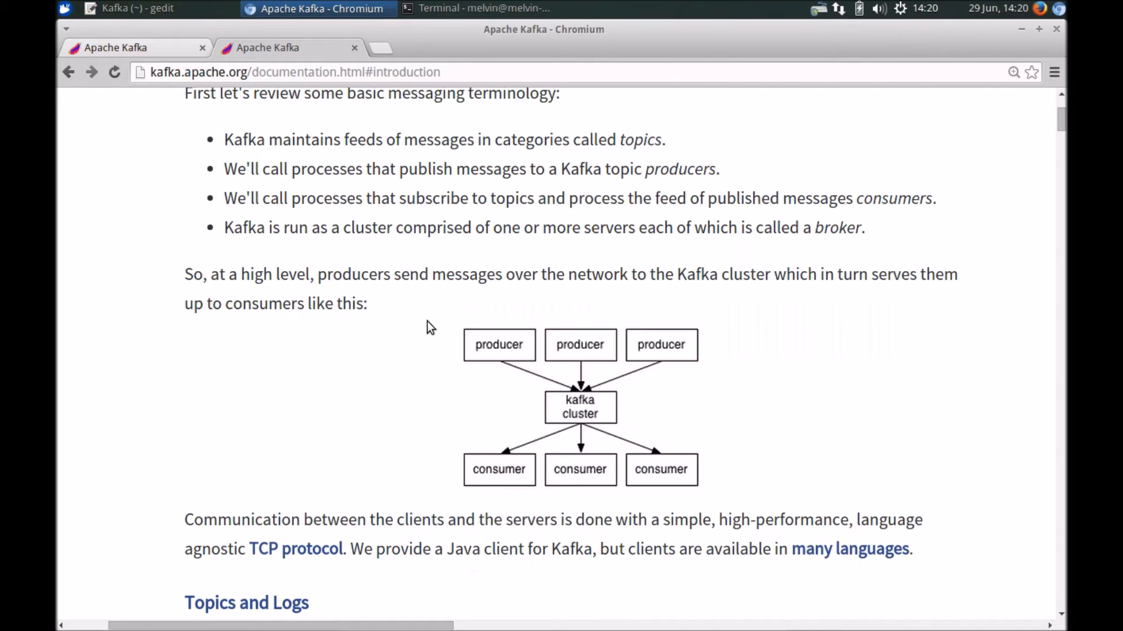
Step: Return to the gedit notes with the zookeeper-server-start.sh command after the diagram
{"action": "left_click", "coordinate": [129, 9]}
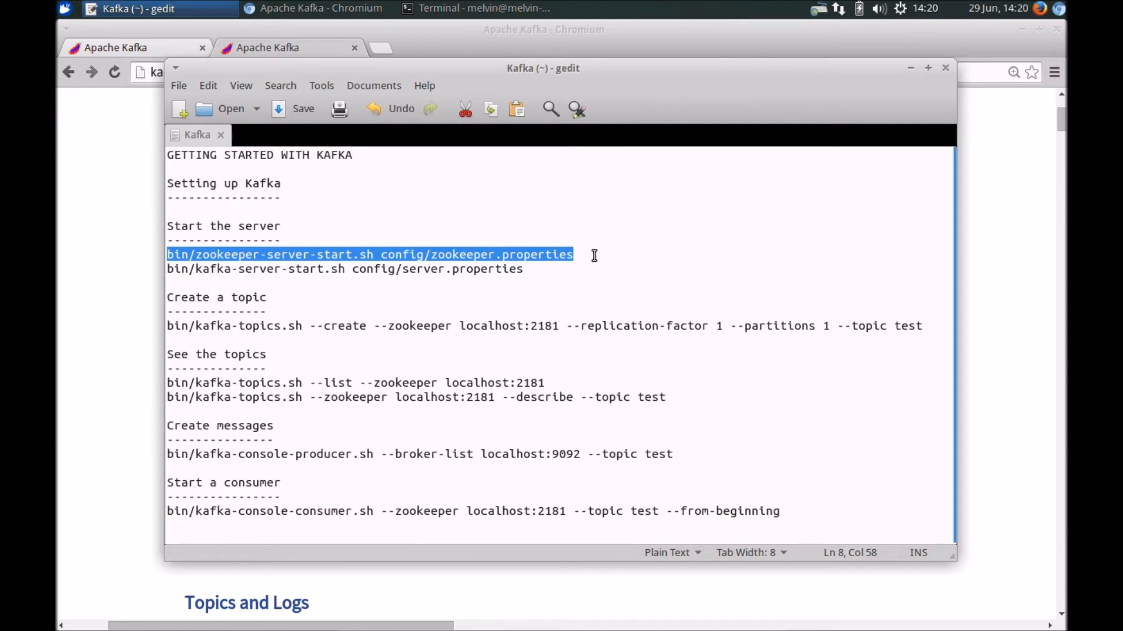
Step: Run bin/zookeeper-server-start.sh config/zookeeper.properties so ZooKeeper binds to port 2181
{"action": "left_click", "coordinate": [477, 8]}
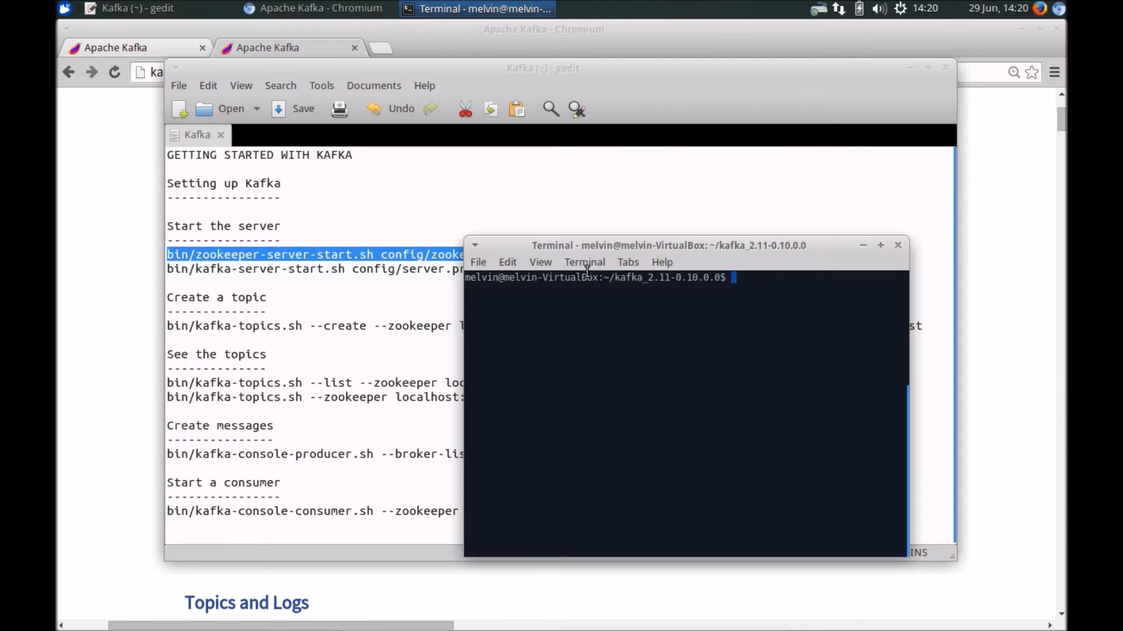
{"action": "type", "text": "bin/zookeeper-server-start.sh config/zookeeper.properties"}
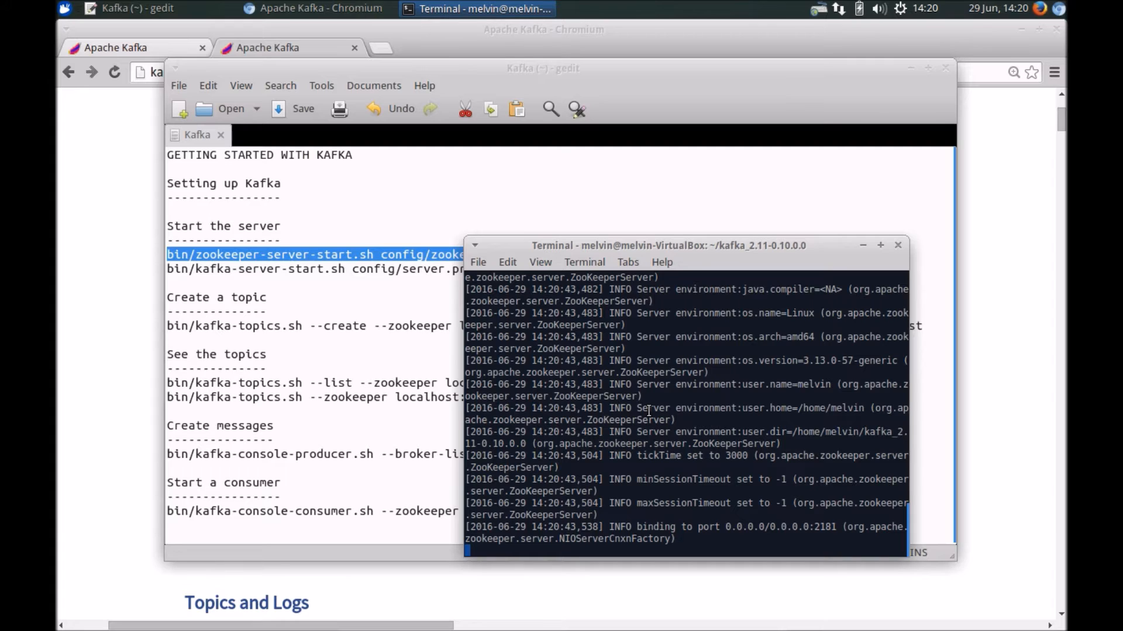
{"action": "mouse_move", "coordinate": [812, 538]}
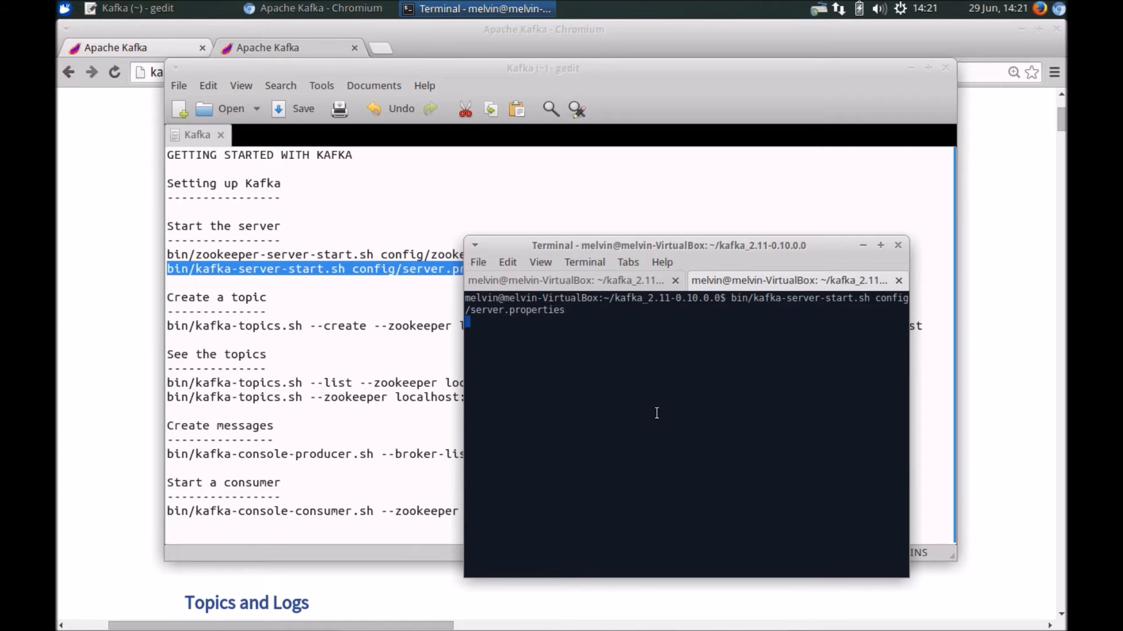
Step: Run bin/kafka-server-start.sh config/server.properties until Kafka Server 0 starts
{"action": "key", "text": "Return"}
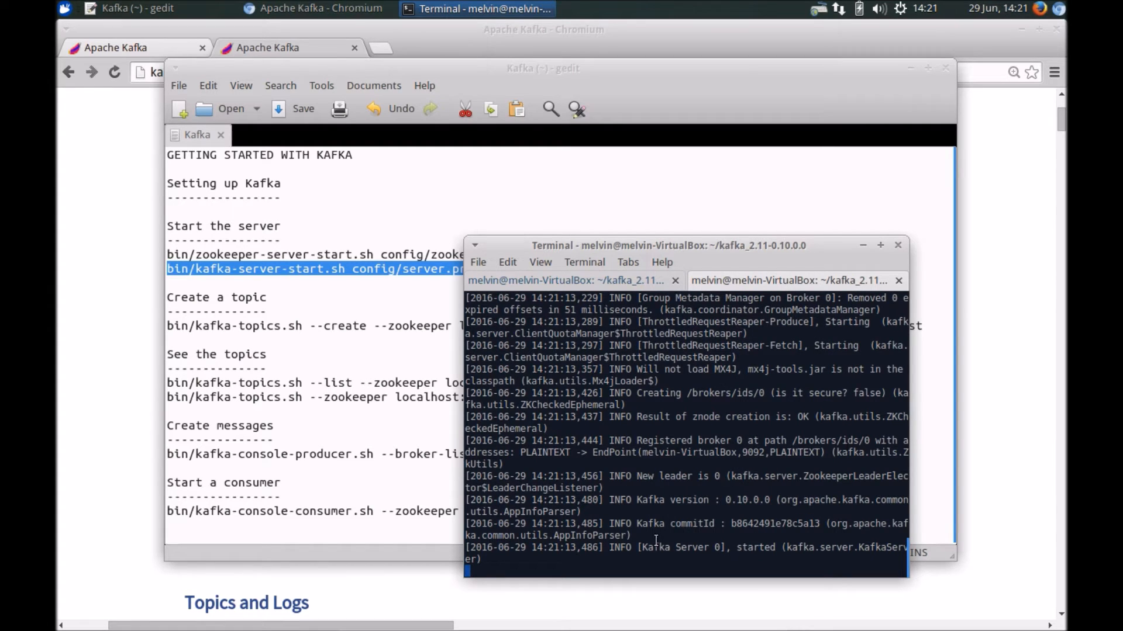
{"action": "mouse_move", "coordinate": [773, 534]}
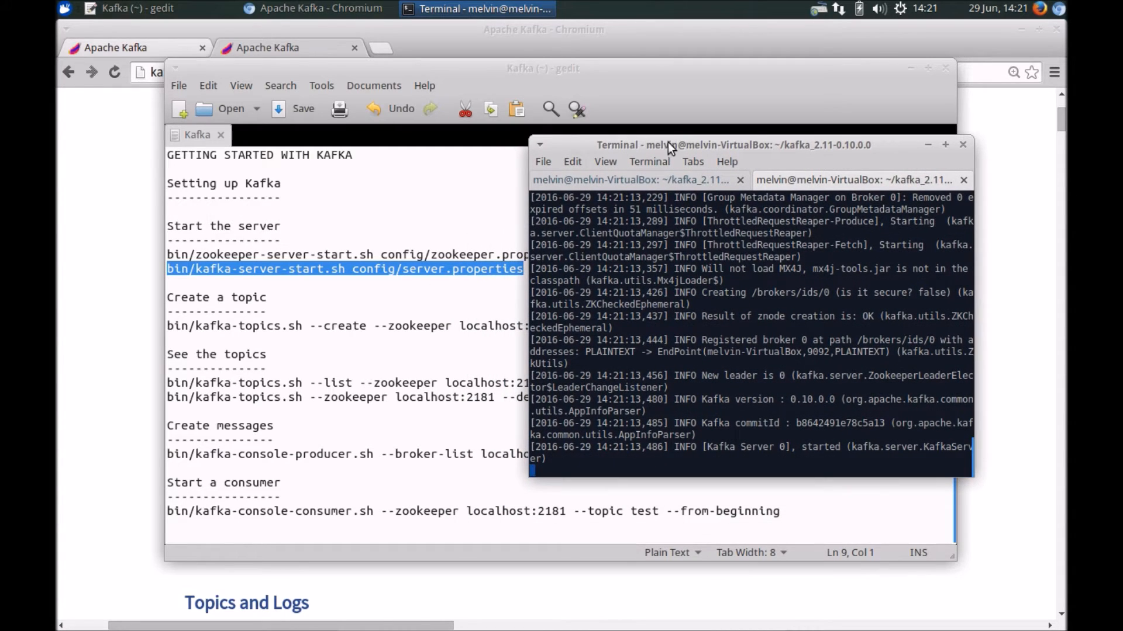
{"action": "mouse_move", "coordinate": [664, 311]}
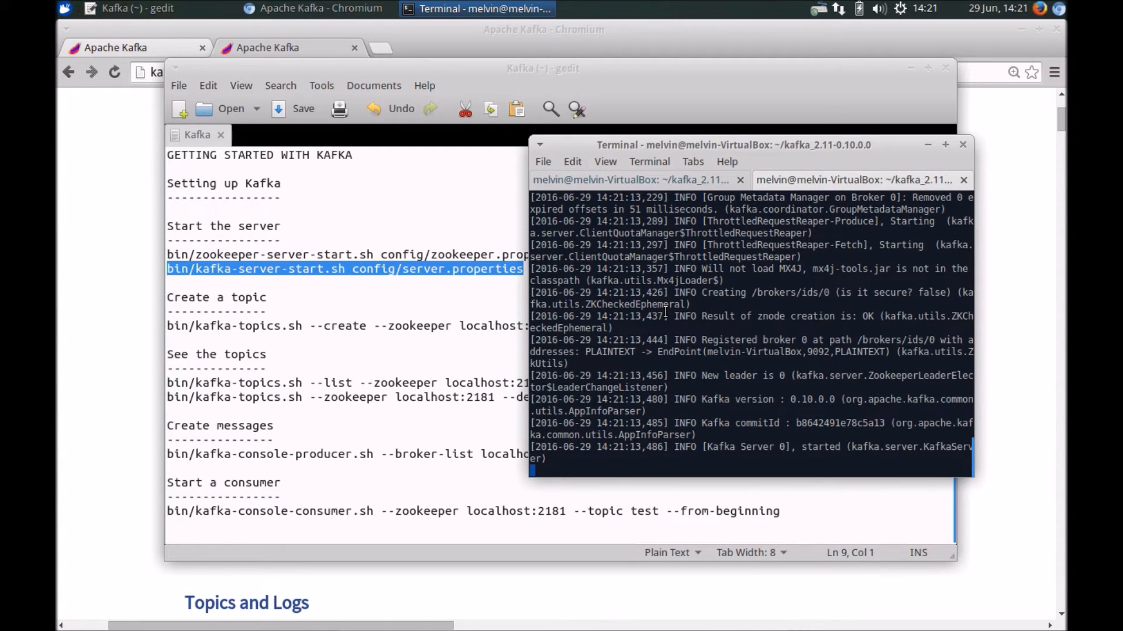
{"action": "mouse_move", "coordinate": [305, 285]}
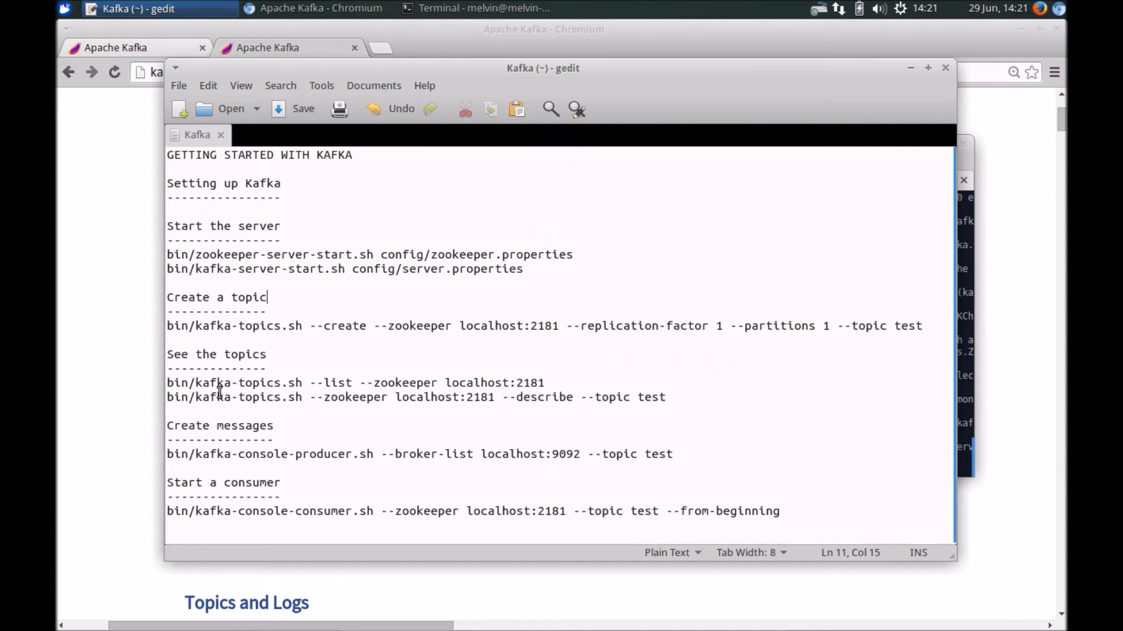
{"action": "mouse_move", "coordinate": [298, 410]}
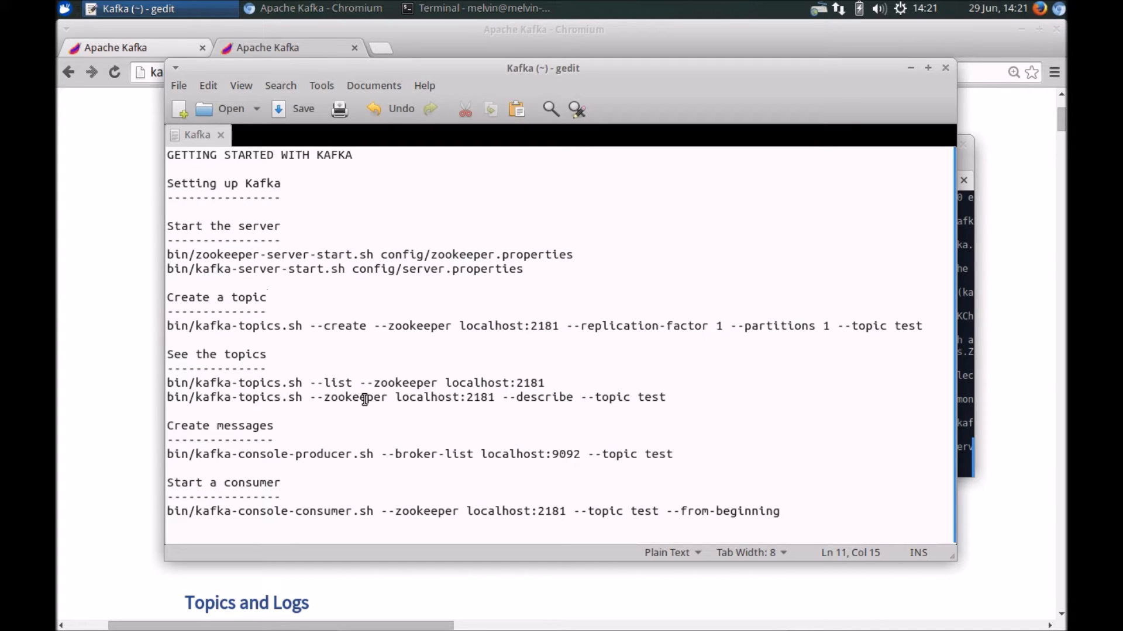
Step: Select the kafka-topics.sh --create line in the notes and bring up a fresh shell
{"action": "left_click", "coordinate": [267, 297]}
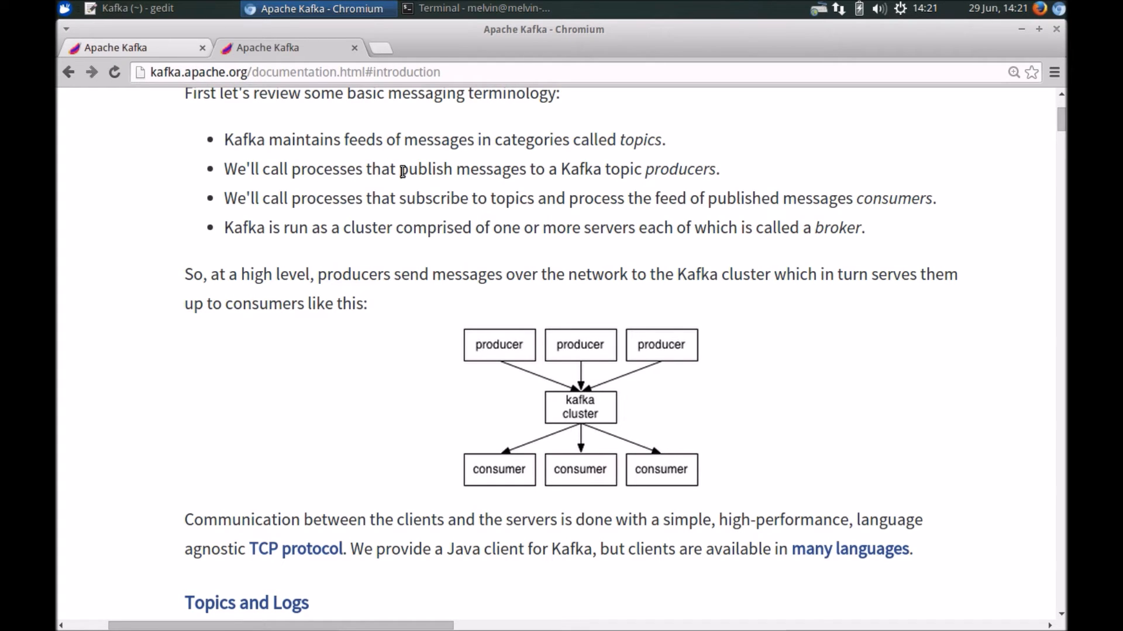
{"action": "left_click", "coordinate": [132, 8]}
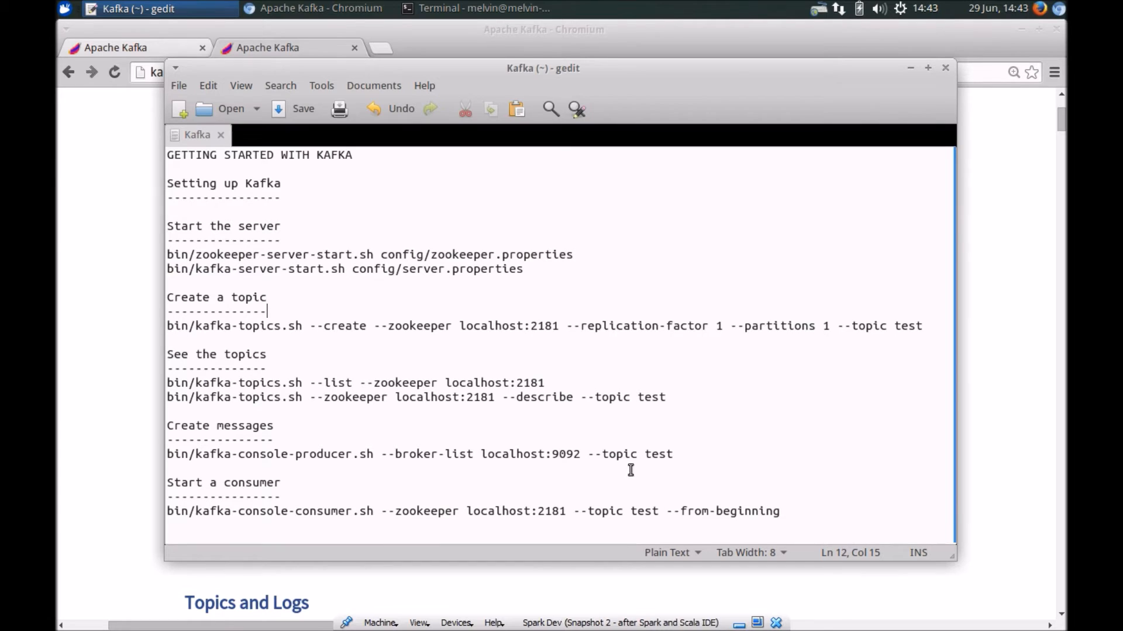
{"action": "mouse_move", "coordinate": [908, 326]}
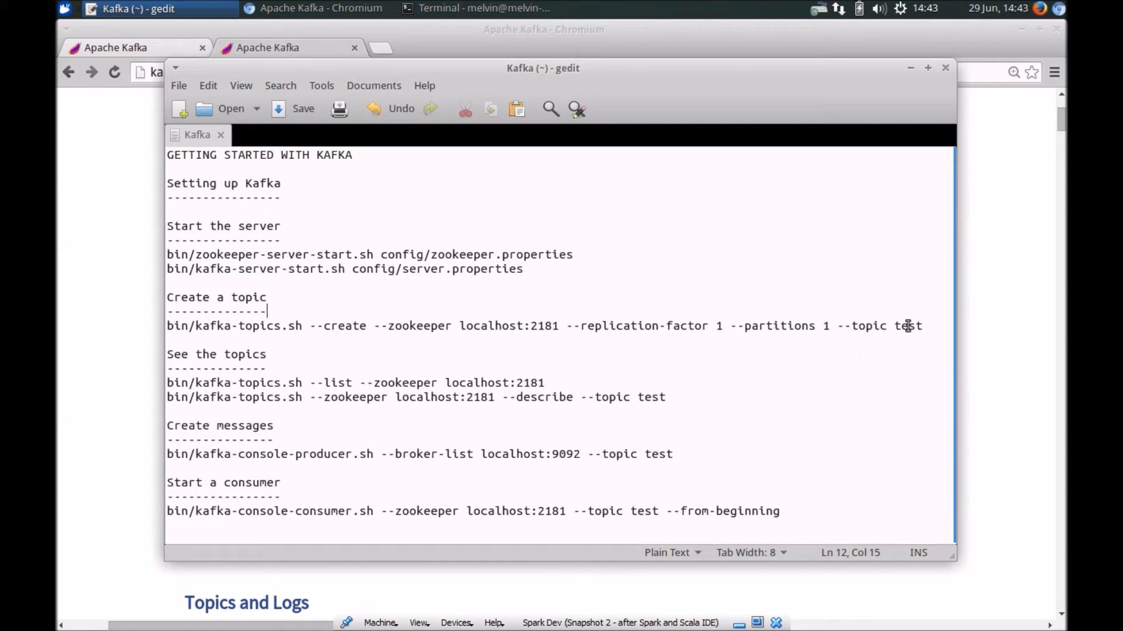
{"action": "double_click", "coordinate": [907, 326]}
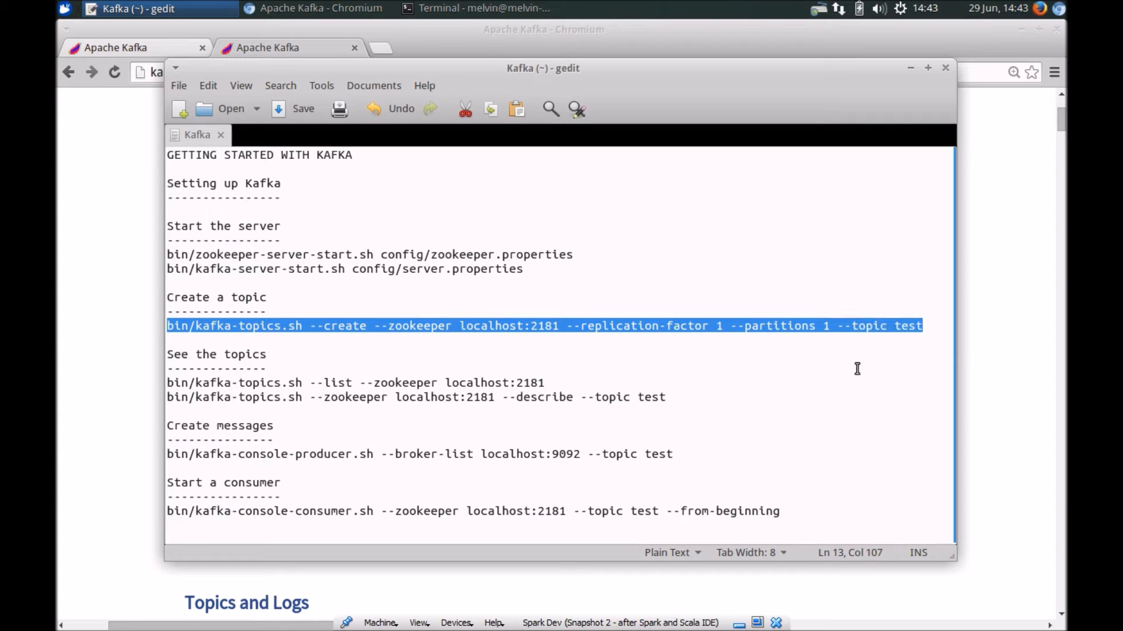
{"action": "left_click", "coordinate": [476, 8]}
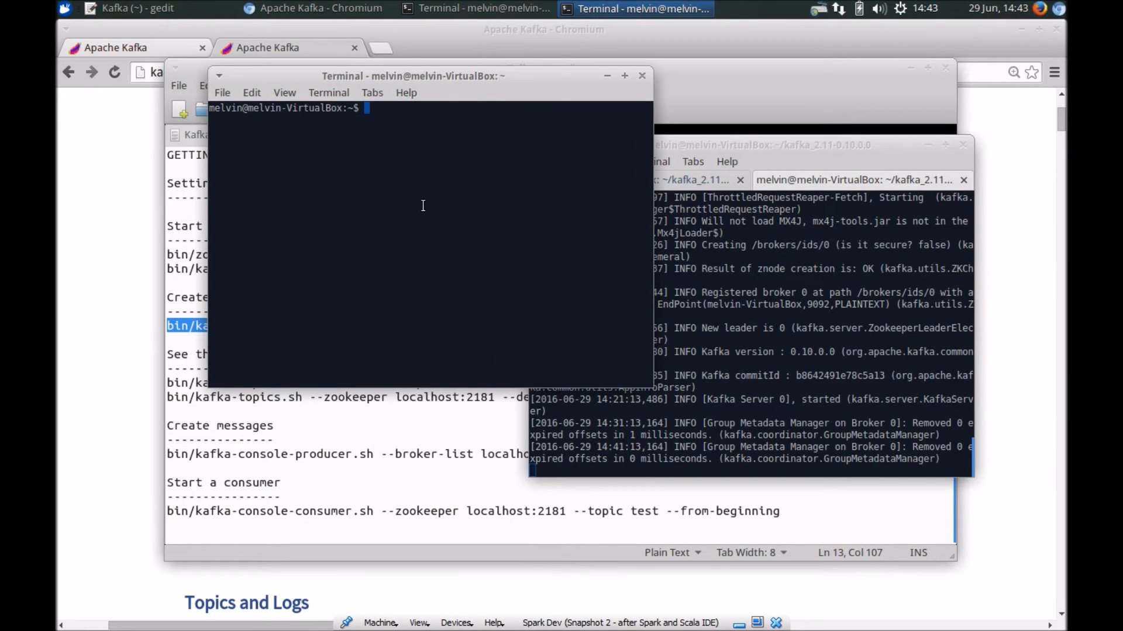
Step: Enter kafka_2.11-0.10.0.0 and paste the create-topic command for topic test
{"action": "type", "text": "cd kafka_2.11-0.10.0.0/"}
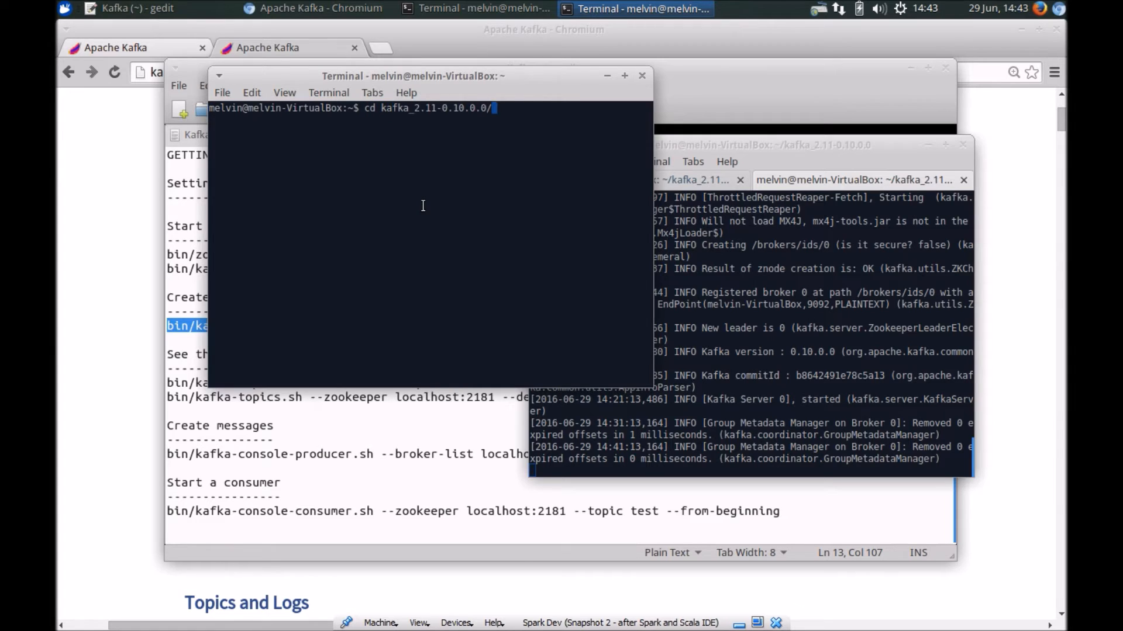
{"action": "right_click", "coordinate": [422, 206]}
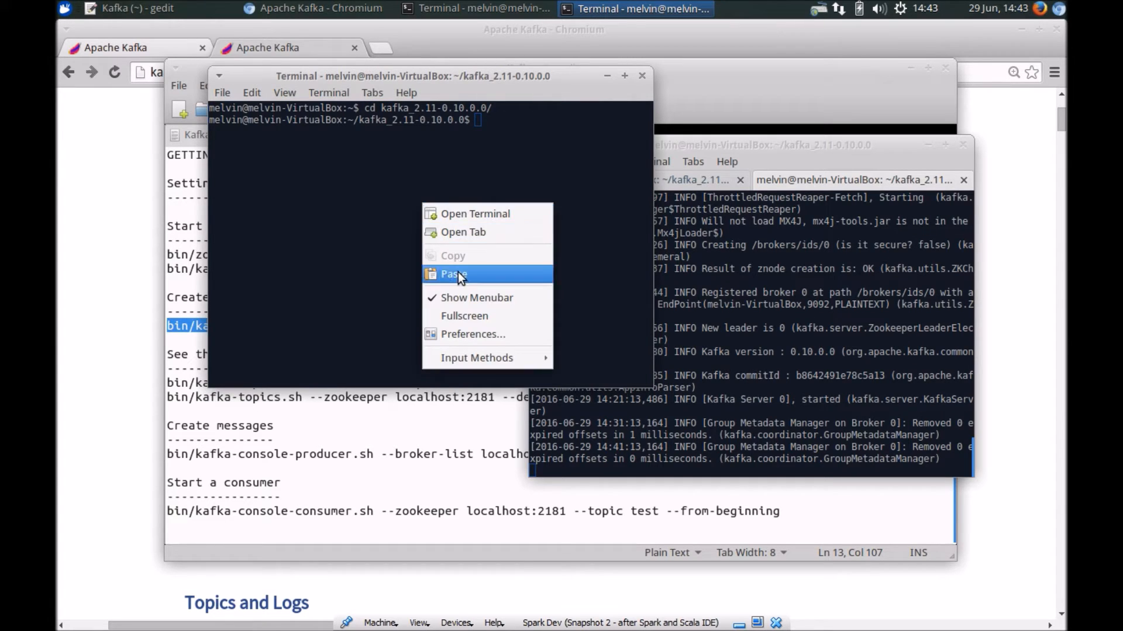
{"action": "left_click", "coordinate": [452, 273]}
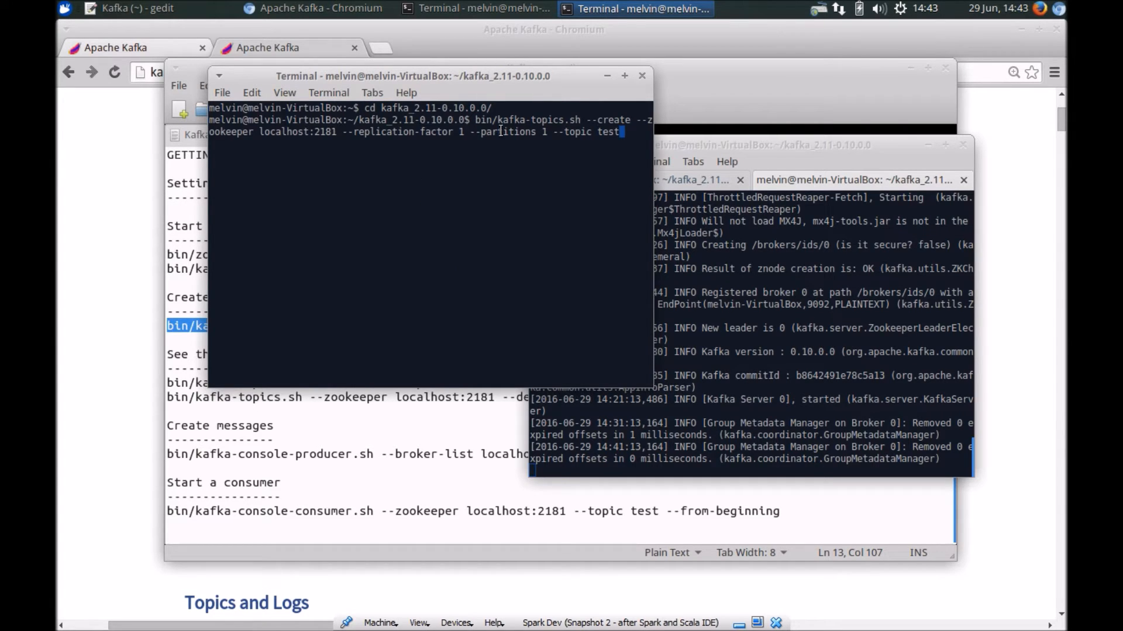
{"action": "mouse_move", "coordinate": [548, 141]}
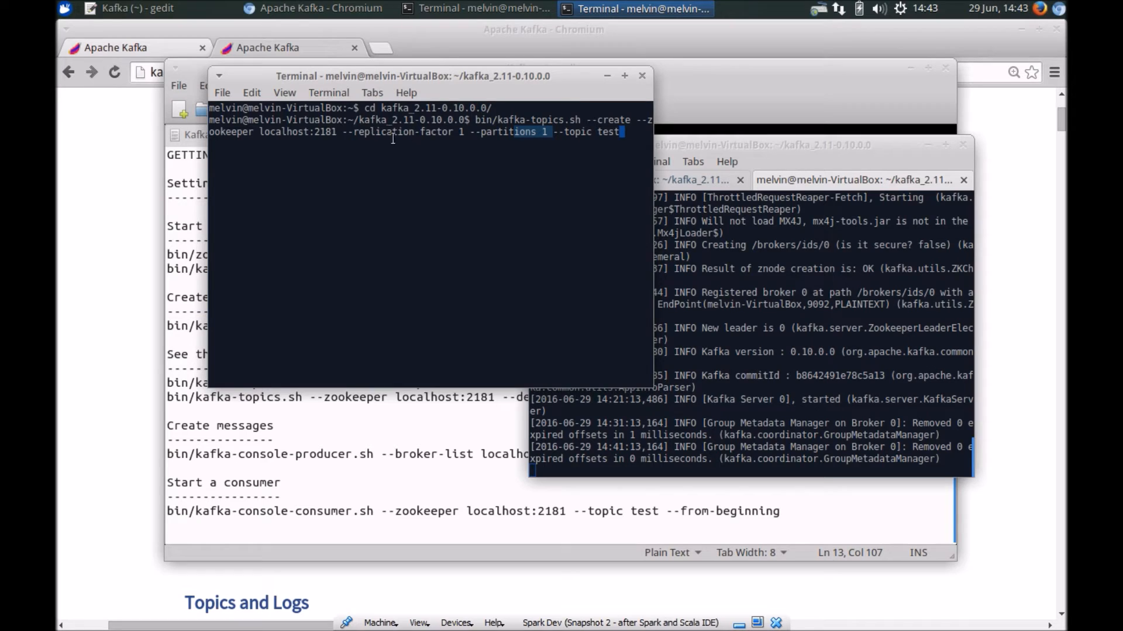
{"action": "mouse_move", "coordinate": [544, 125]}
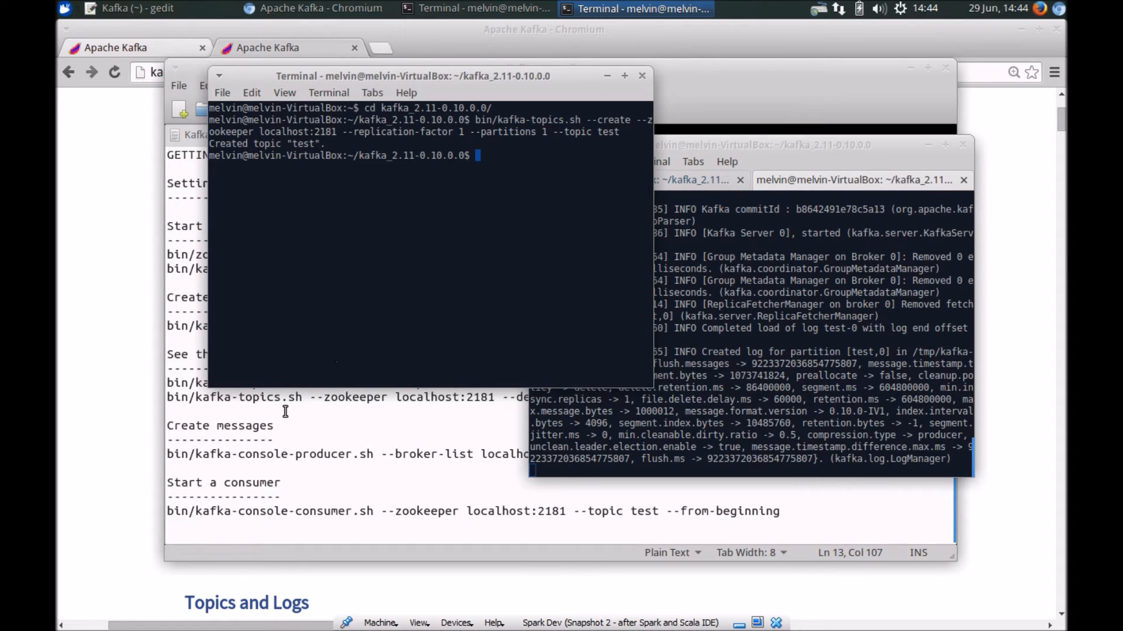
Step: List topics via bin/kafka-topics.sh --list --zookeeper localhost:2181, showing test
{"action": "left_click", "coordinate": [129, 8]}
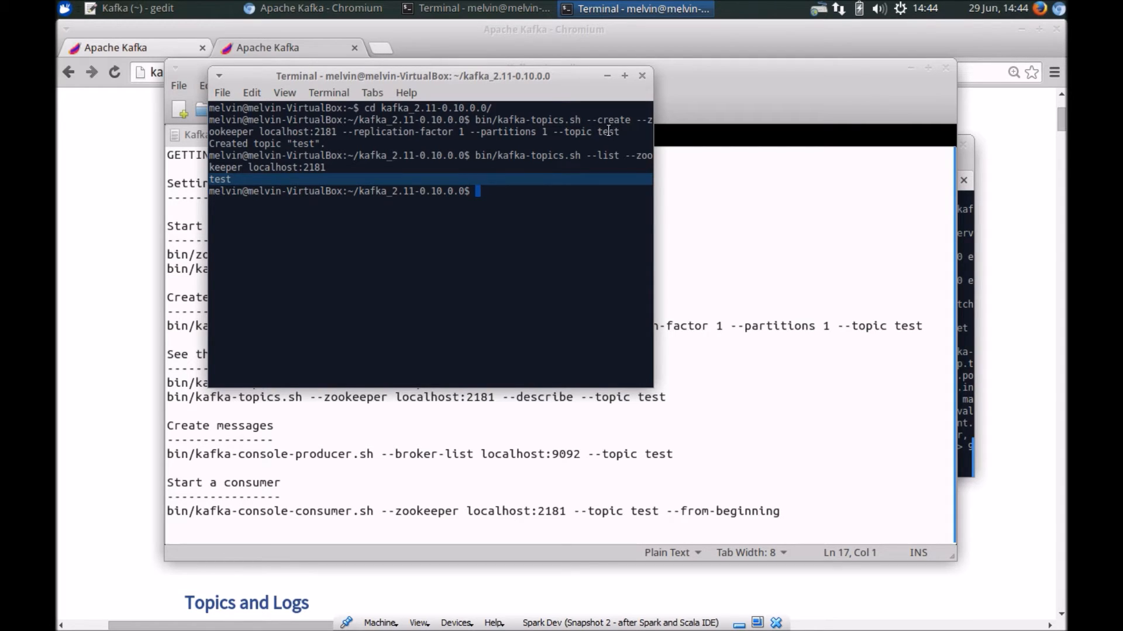
{"action": "mouse_move", "coordinate": [600, 133]}
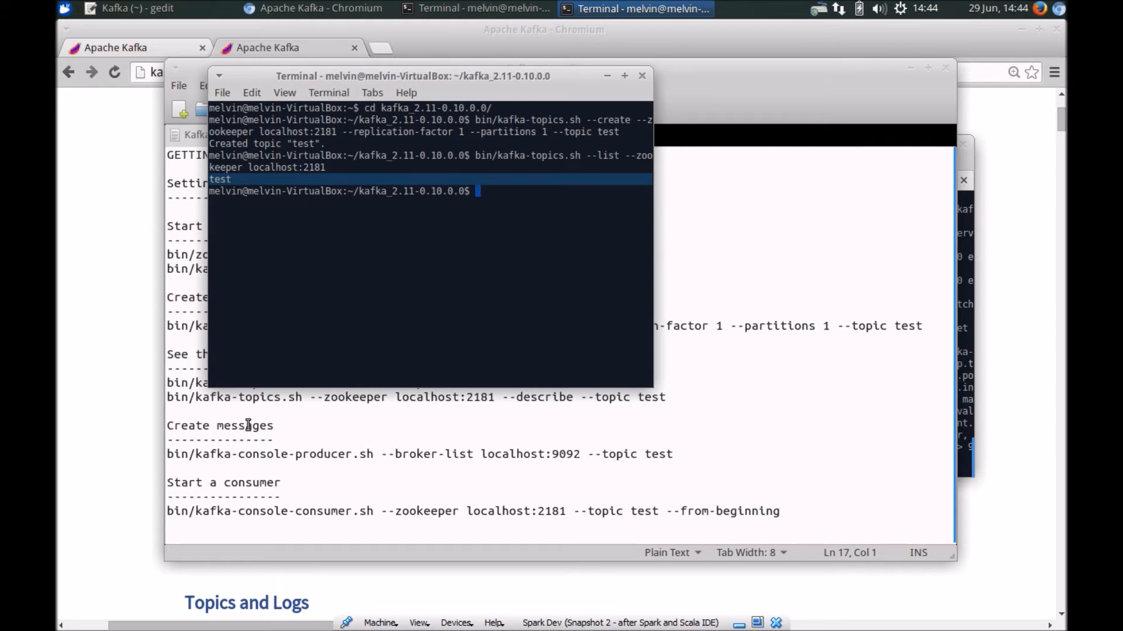
Step: Copy the describe-topic command from the notes into the Kafka terminal
{"action": "left_click", "coordinate": [128, 9]}
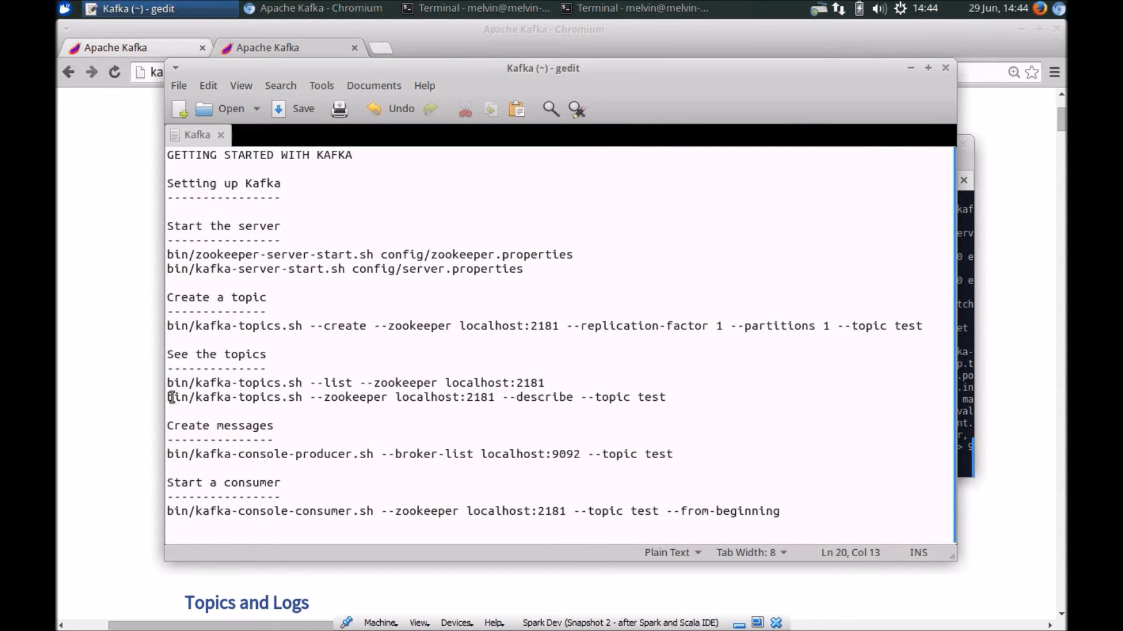
{"action": "left_click_drag", "start_coordinate": [238, 397], "coordinate": [666, 397]}
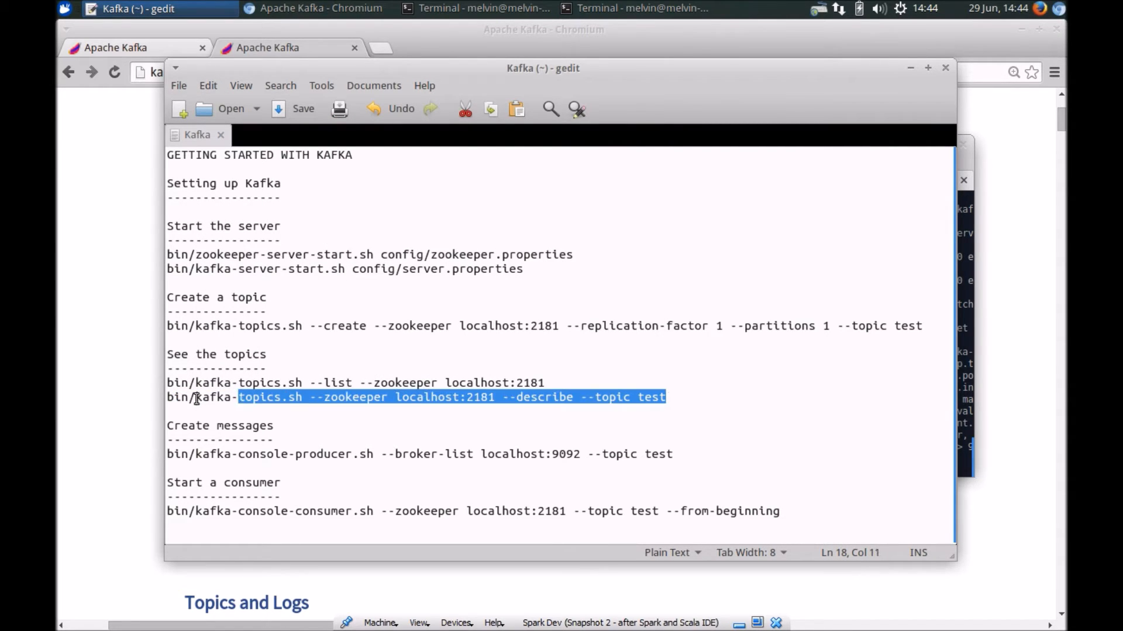
{"action": "left_click", "coordinate": [637, 8]}
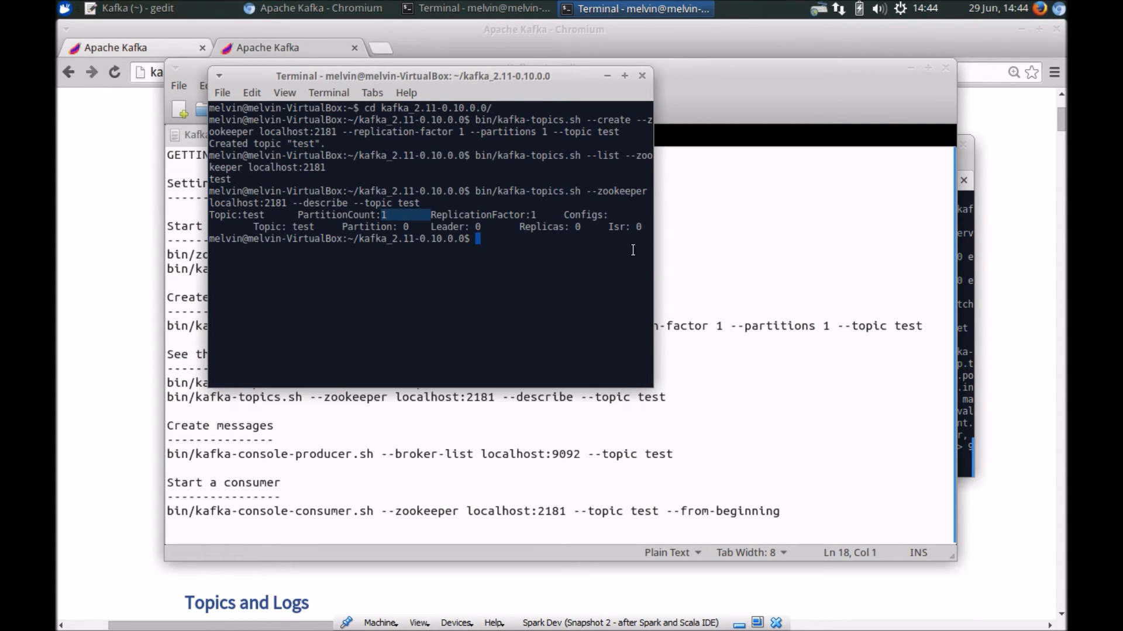
{"action": "mouse_move", "coordinate": [334, 168]}
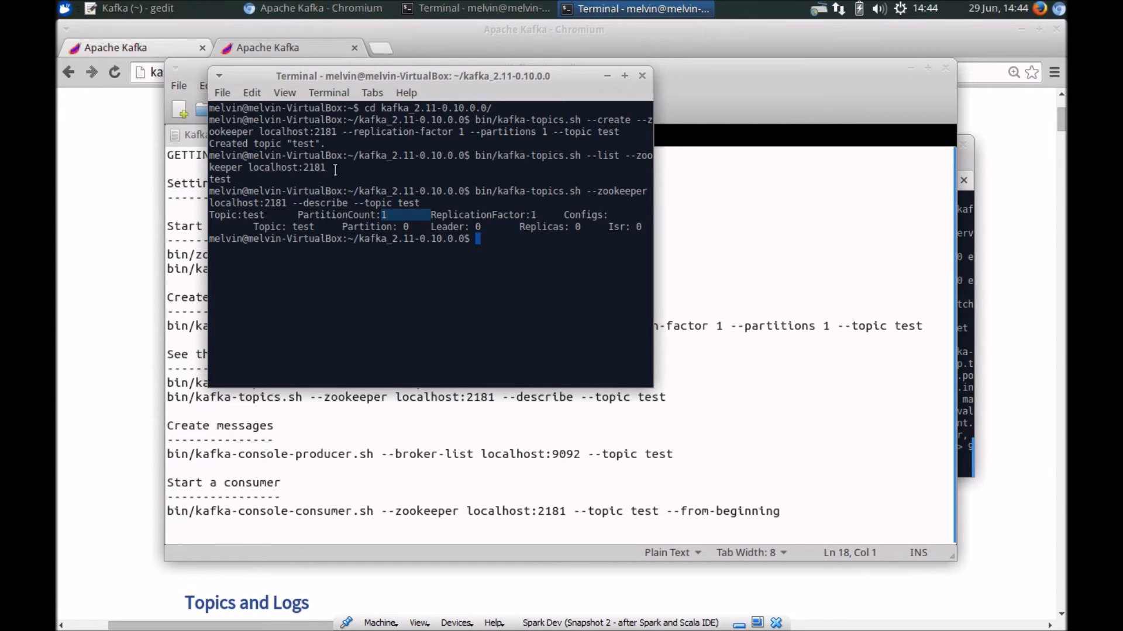
{"action": "mouse_move", "coordinate": [279, 282]}
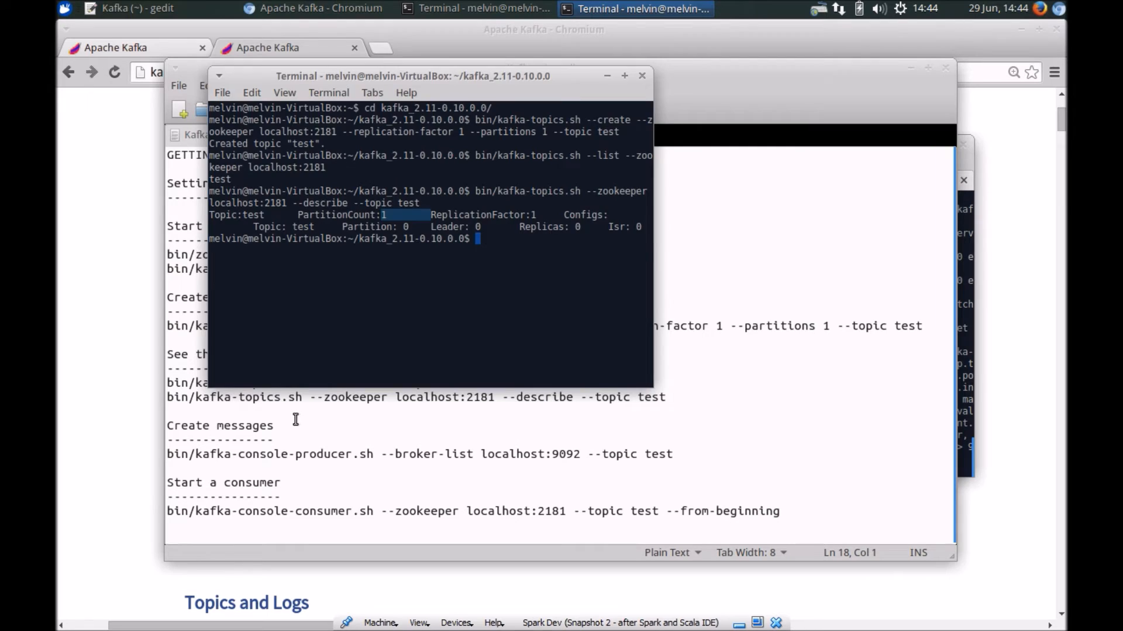
Step: Select the kafka-console-producer.sh command line for topic test in the notes and return to the terminal
{"action": "left_click", "coordinate": [129, 9]}
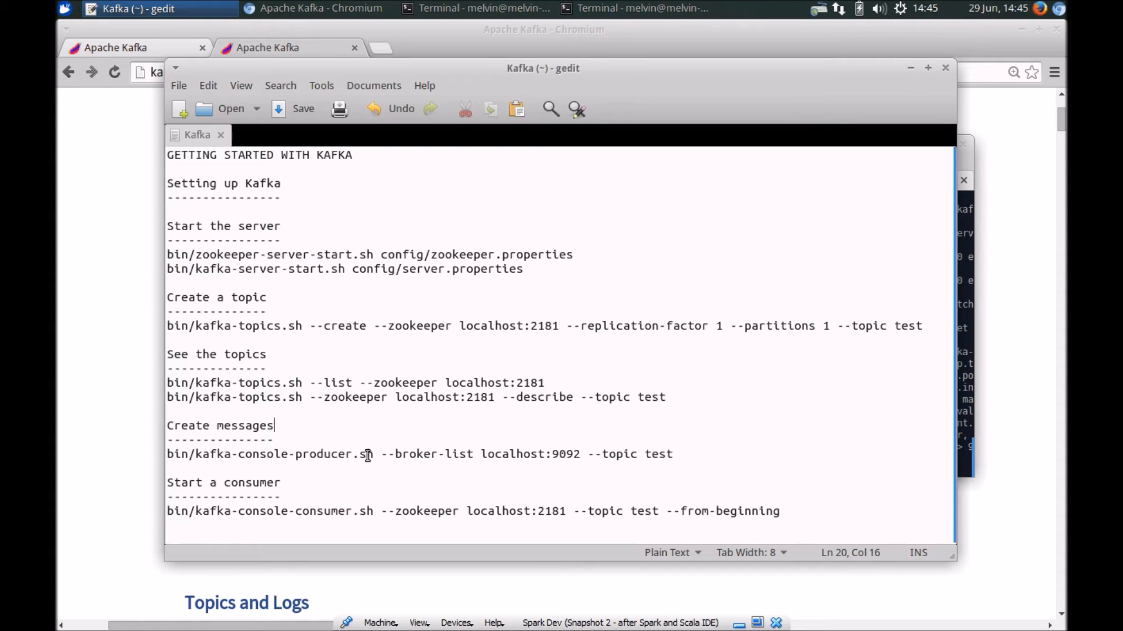
{"action": "mouse_move", "coordinate": [677, 452]}
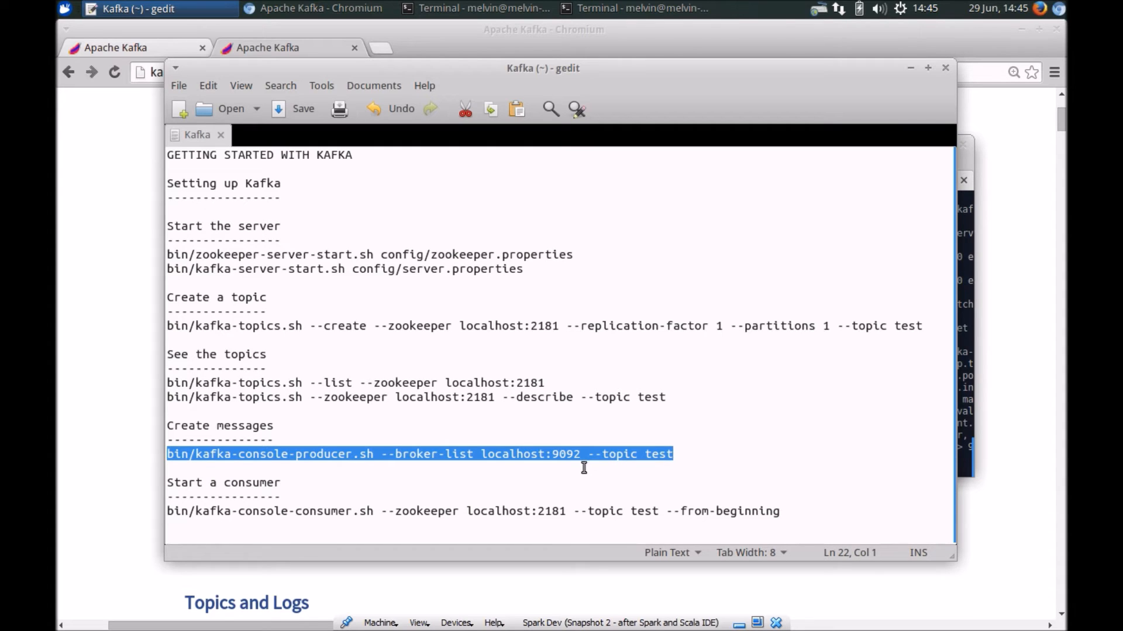
{"action": "left_click", "coordinate": [237, 465]}
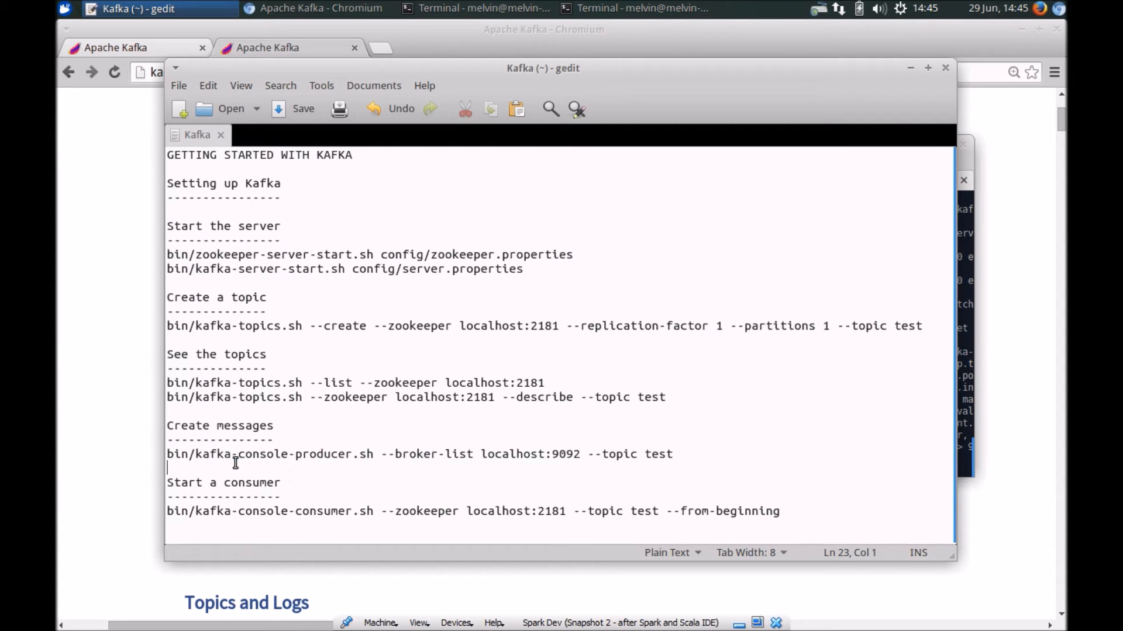
{"action": "mouse_move", "coordinate": [677, 459]}
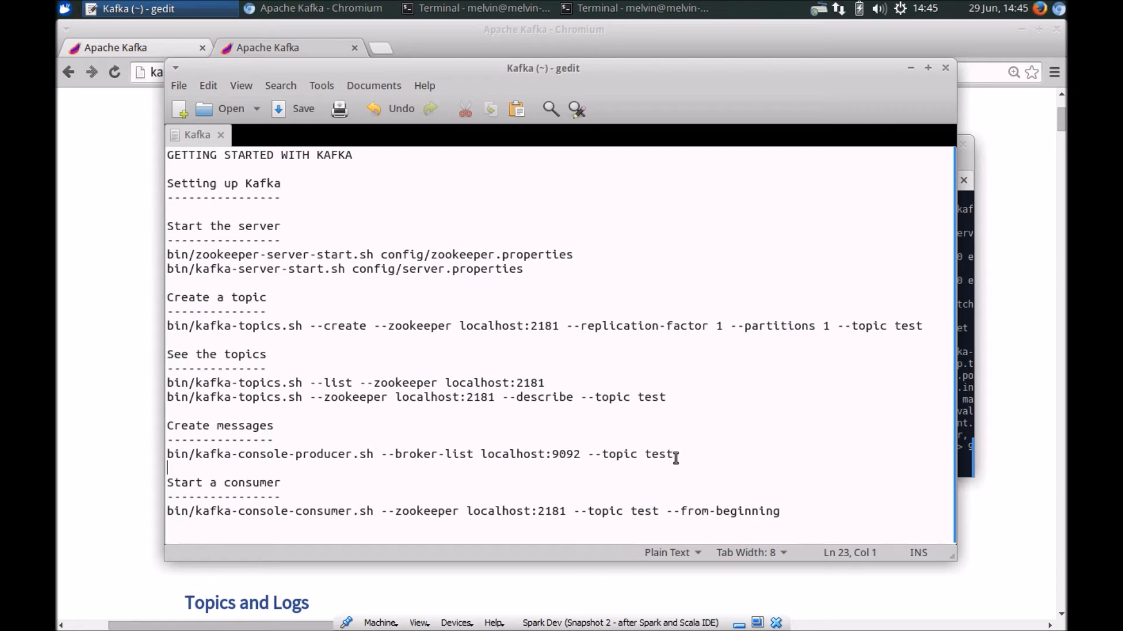
{"action": "triple_click", "coordinate": [419, 454]}
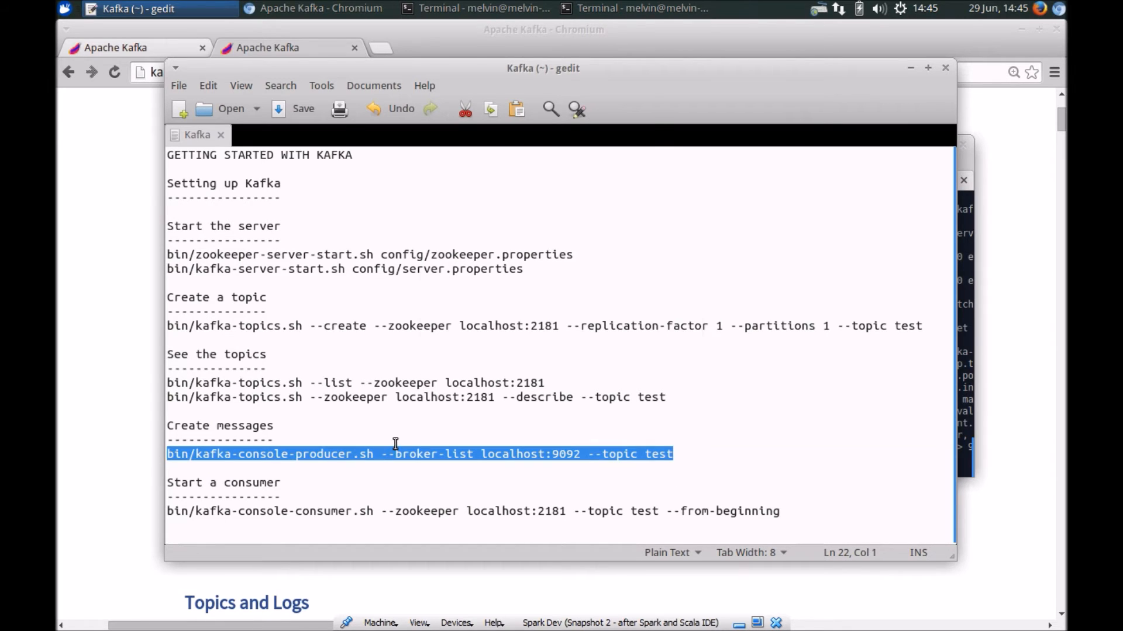
{"action": "left_click", "coordinate": [634, 8]}
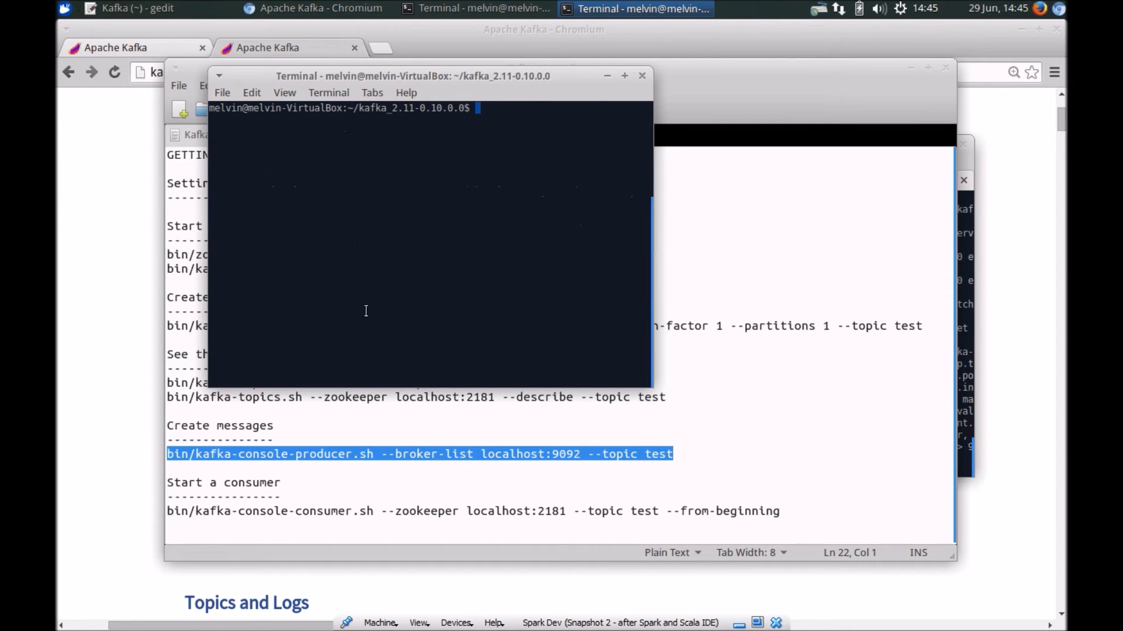
Step: Run the console producer on localhost:9092 topic test and send '1st message' and '2nd message'
{"action": "type", "text": "bin/kafka-console-producer.sh --broker-list localhost:9092 --topic test"}
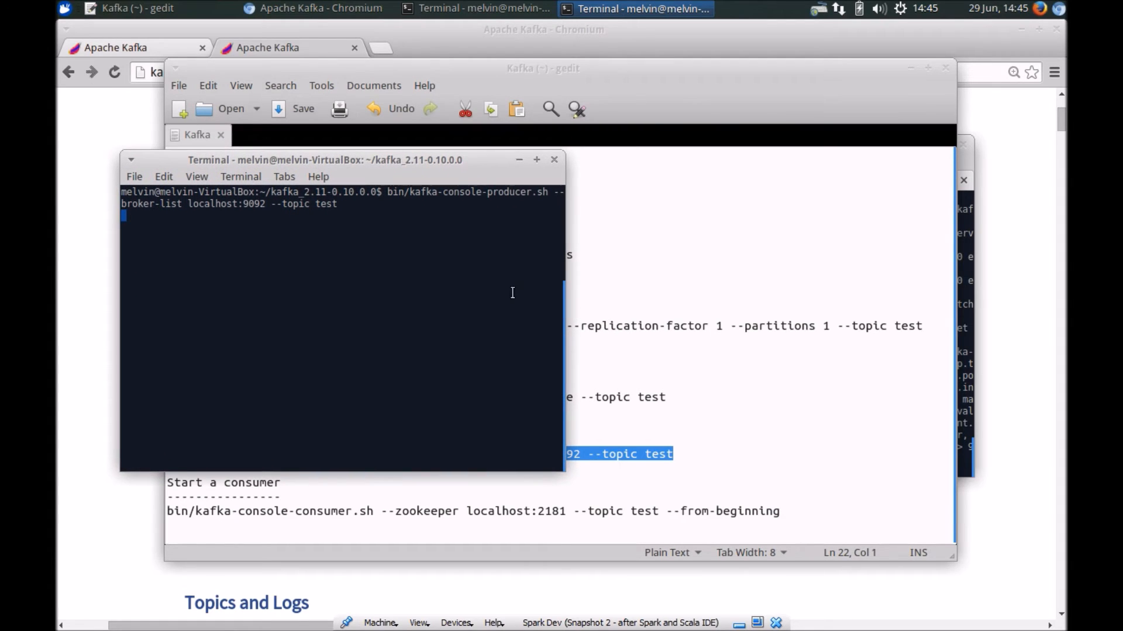
{"action": "mouse_move", "coordinate": [297, 237]}
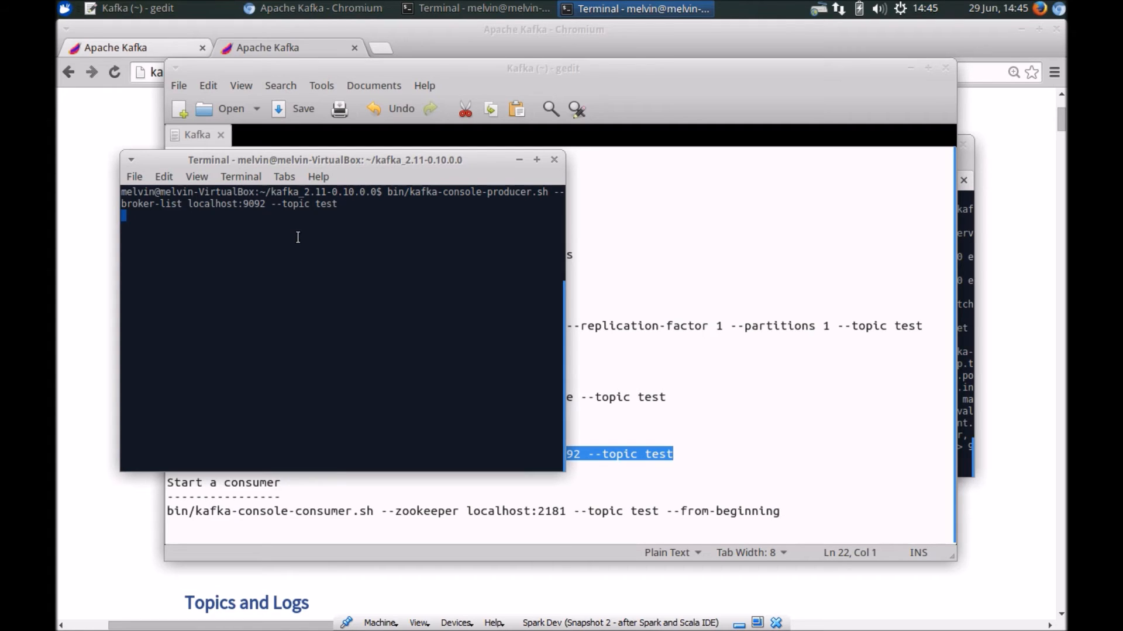
{"action": "type", "text": "1st message"}
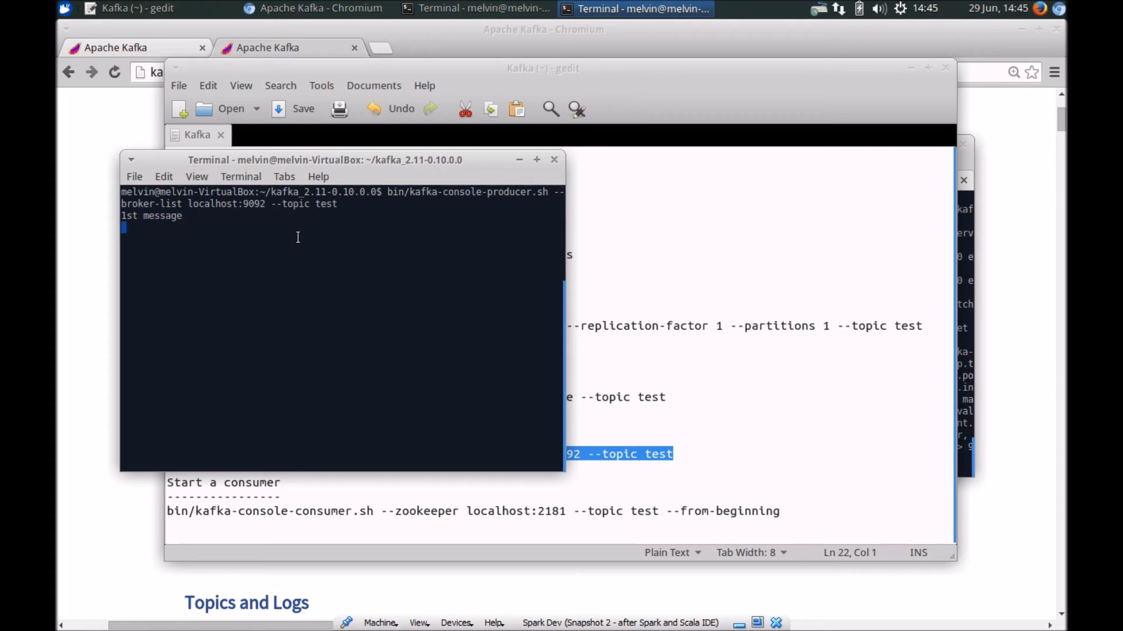
{"action": "type", "text": "2nd"}
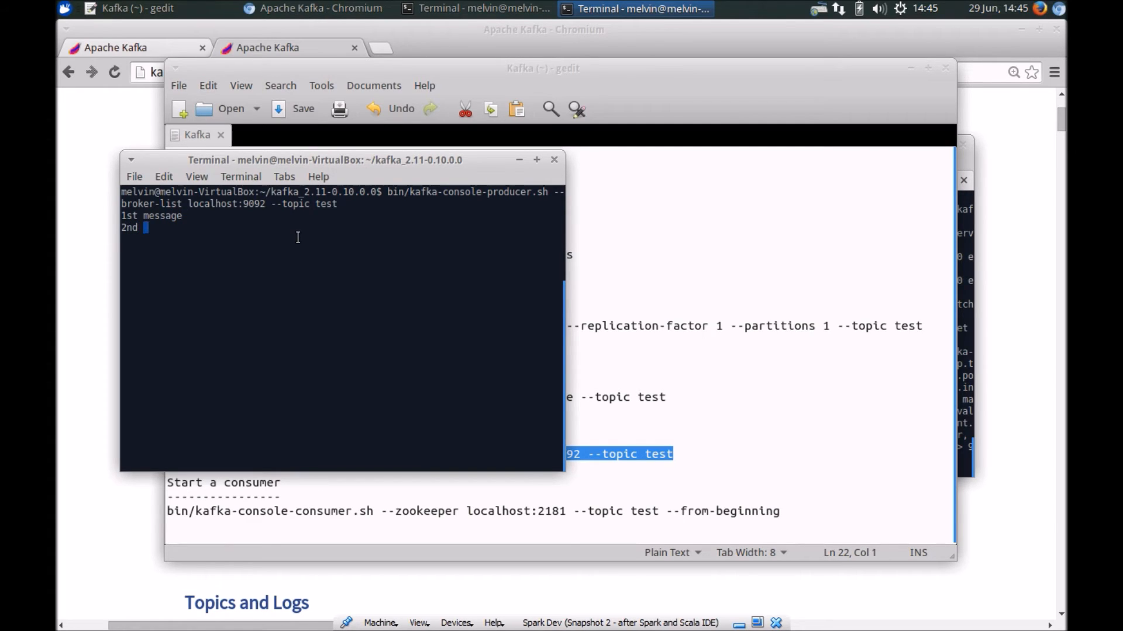
{"action": "type", "text": "message"}
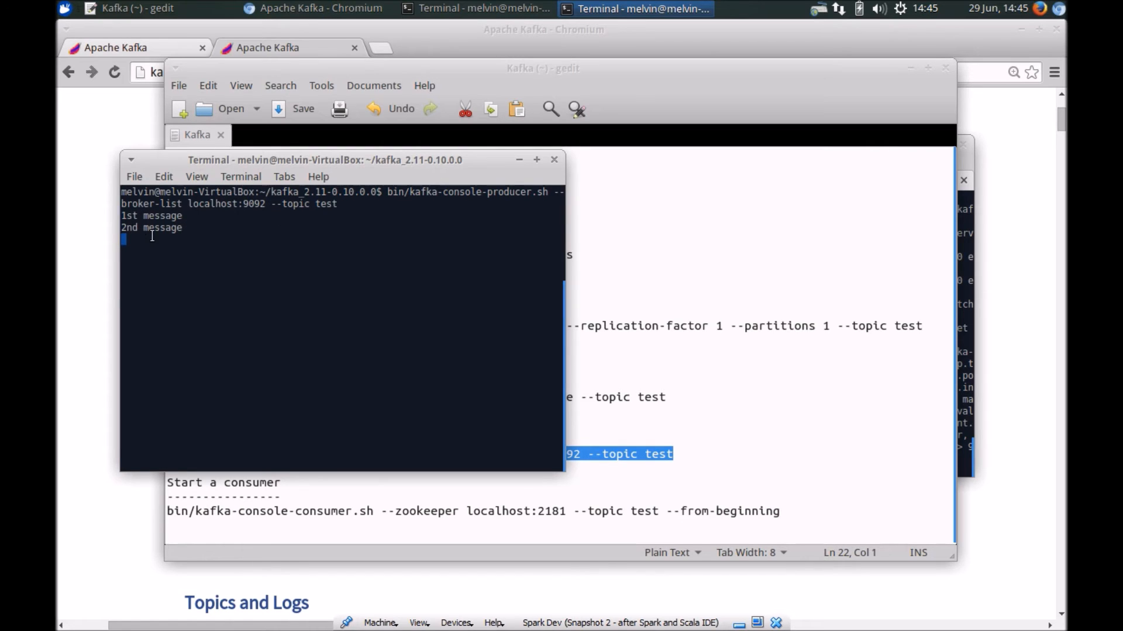
{"action": "mouse_move", "coordinate": [232, 323]}
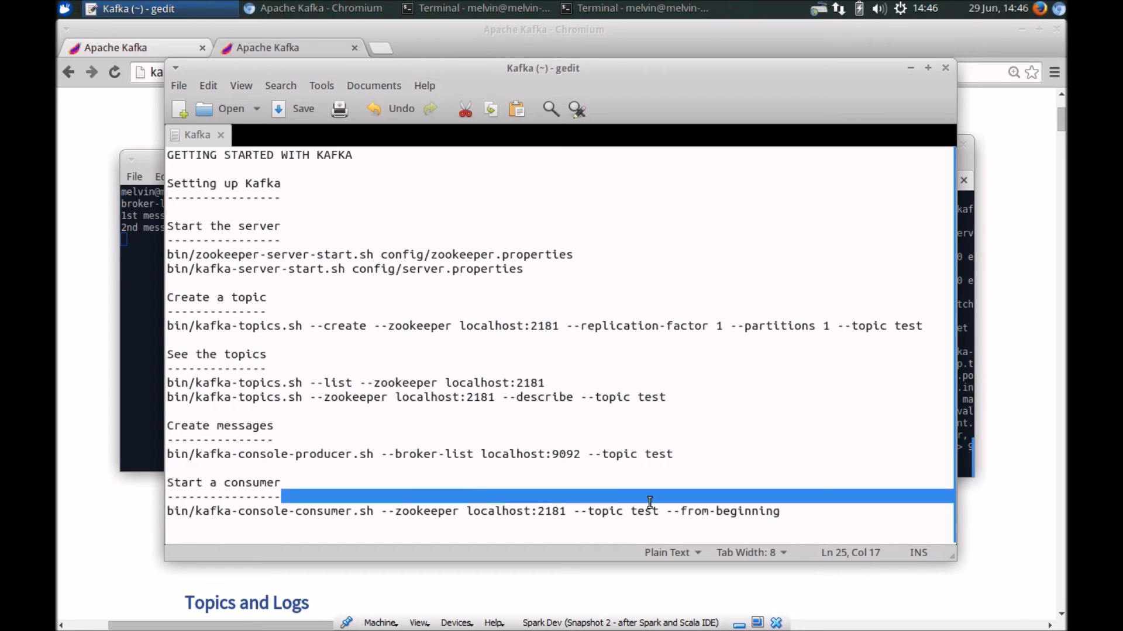
Step: Paste and run the kafka-console-consumer.sh command in a second terminal, receiving the first two messages
{"action": "left_click", "coordinate": [285, 511]}
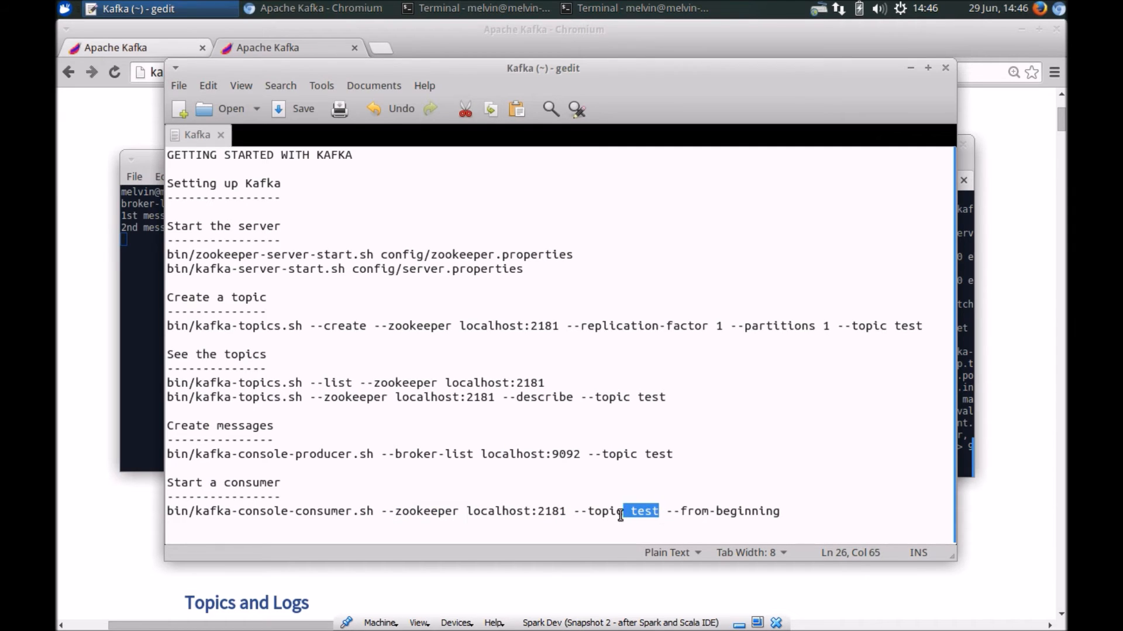
{"action": "left_click_drag", "start_coordinate": [655, 511], "coordinate": [580, 511]}
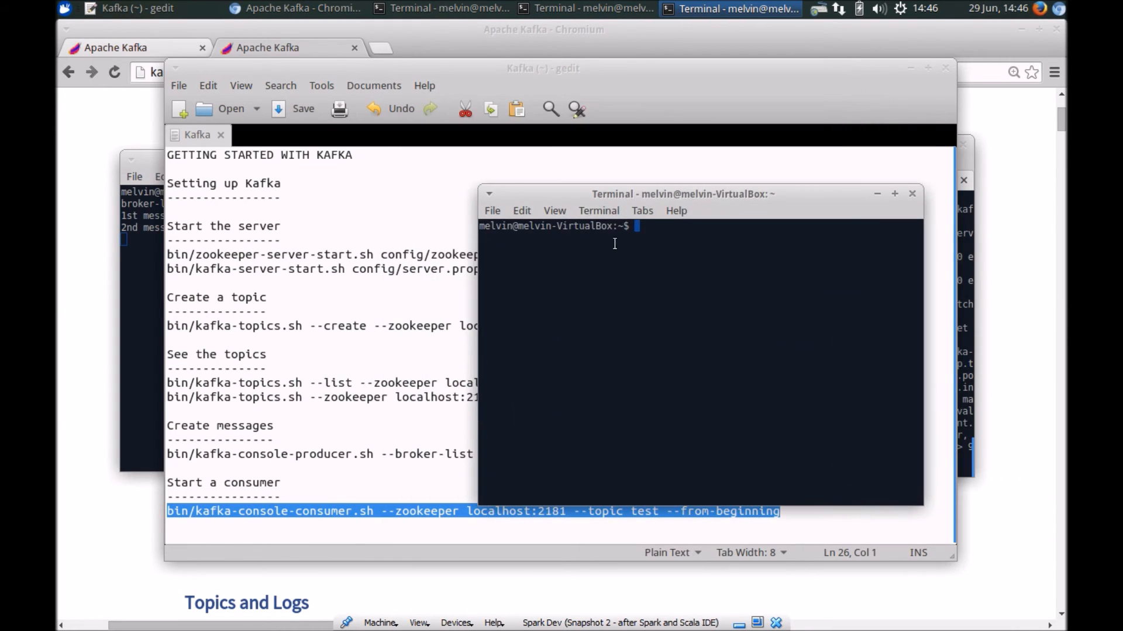
{"action": "left_click", "coordinate": [129, 8]}
{"action": "type", "text": "cd ka"}
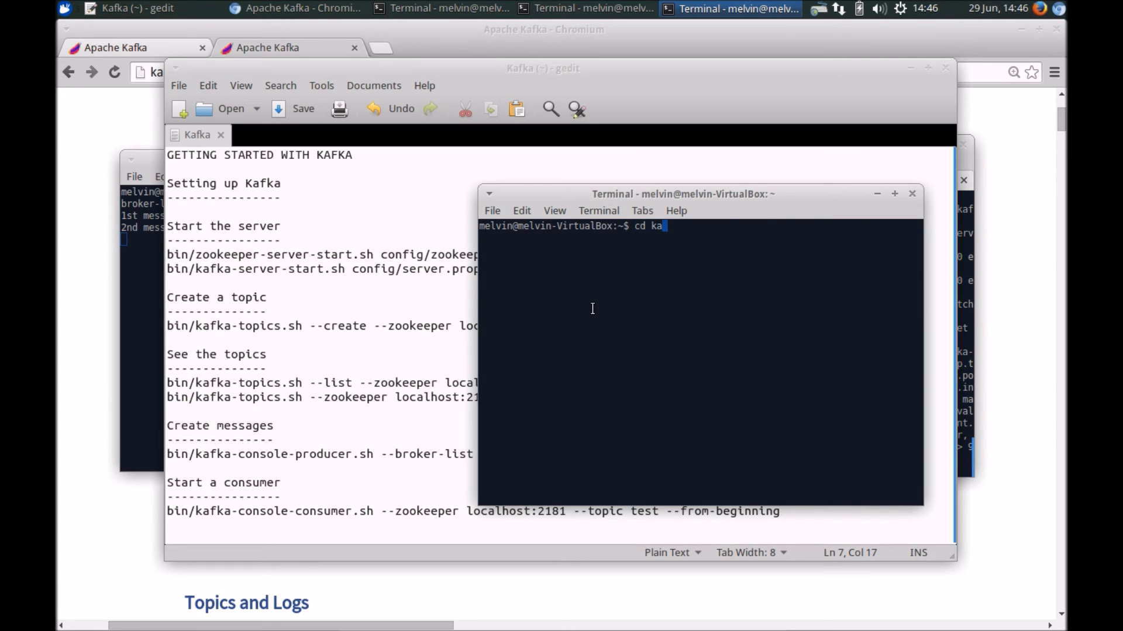
{"action": "right_click", "coordinate": [644, 358]}
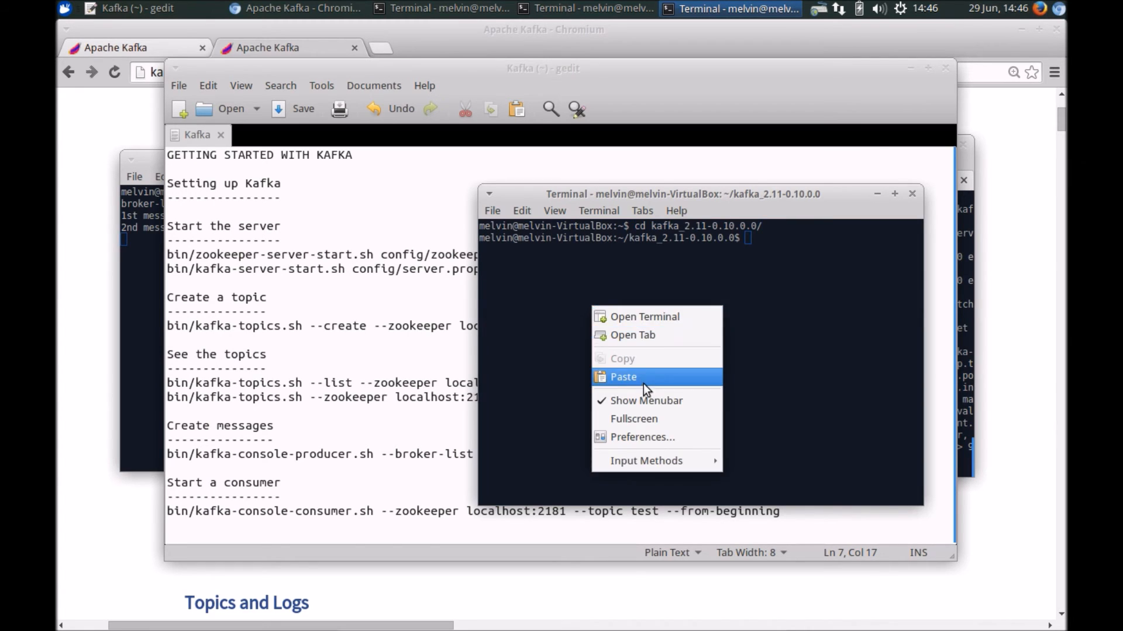
{"action": "left_click", "coordinate": [622, 376]}
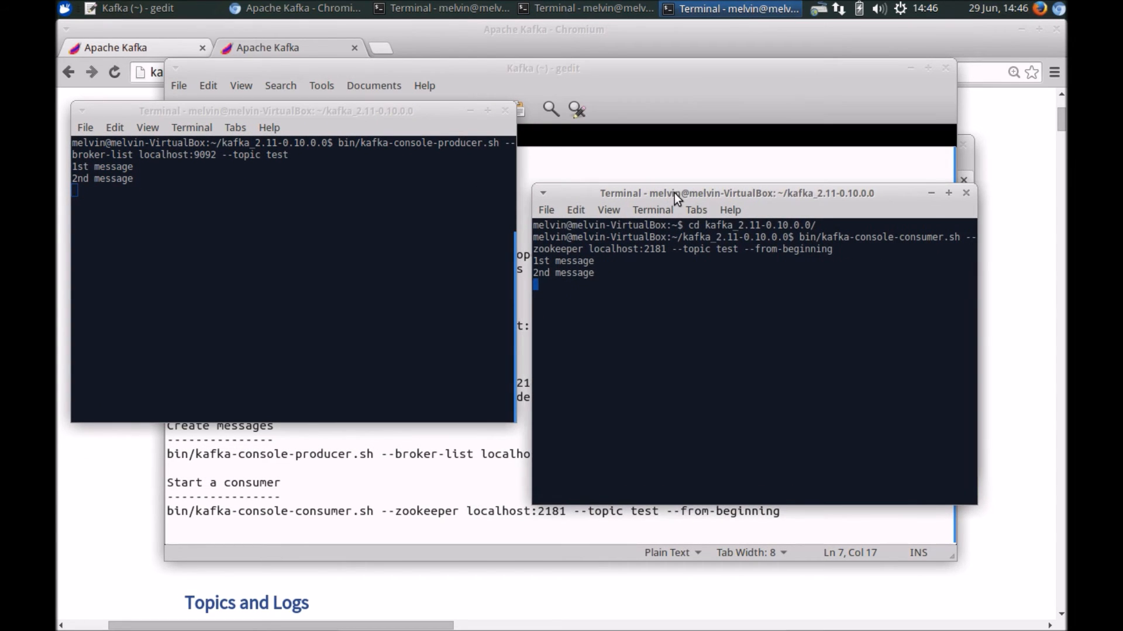
{"action": "mouse_move", "coordinate": [250, 113]}
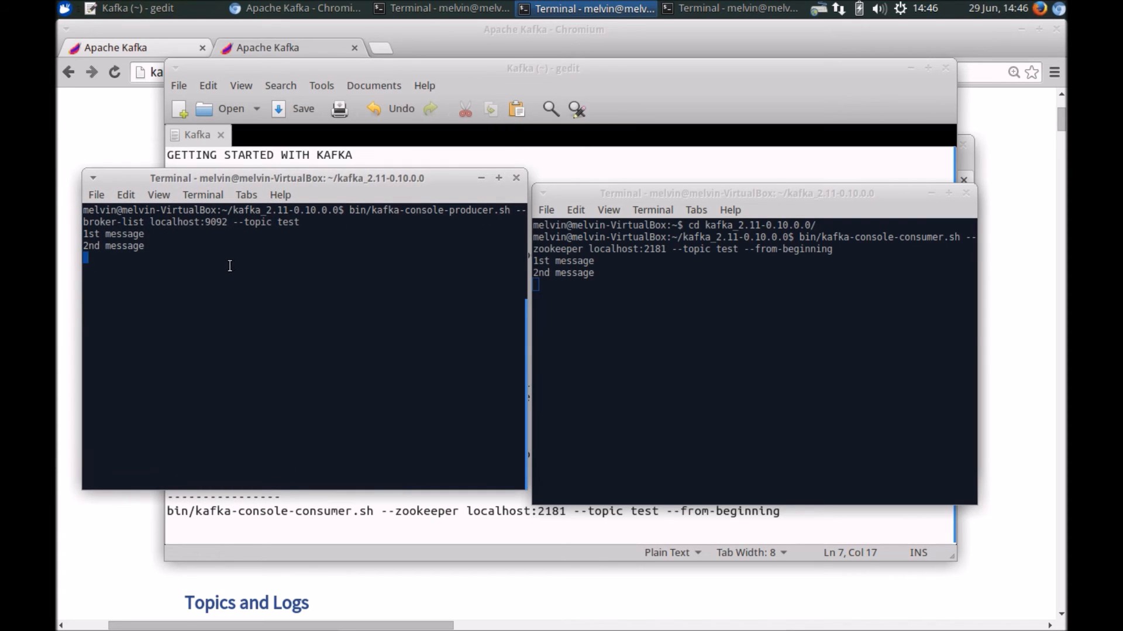
Step: Send '3rd message' and '4th message' from the producer and place the consumer window beside it
{"action": "type", "text": "3rd li"}
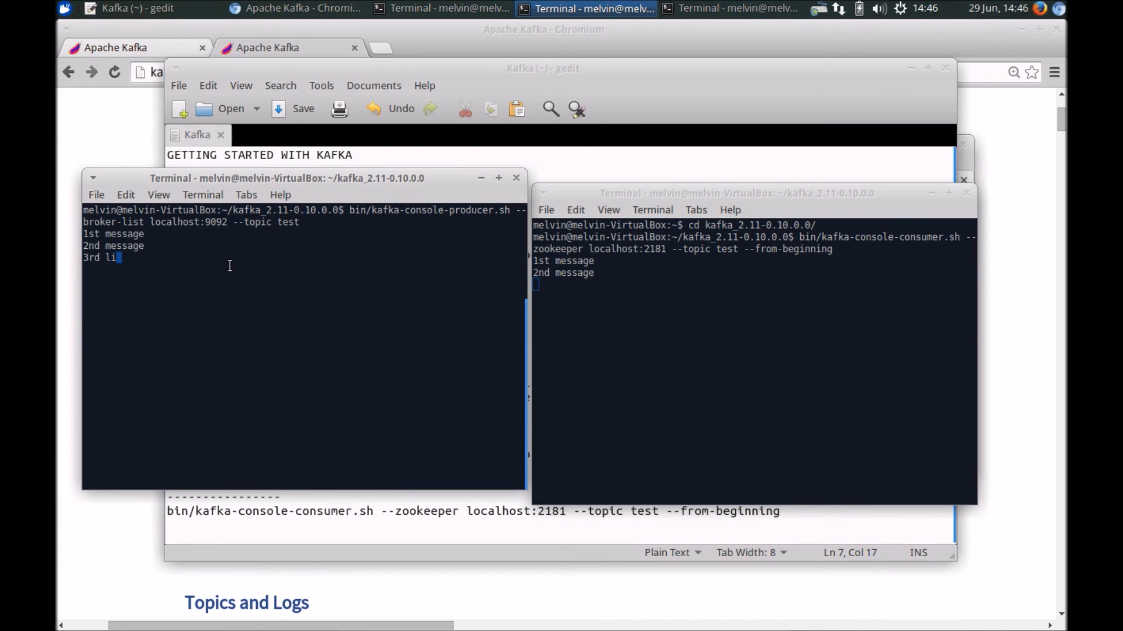
{"action": "type", "text": "ne"}
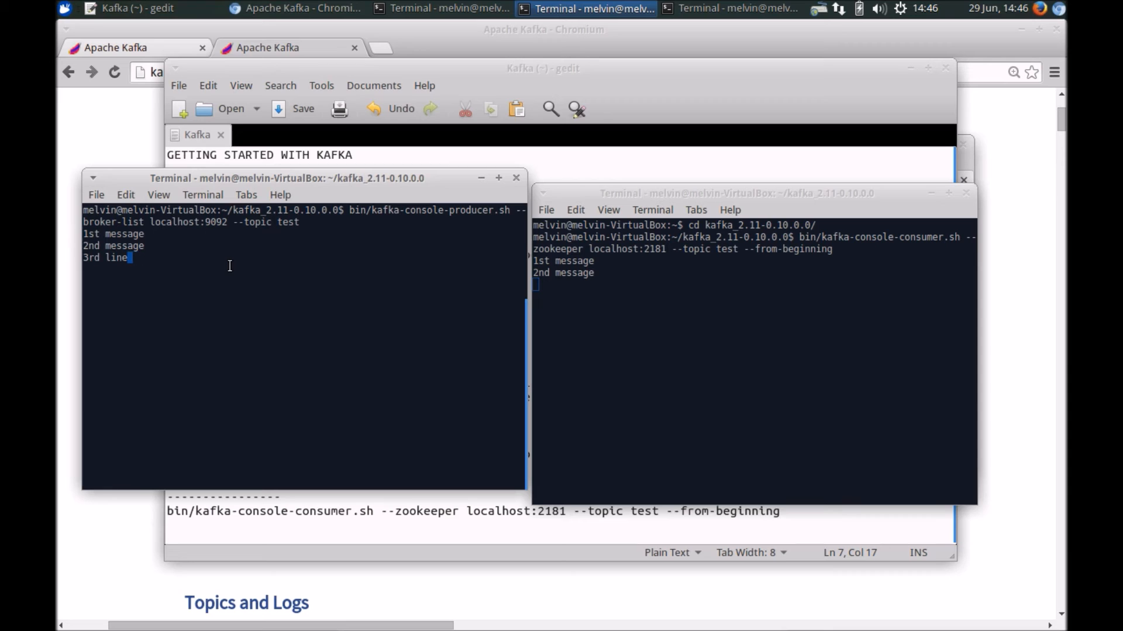
{"action": "key", "text": "BackSpace"}
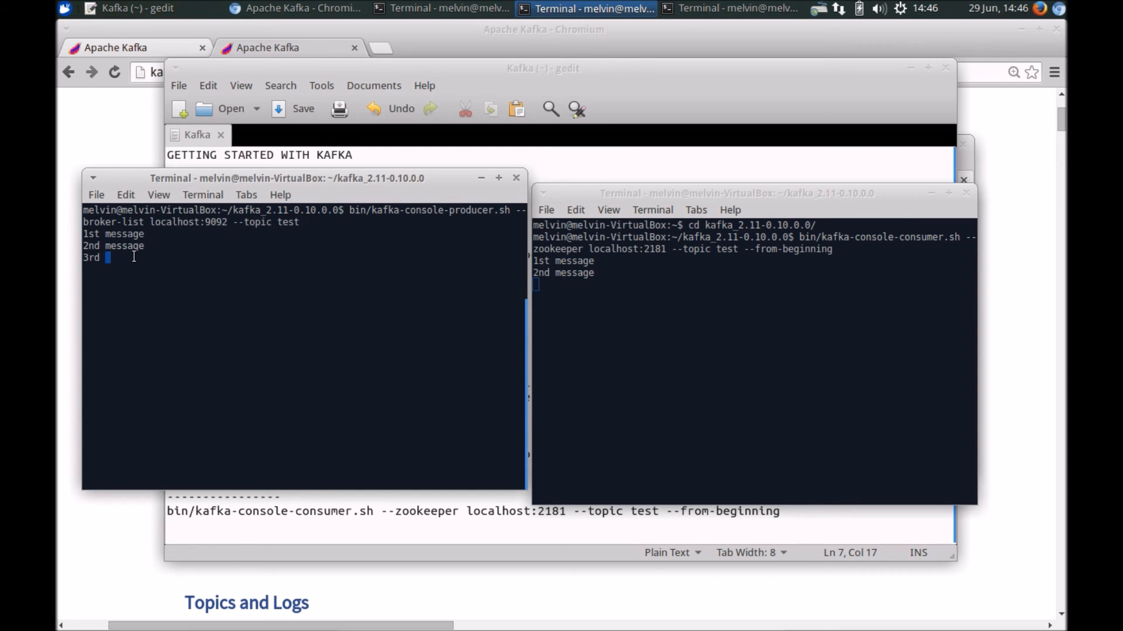
{"action": "type", "text": "message"}
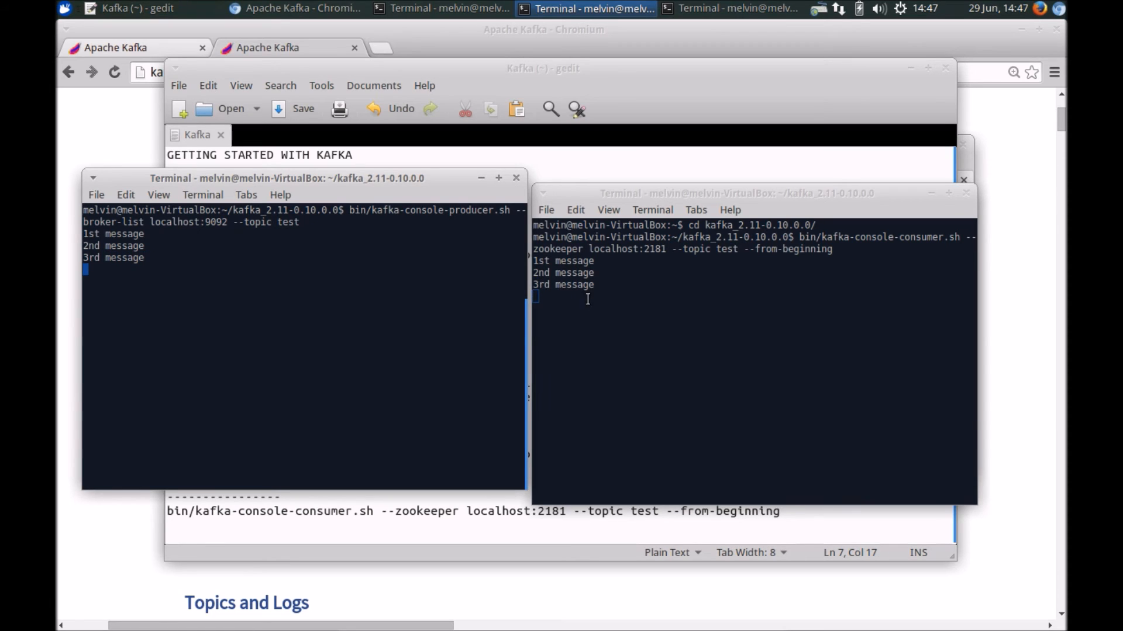
{"action": "type", "text": "4"}
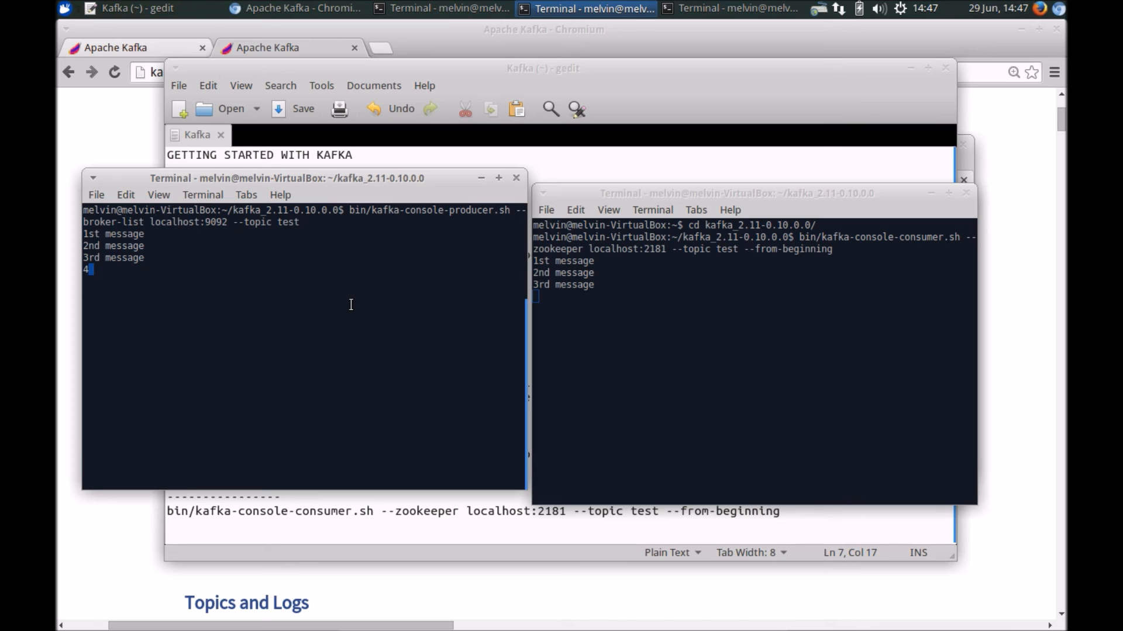
{"action": "type", "text": "th message"}
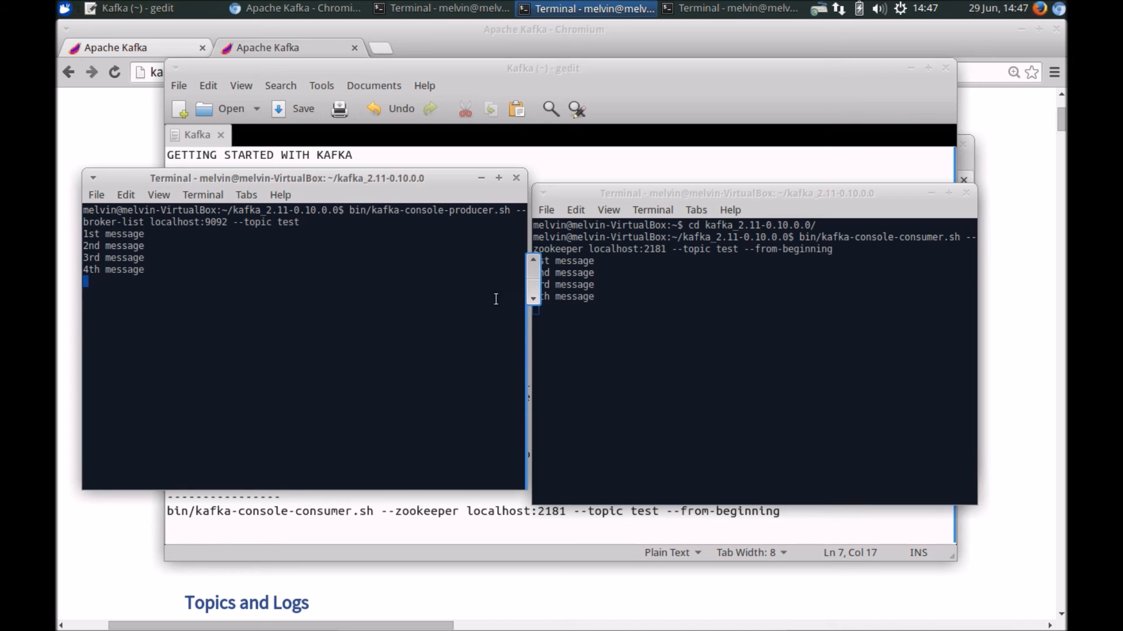
{"action": "left_click_drag", "start_coordinate": [735, 193], "coordinate": [776, 183]}
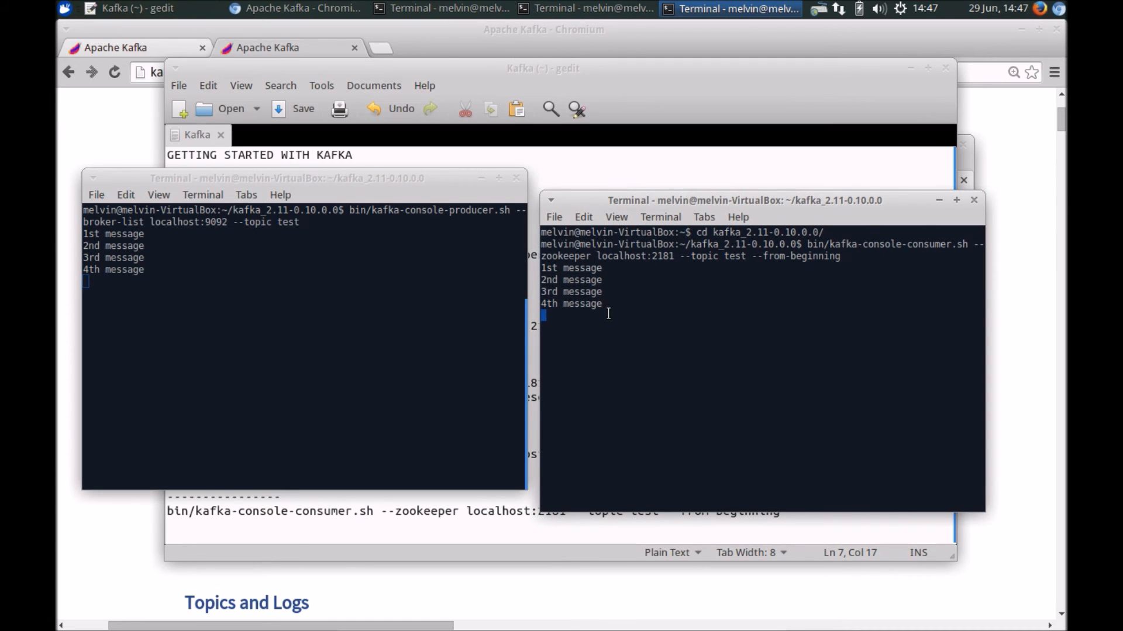
{"action": "mouse_move", "coordinate": [640, 287]}
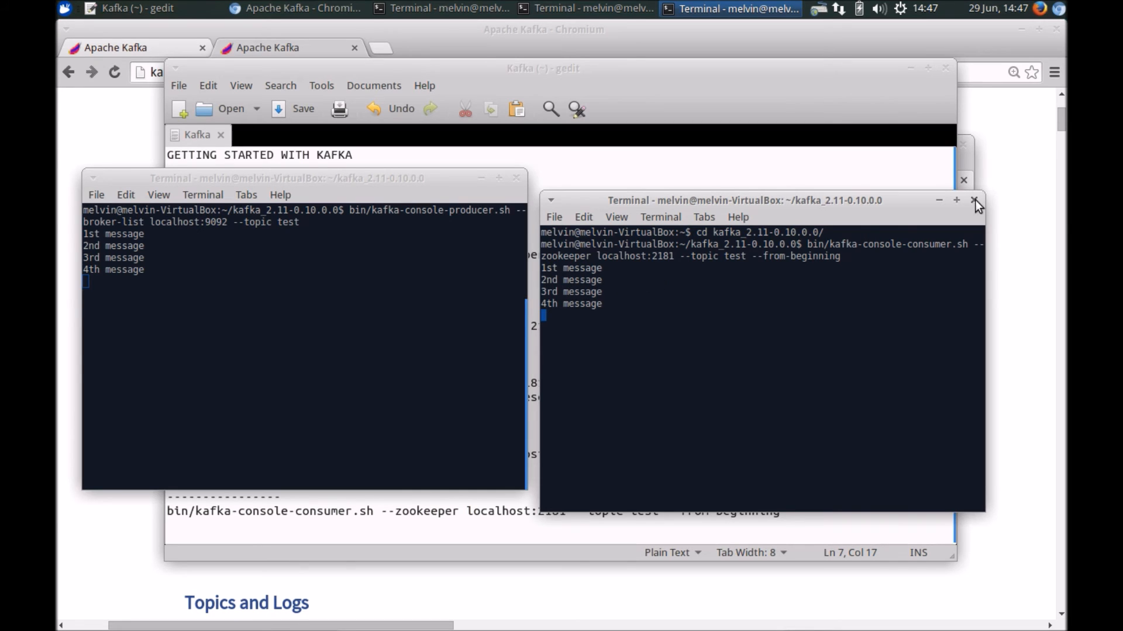
Step: Send '5th message' and '6th message' from the producer terminal
{"action": "left_click", "coordinate": [974, 200]}
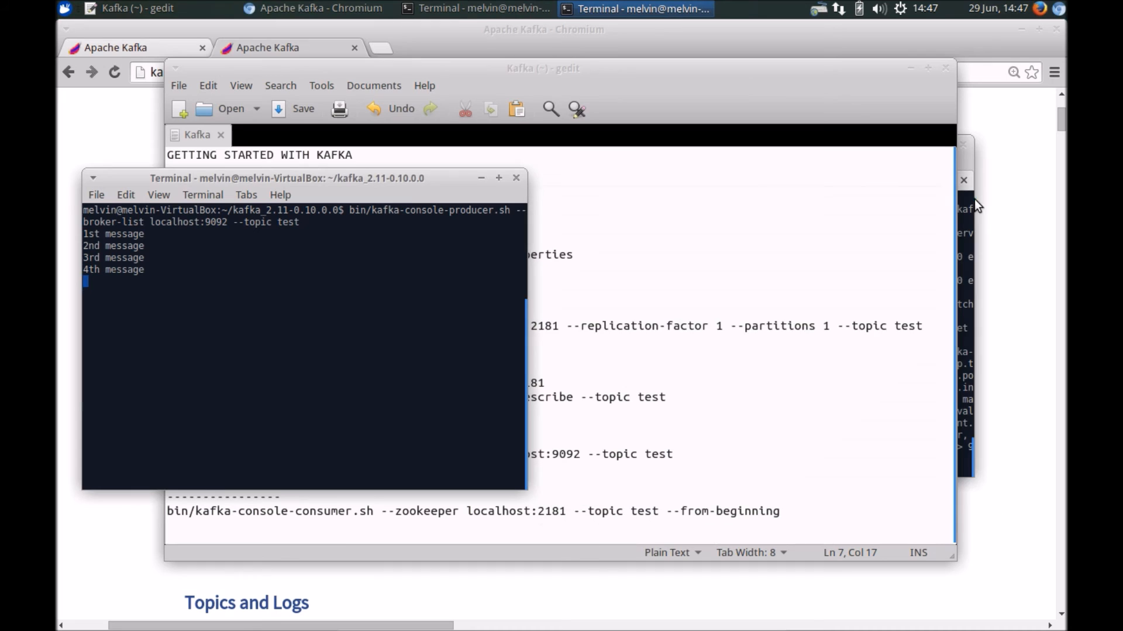
{"action": "mouse_move", "coordinate": [341, 294]}
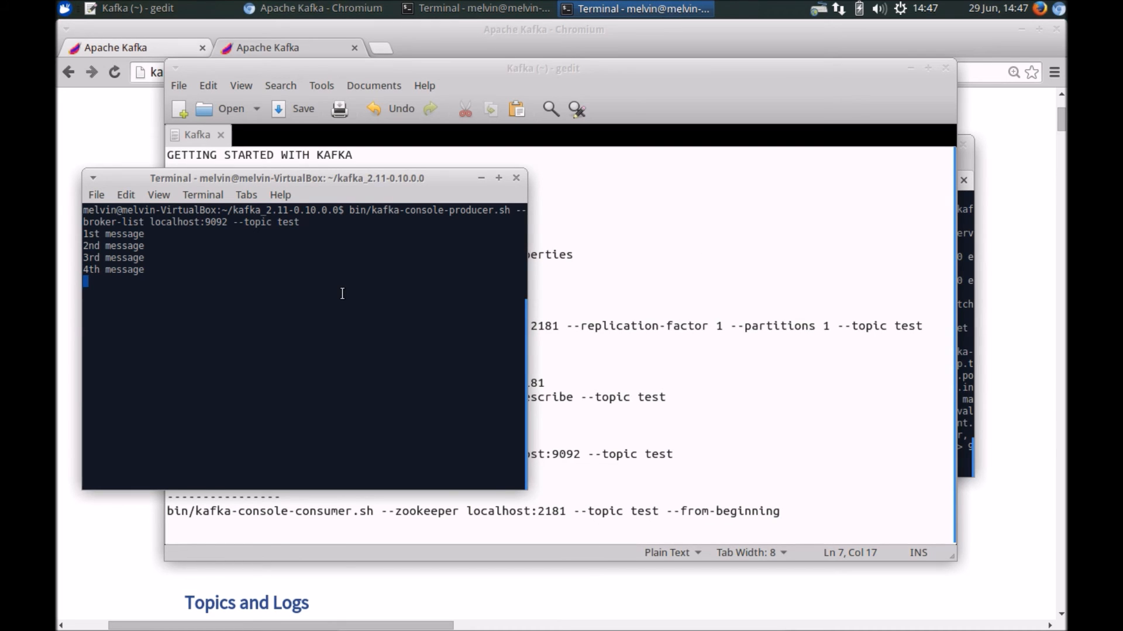
{"action": "type", "text": "5th mes"}
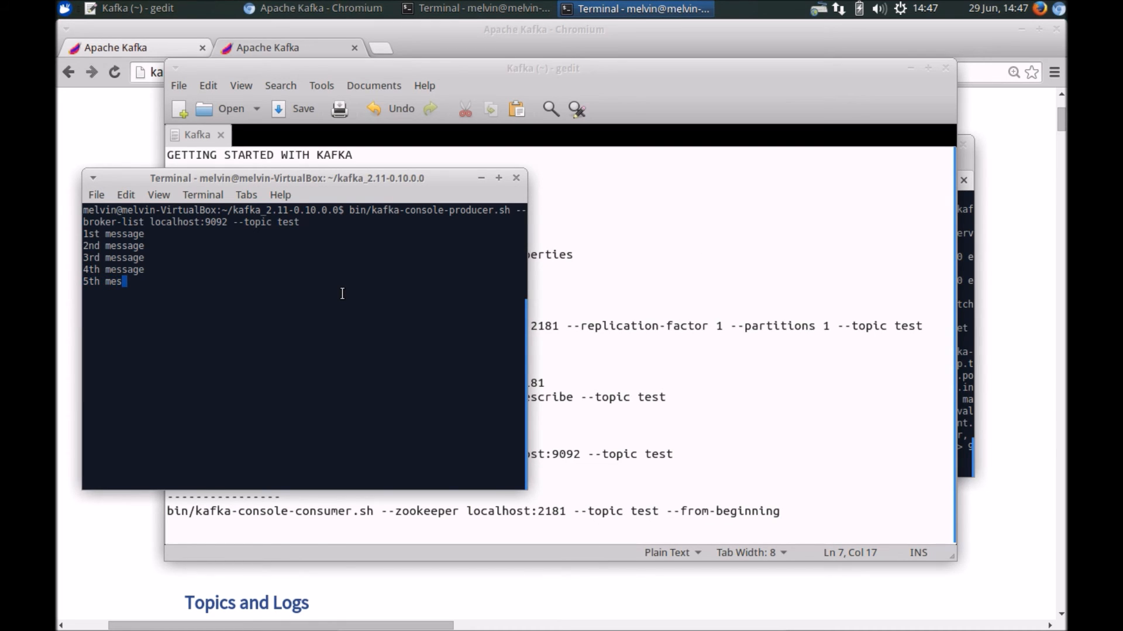
{"action": "type", "text": "6th message"}
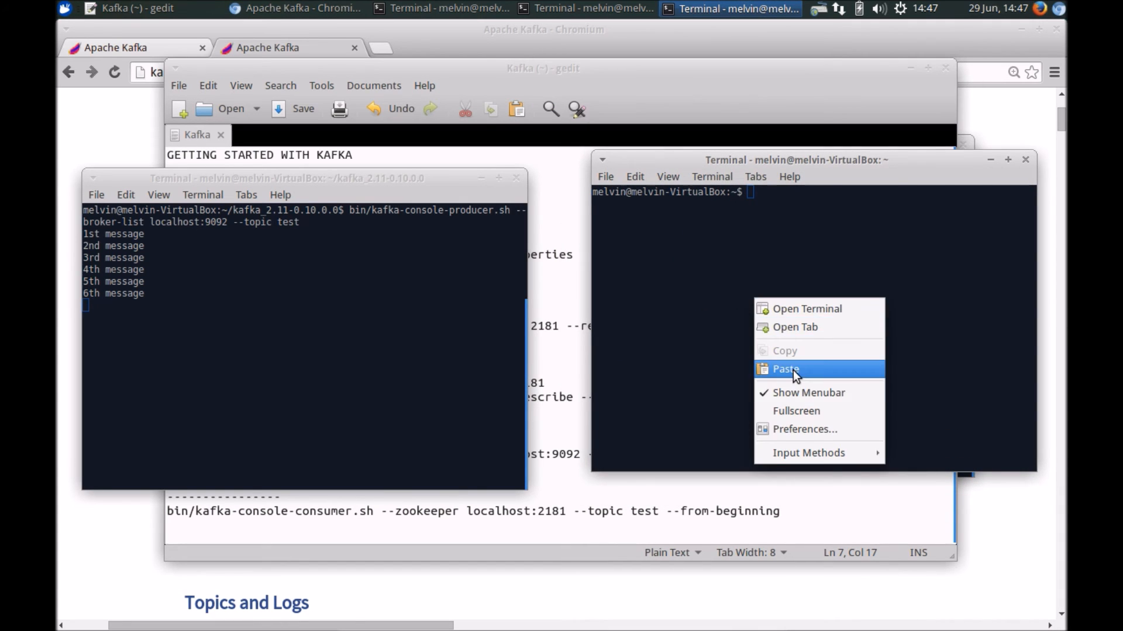
Step: In a new terminal, cd into the Kafka folder and run the consumer with --from-beginning, receiving messages 1st through 6th
{"action": "left_click", "coordinate": [784, 368]}
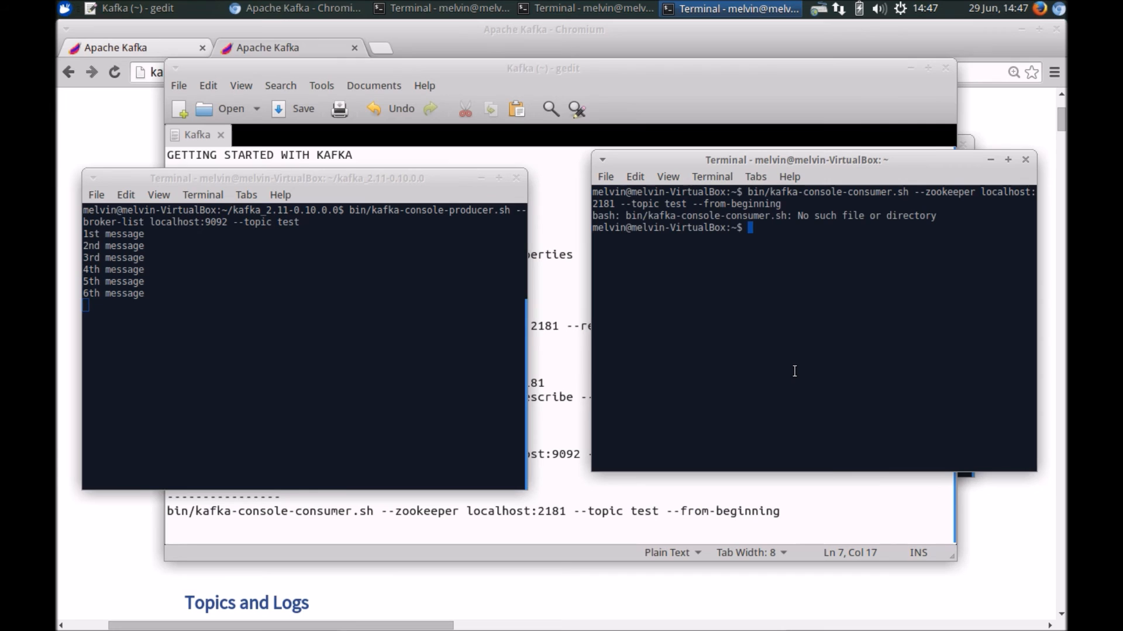
{"action": "type", "text": "cd ki"}
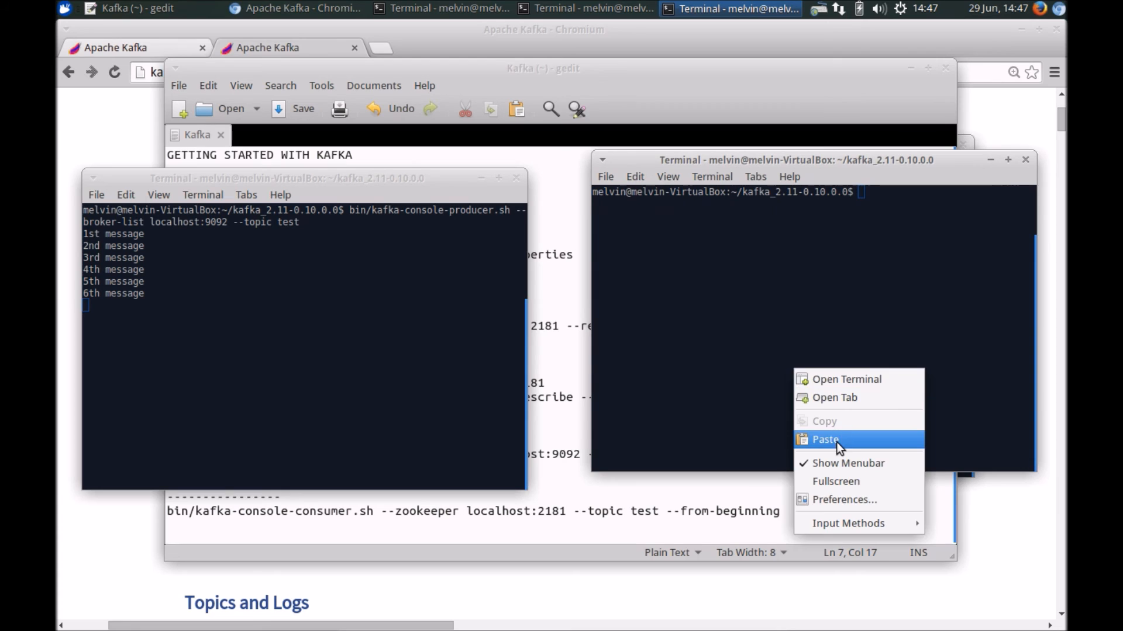
{"action": "left_click", "coordinate": [823, 439]}
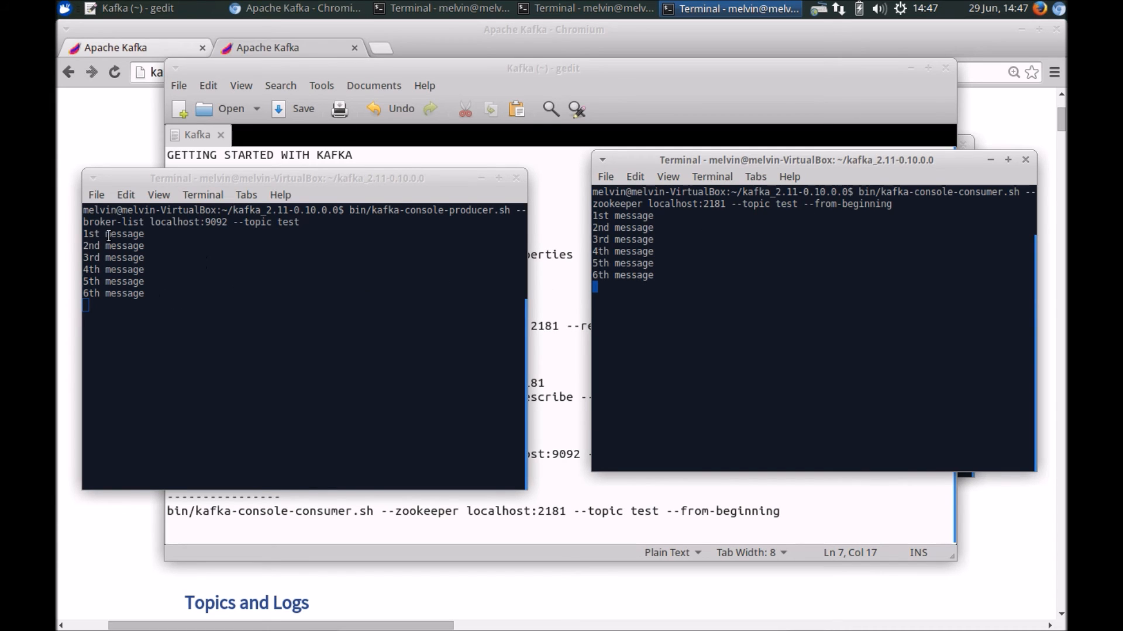
{"action": "mouse_move", "coordinate": [745, 172]}
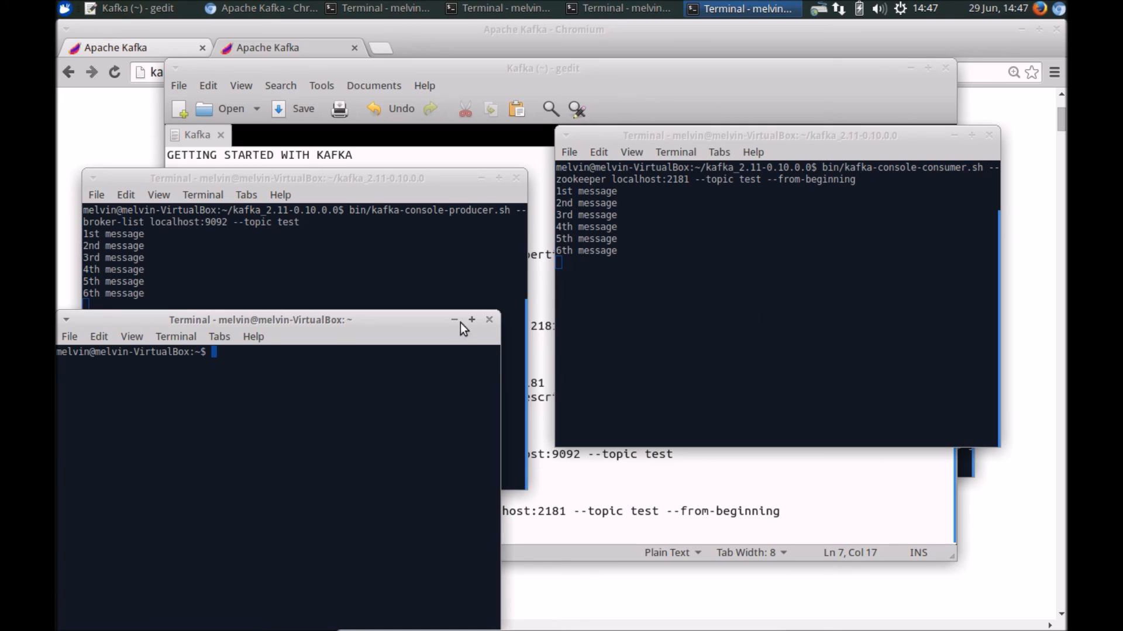
Step: In another terminal, run the consumer command with --from-beginning removed so it reads only new messages
{"action": "left_click_drag", "start_coordinate": [260, 320], "coordinate": [827, 251]}
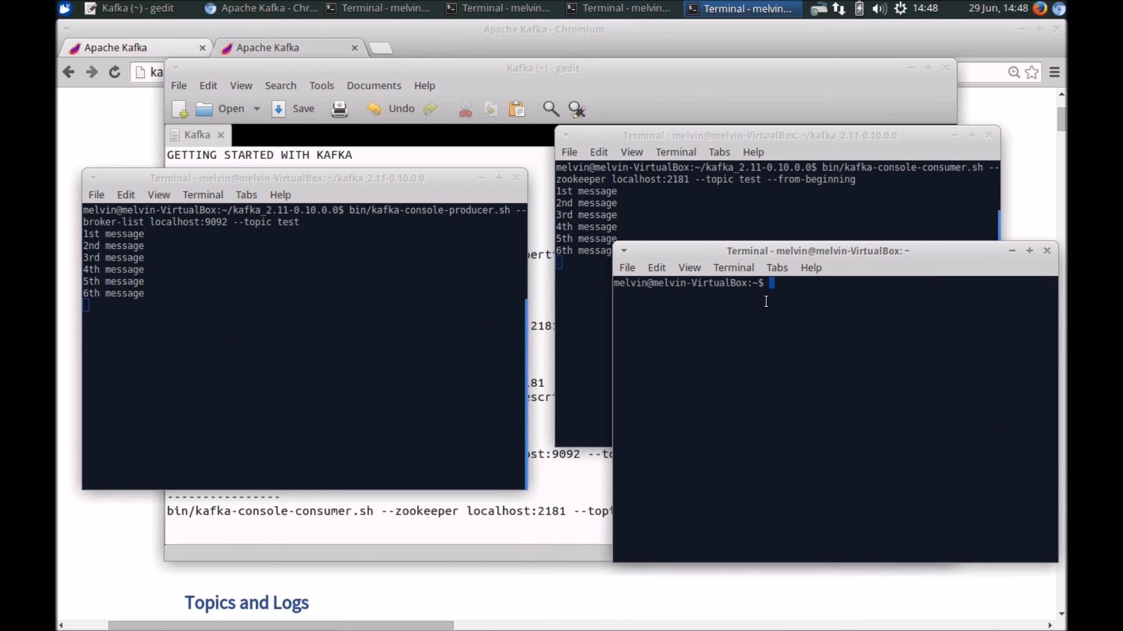
{"action": "type", "text": "cd kafka_2.11-0.10.0.0/"}
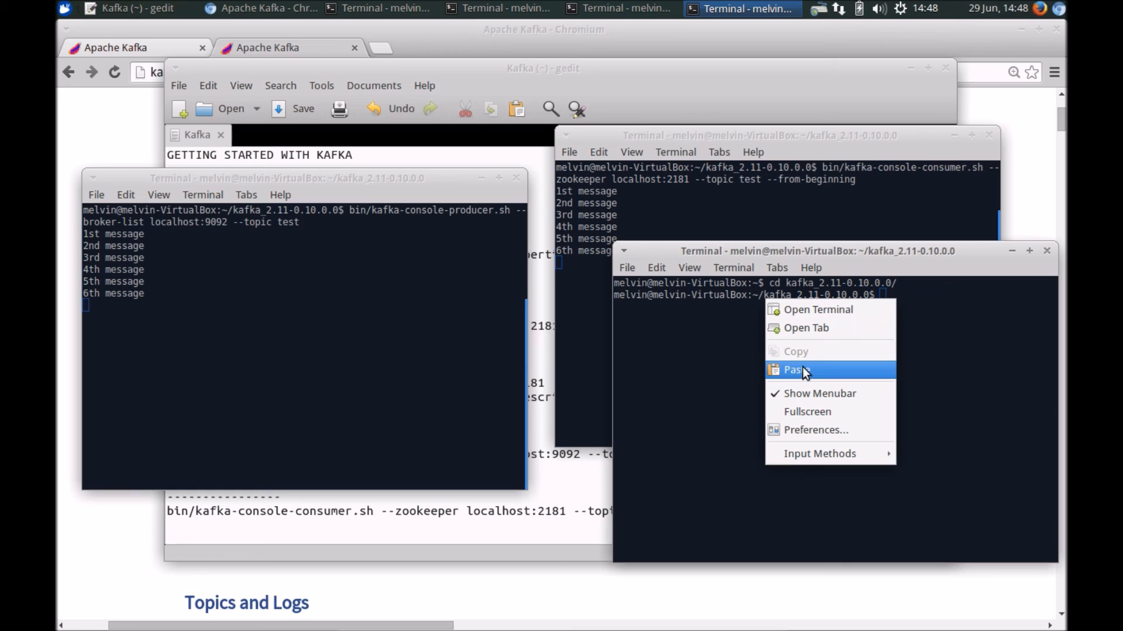
{"action": "left_click", "coordinate": [793, 370]}
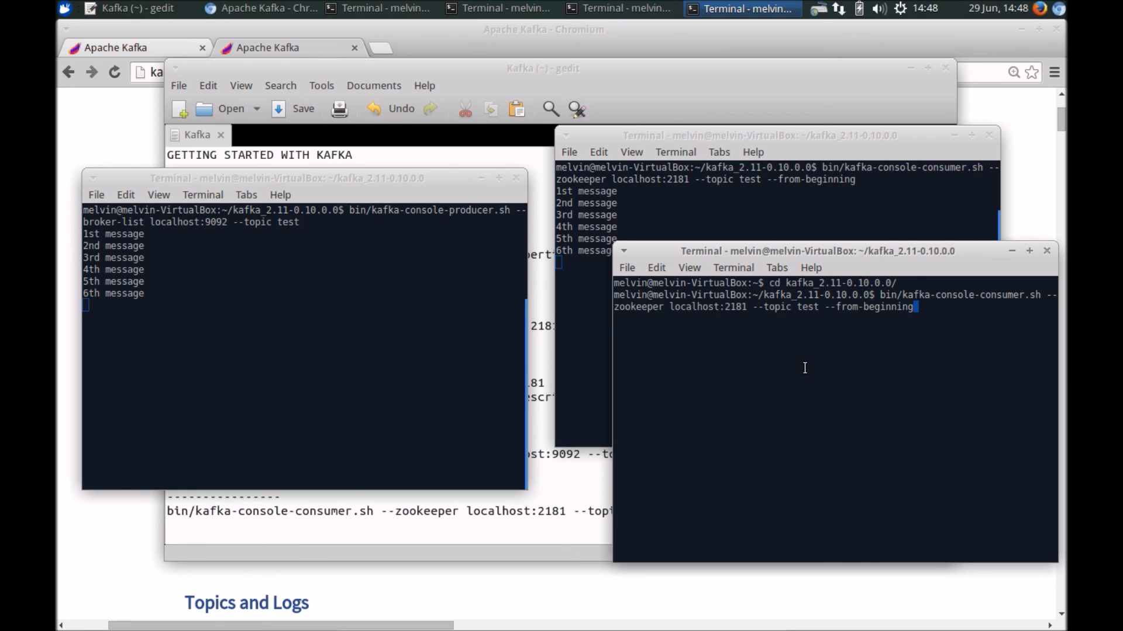
{"action": "key", "text": "BackSpace"}
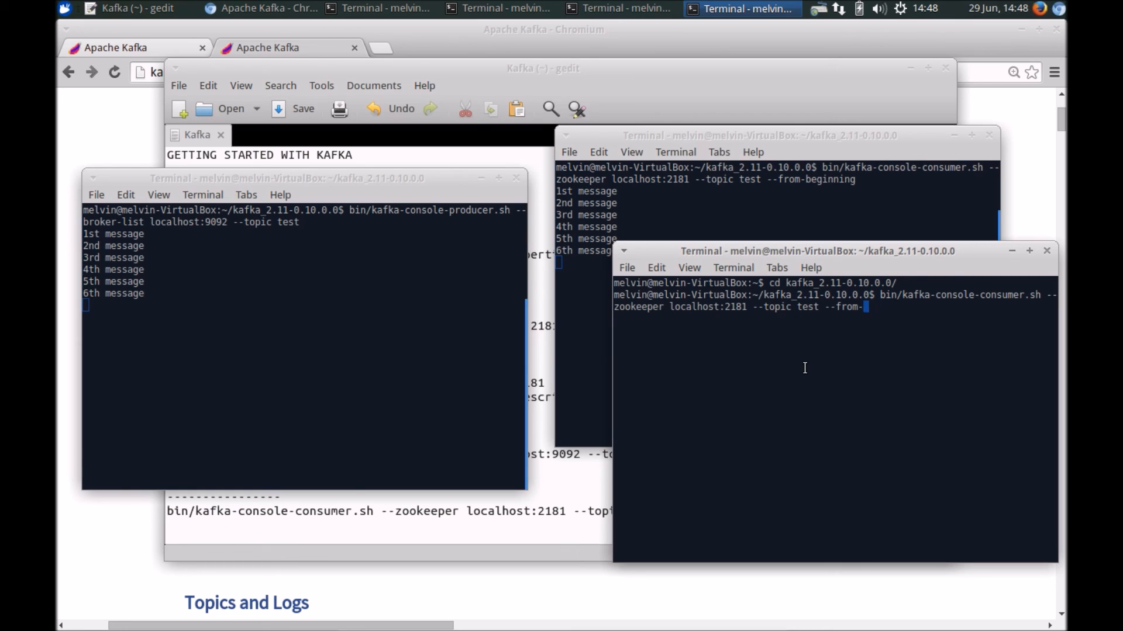
{"action": "key", "text": "BackSpace"}
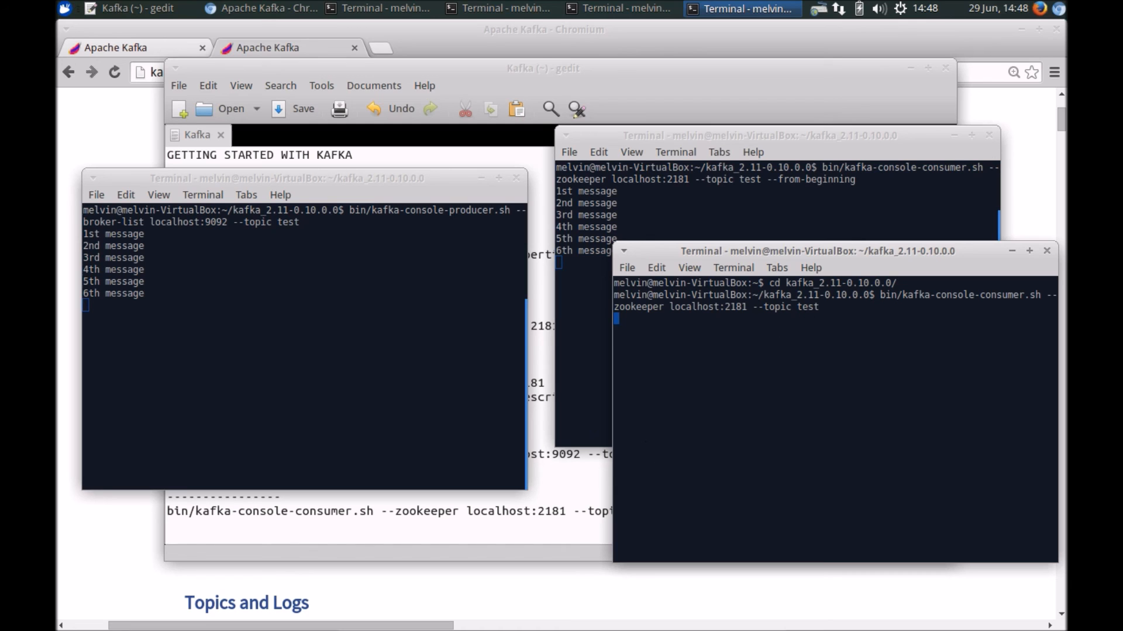
{"action": "left_click_drag", "start_coordinate": [816, 250], "coordinate": [860, 269]}
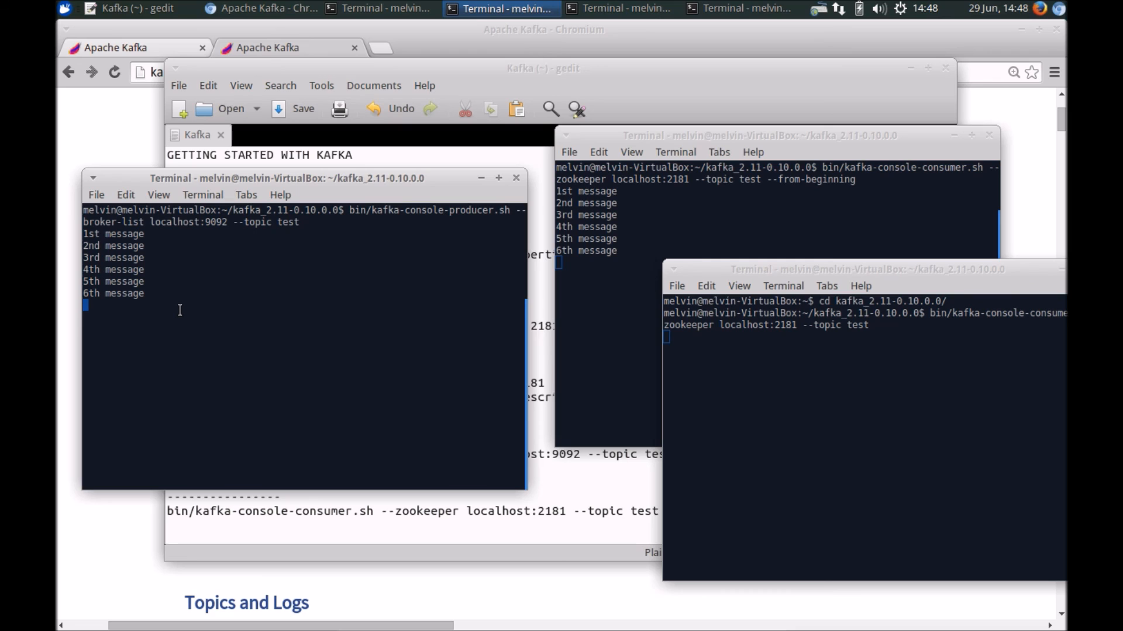
Step: Send '7th message' from the producer and check it arrives in the new-messages-only consumer
{"action": "type", "text": "7th message"}
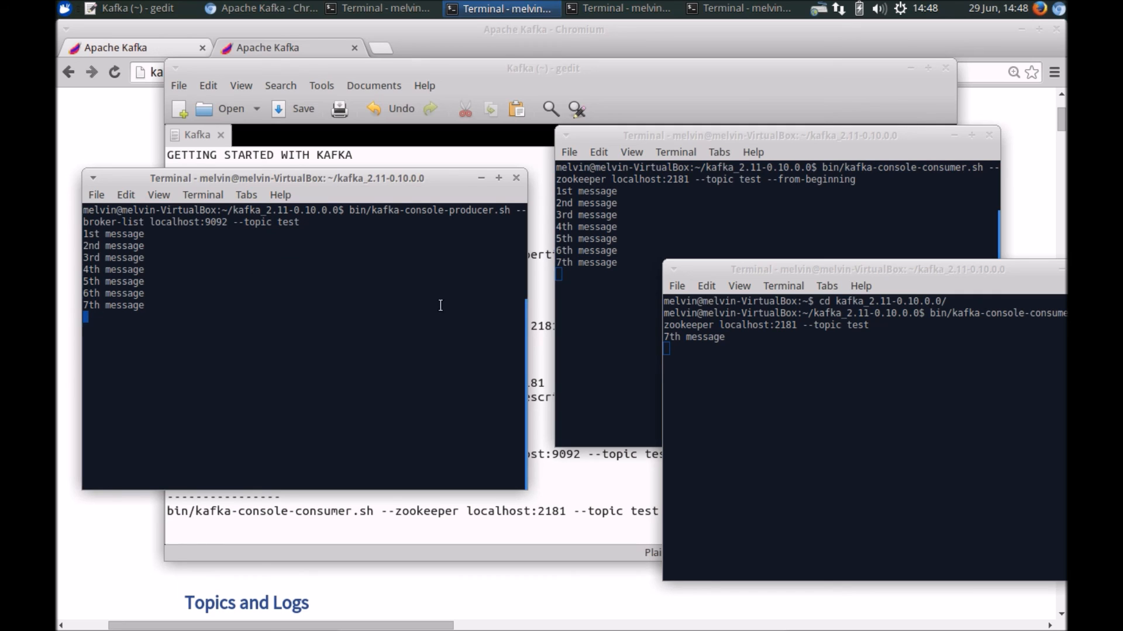
{"action": "mouse_move", "coordinate": [566, 266]}
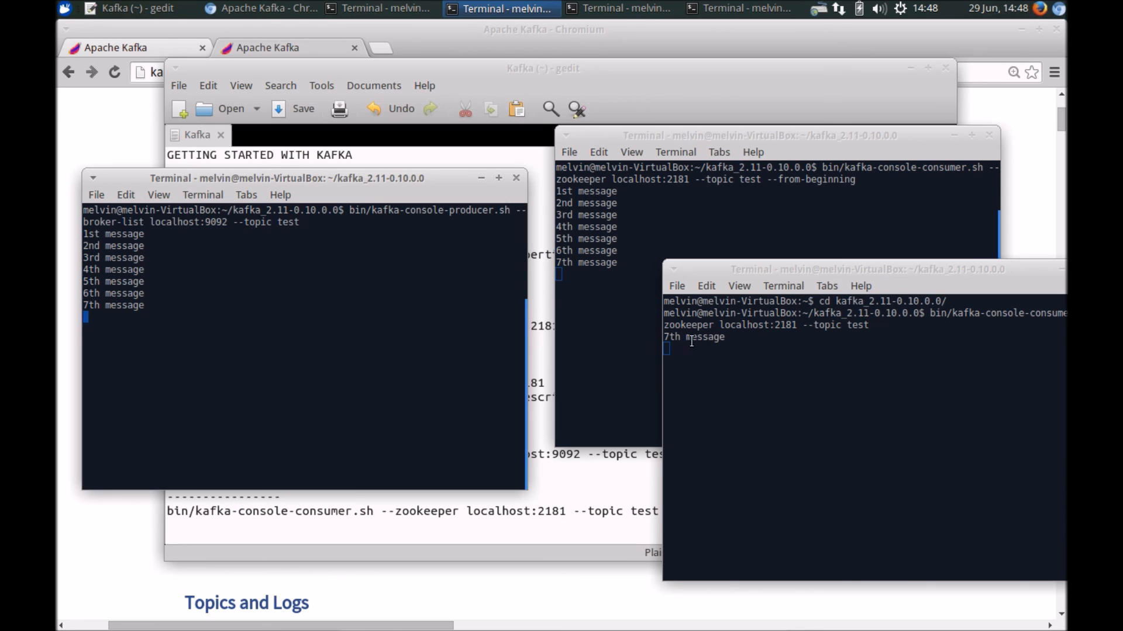
{"action": "left_click", "coordinate": [802, 269]}
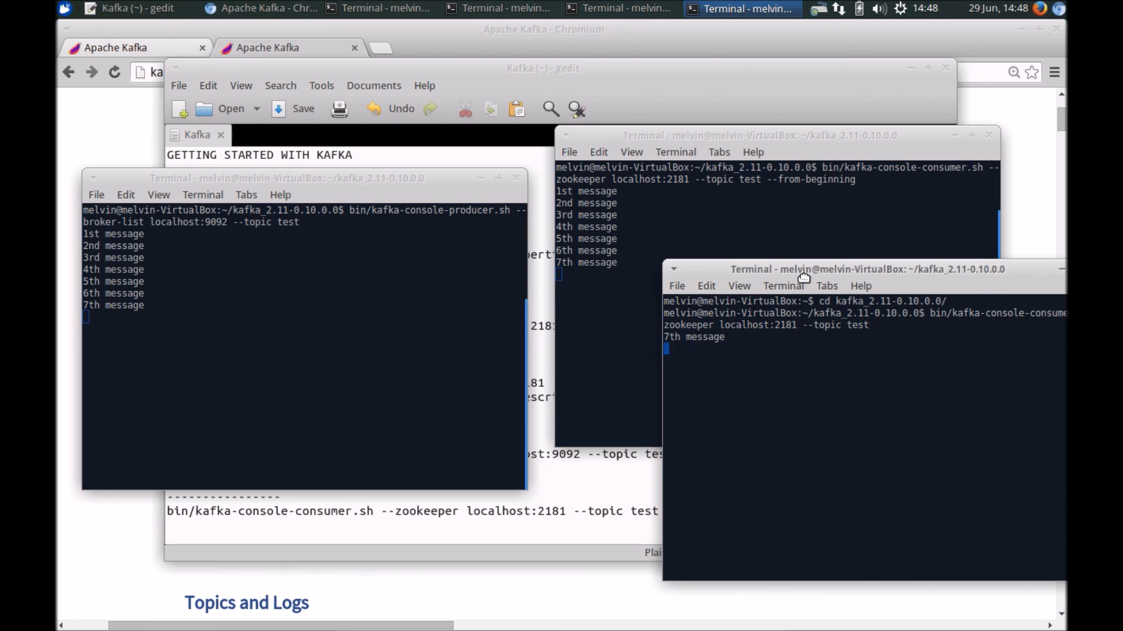
{"action": "left_click_drag", "start_coordinate": [802, 268], "coordinate": [837, 275]}
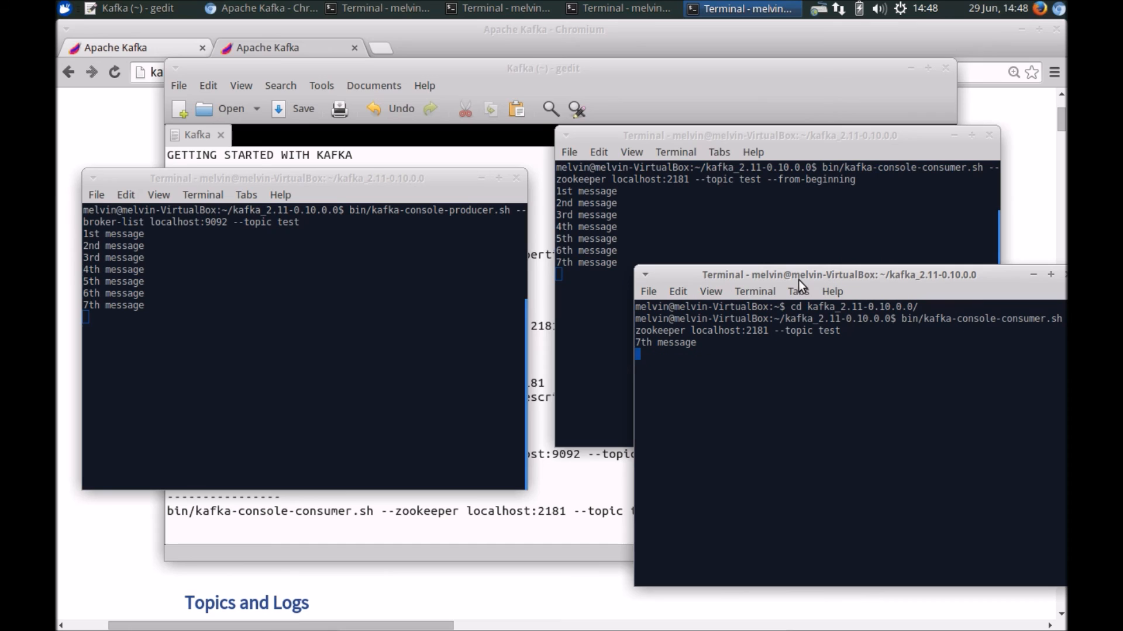
{"action": "mouse_move", "coordinate": [399, 473]}
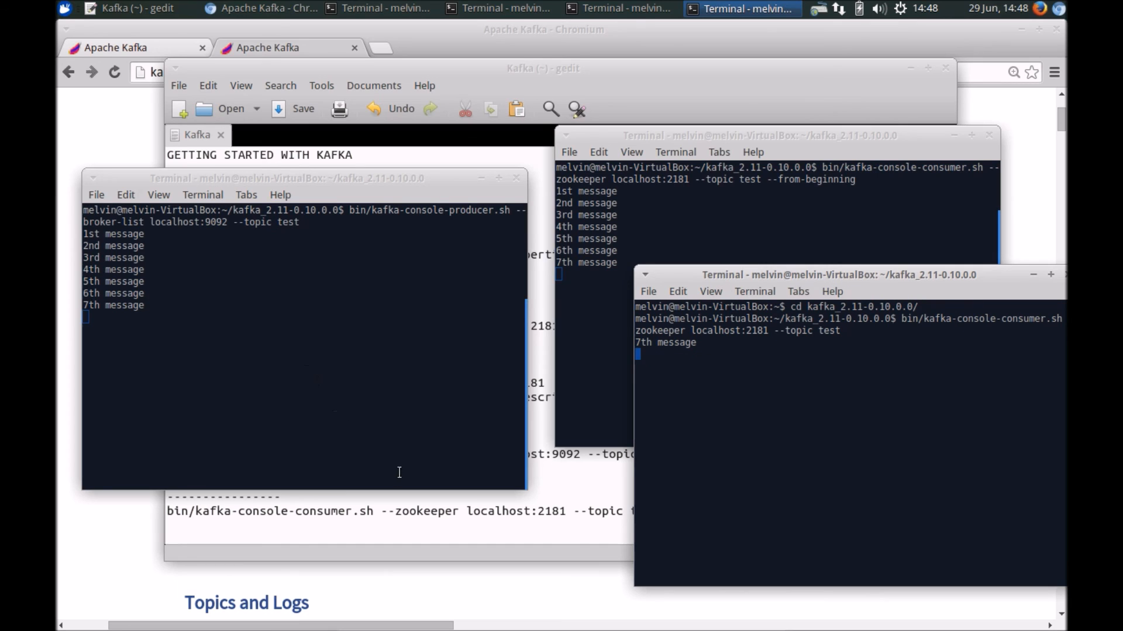
{"action": "mouse_move", "coordinate": [426, 273]}
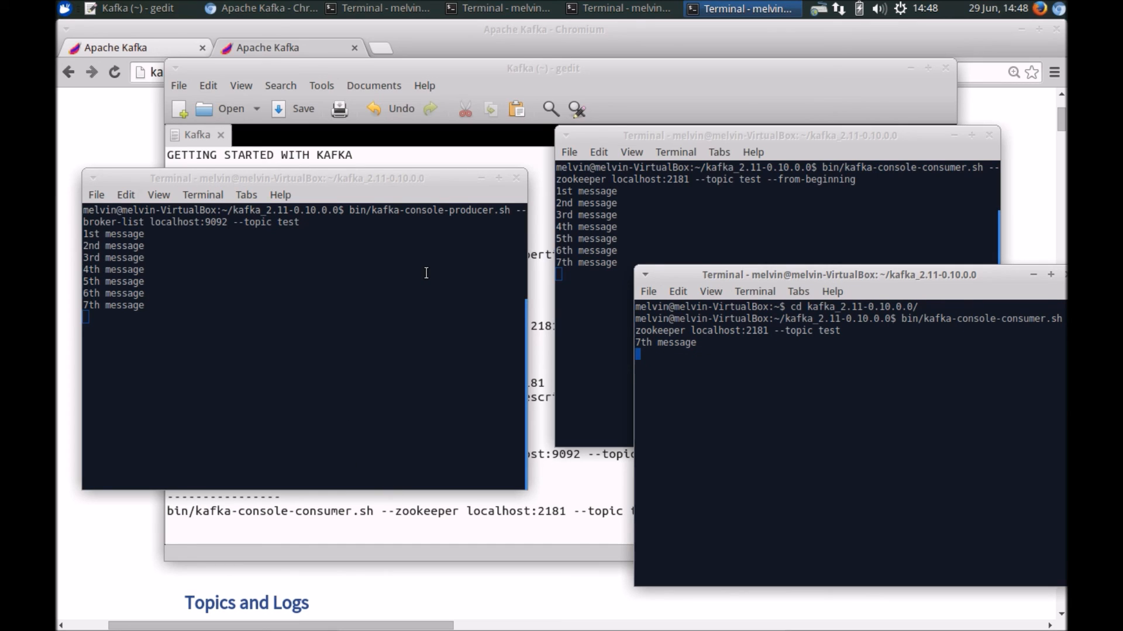
{"action": "mouse_move", "coordinate": [828, 288]}
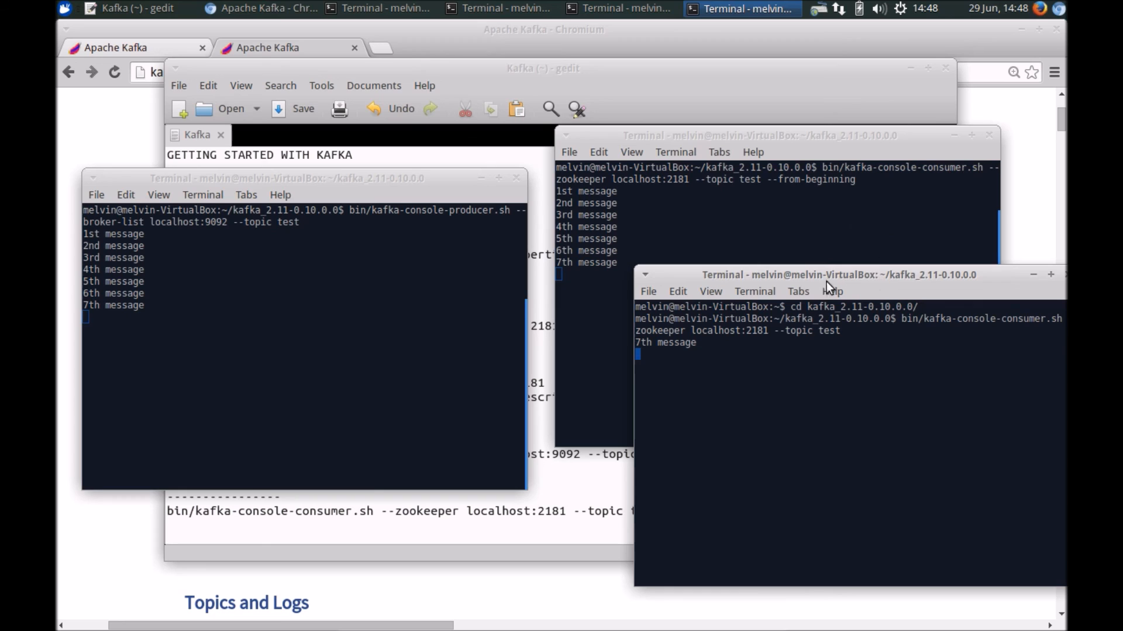
{"action": "mouse_move", "coordinate": [492, 525]}
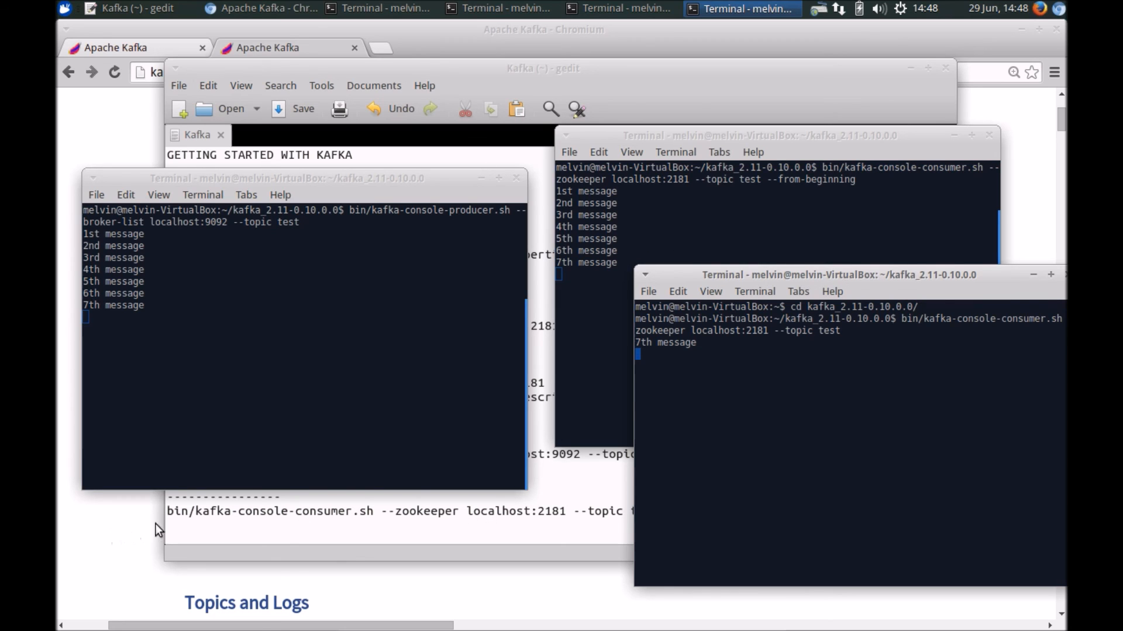
{"action": "mouse_move", "coordinate": [348, 468]}
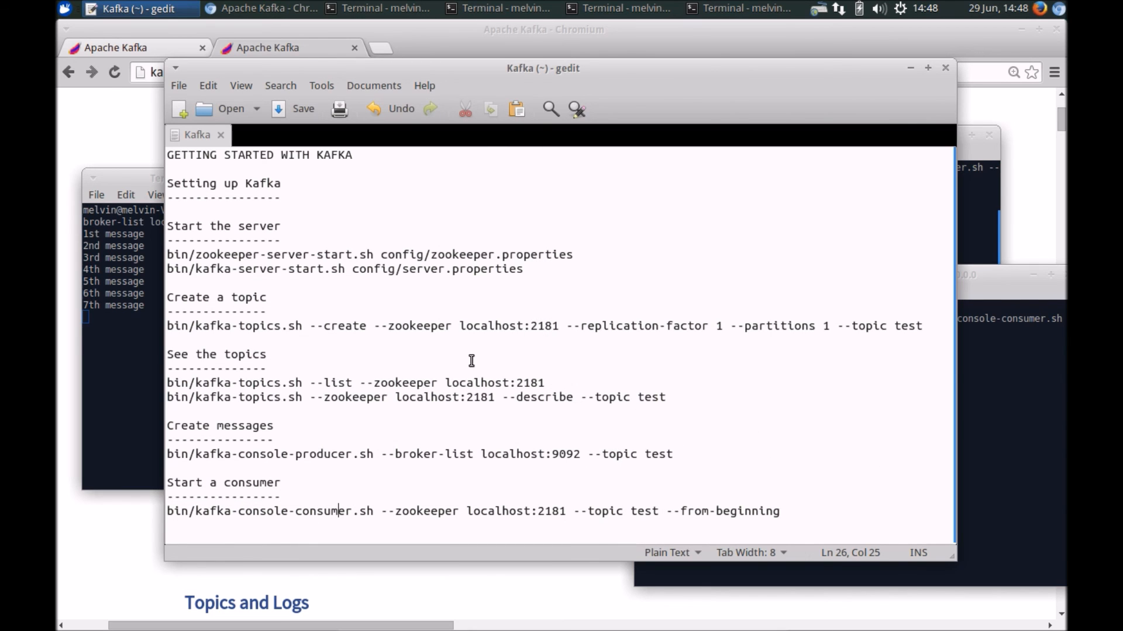
Step: Browse the Kafka documentation page in Chromium, then bring the gedit notes back to the front
{"action": "left_click", "coordinate": [260, 8]}
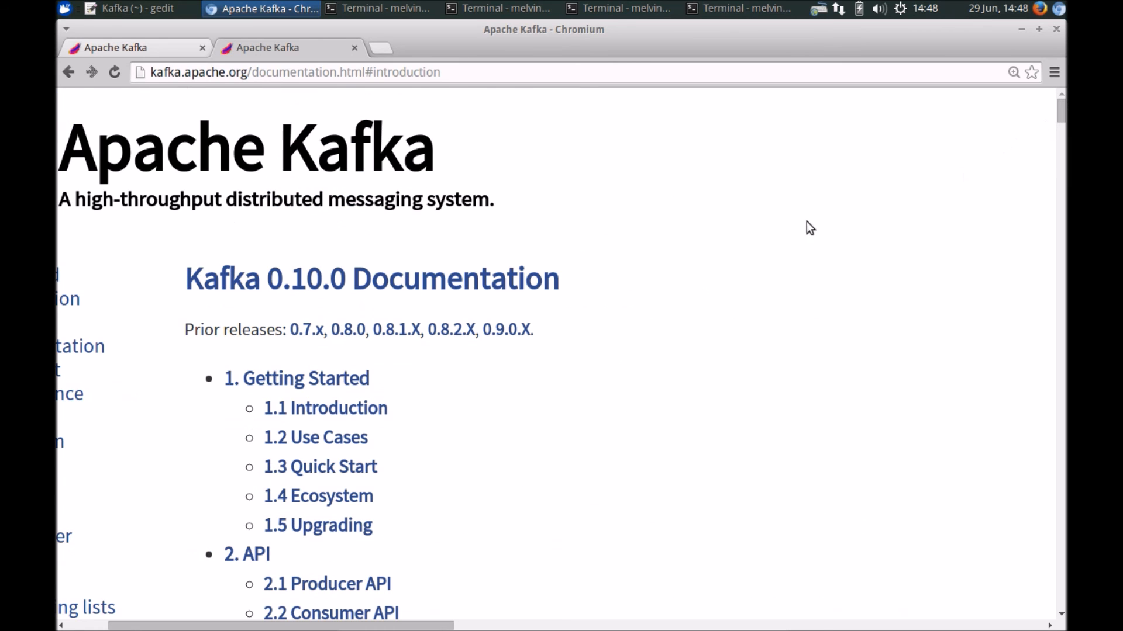
{"action": "scroll", "scroll_direction": "down", "scroll_amount": 3}
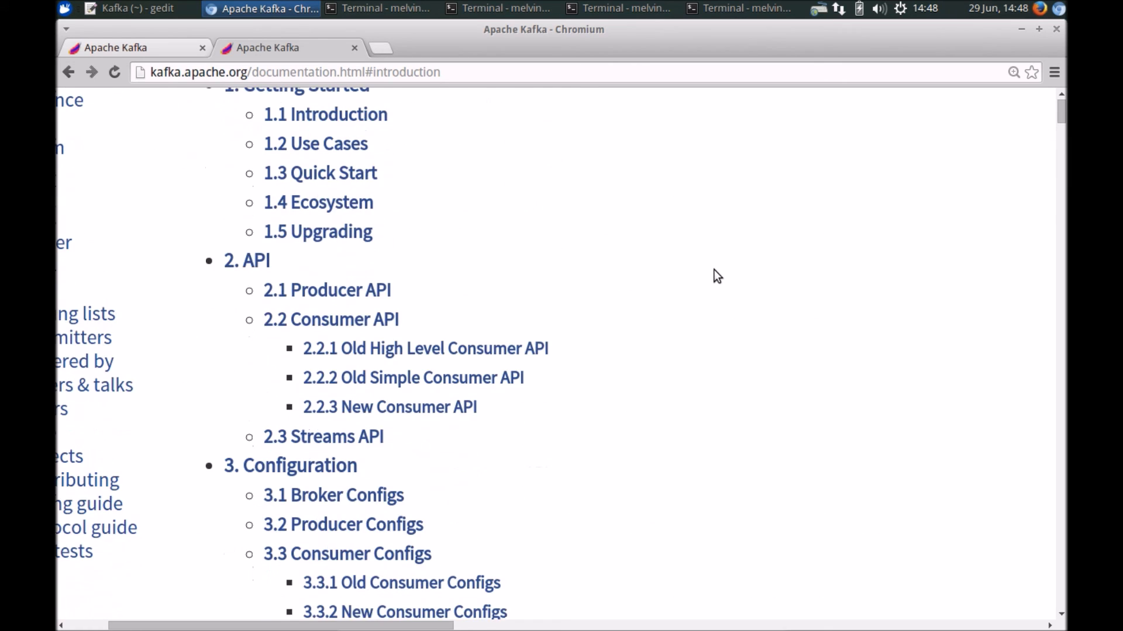
{"action": "left_click", "coordinate": [125, 8]}
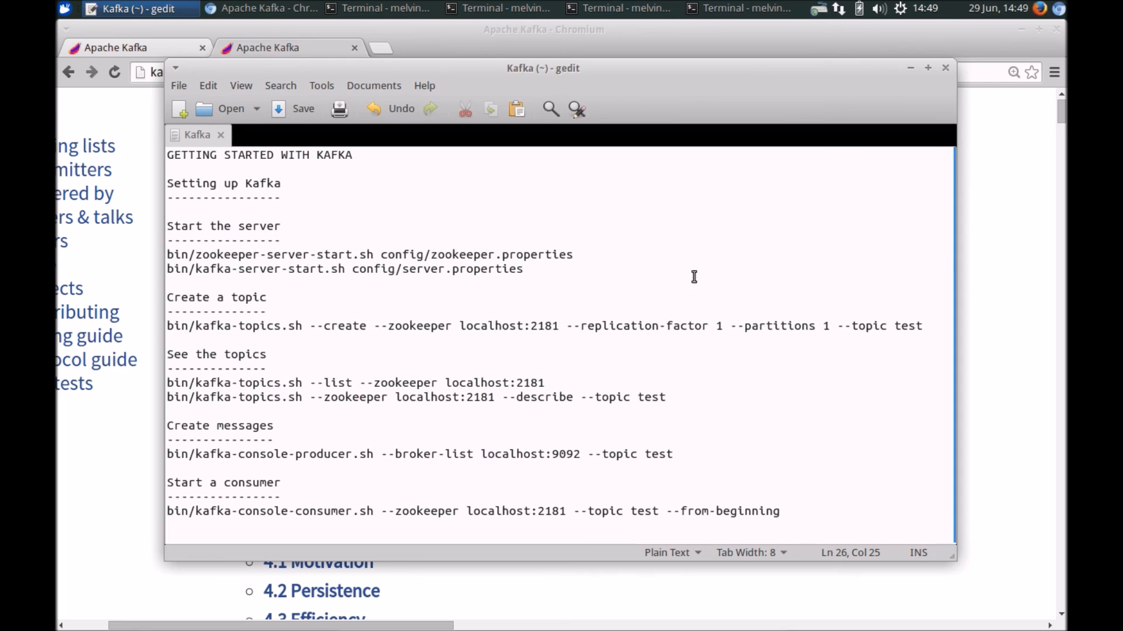
{"action": "mouse_move", "coordinate": [819, 472]}
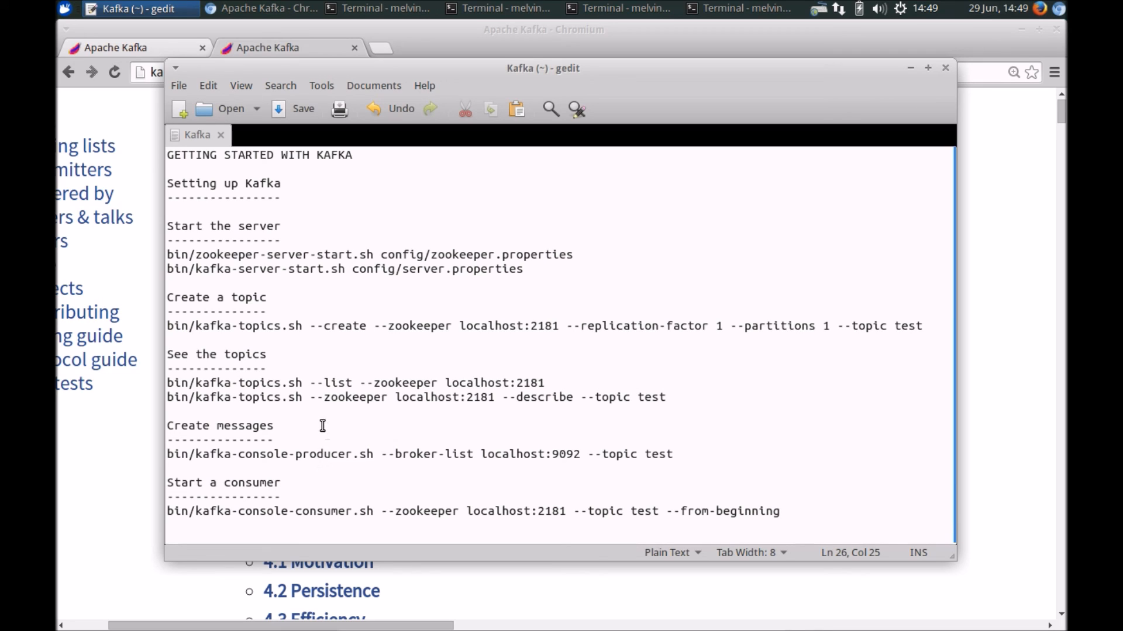
{"action": "mouse_move", "coordinate": [336, 511]}
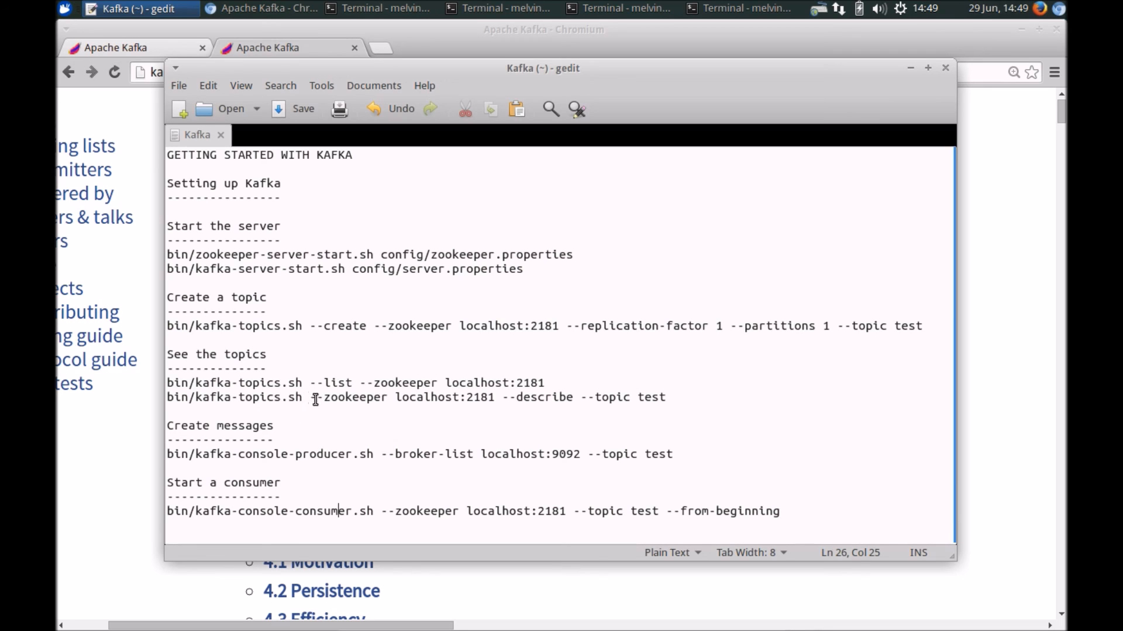
{"action": "mouse_move", "coordinate": [852, 418]}
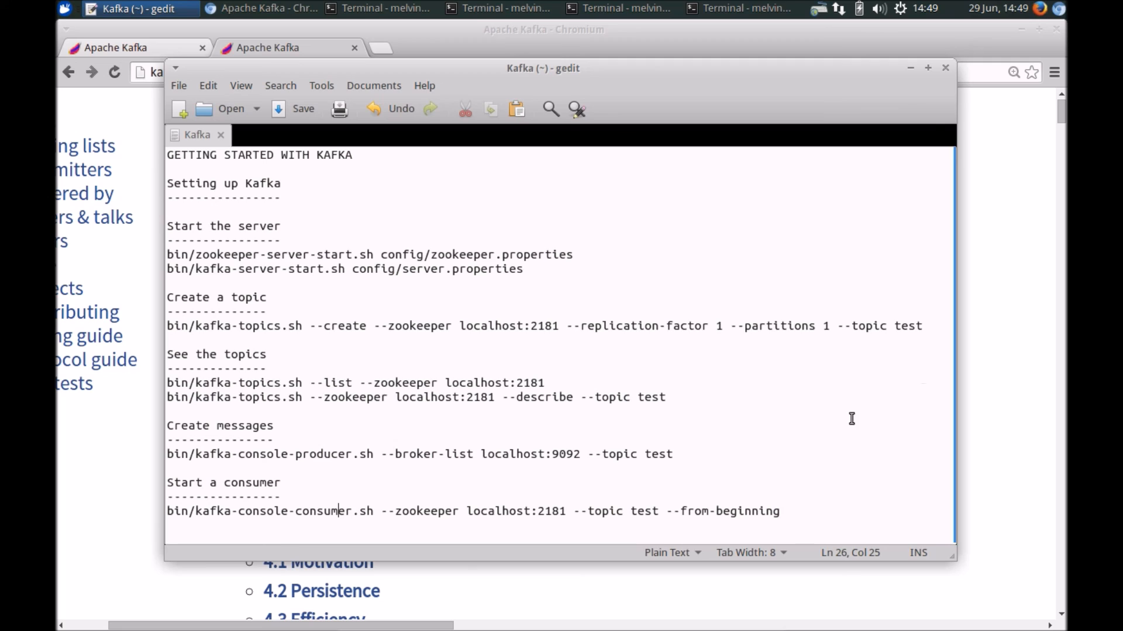